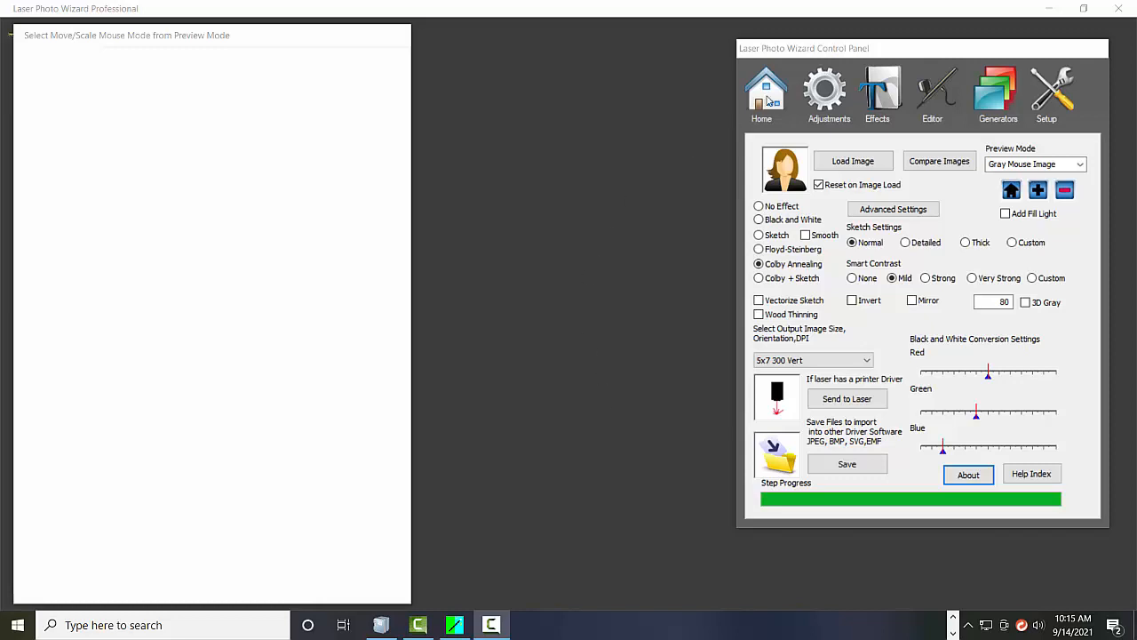
pyautogui.moveTo(641, 159)
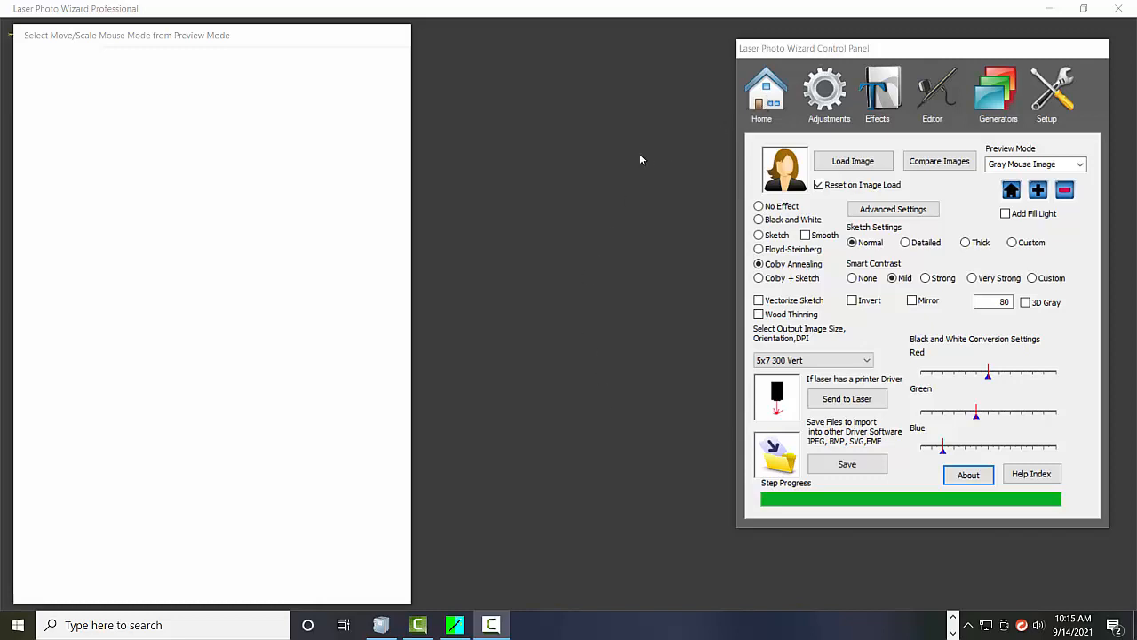
pyautogui.moveTo(624, 241)
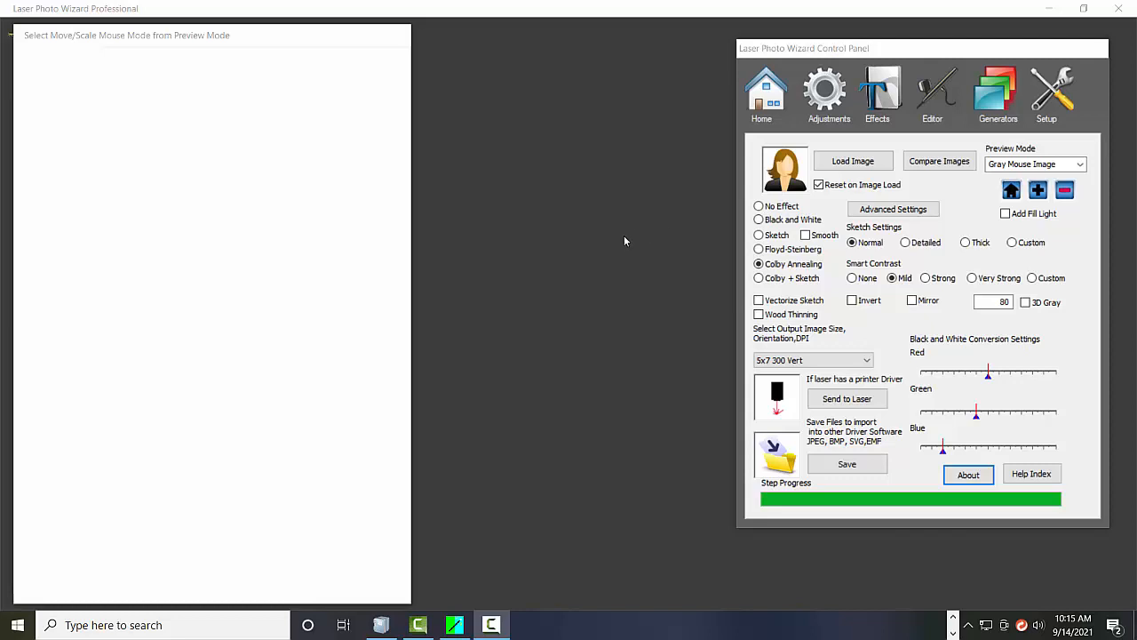
pyautogui.moveTo(788, 165)
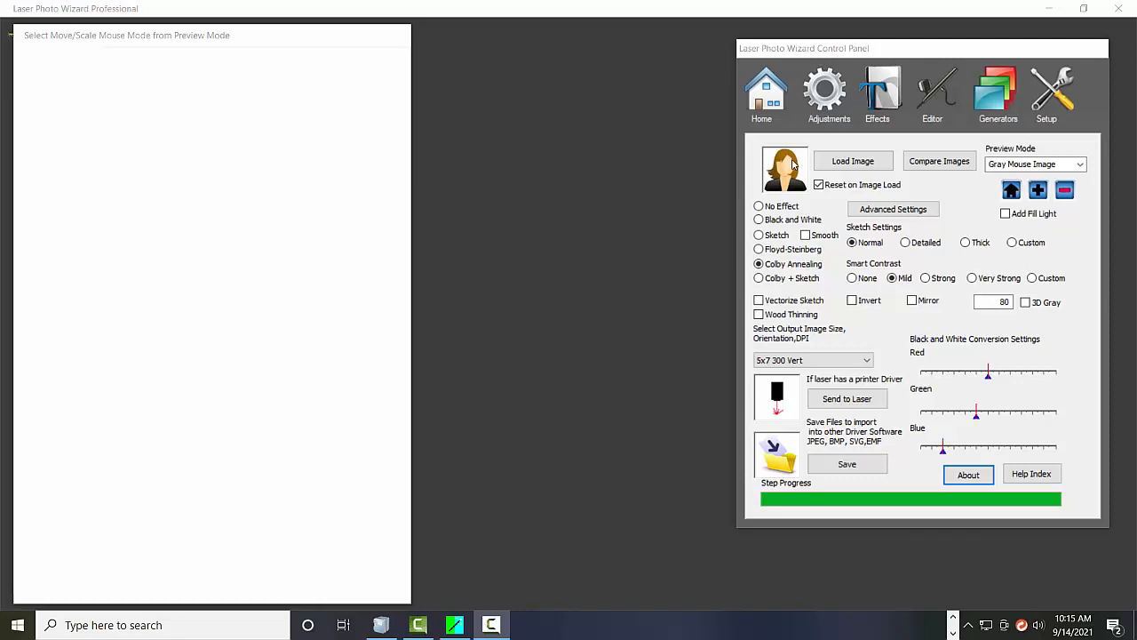
pyautogui.moveTo(759, 278)
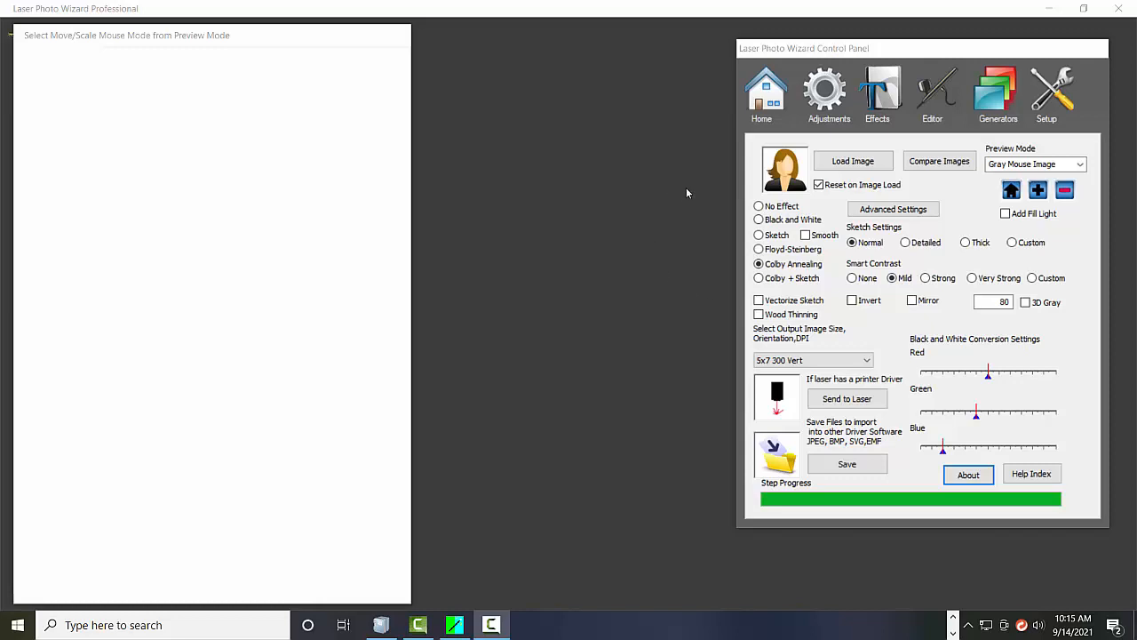
pyautogui.moveTo(682, 192)
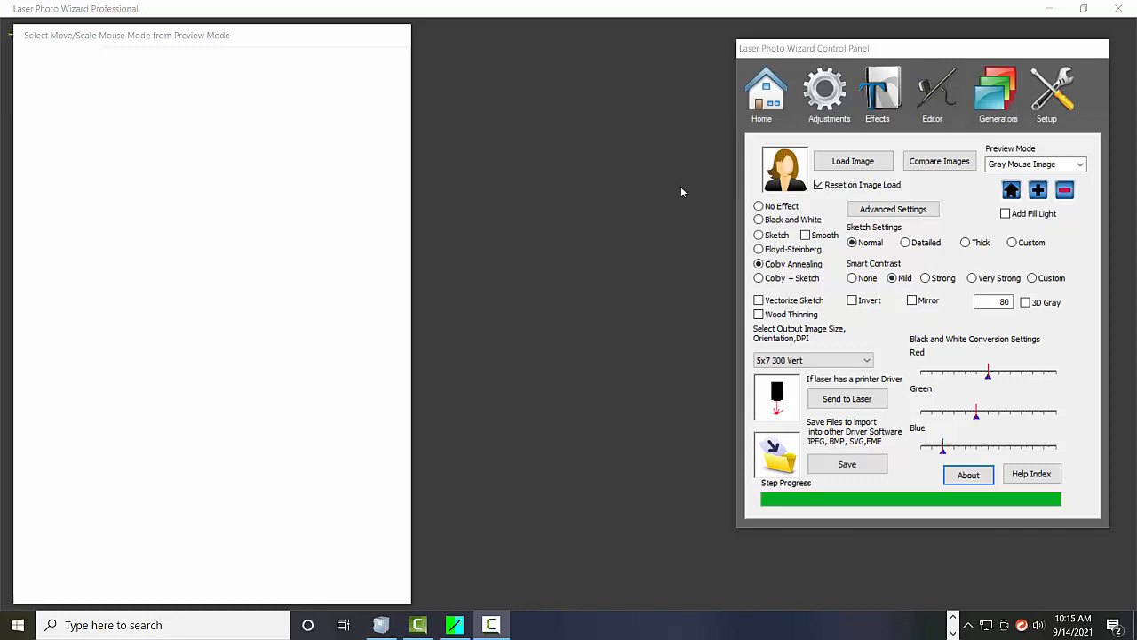
pyautogui.moveTo(893, 86)
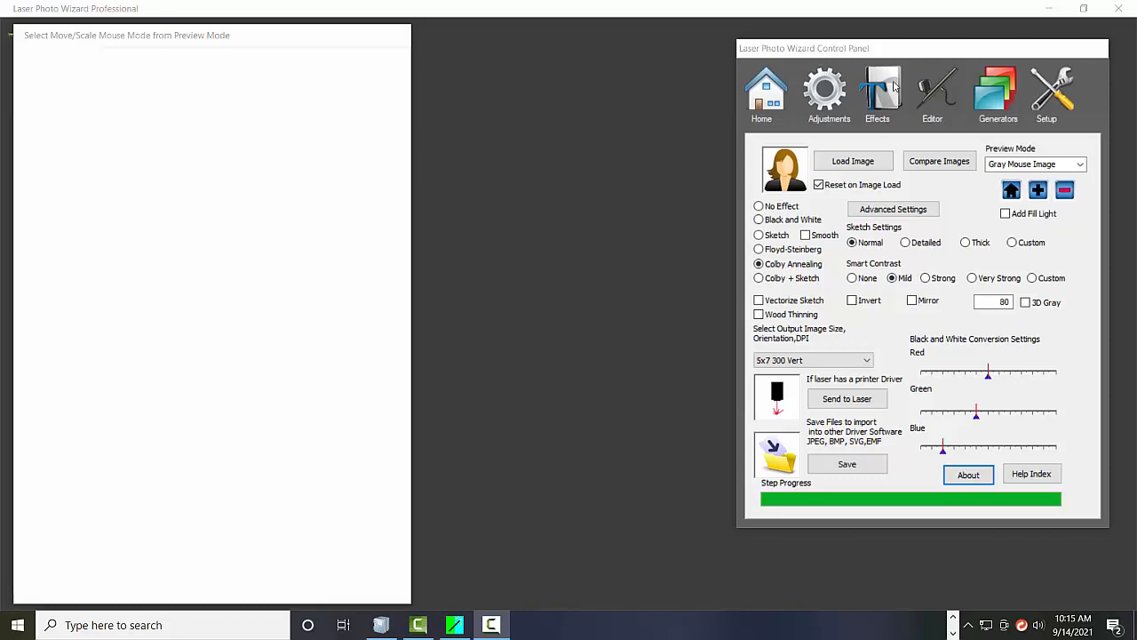
pyautogui.moveTo(952, 79)
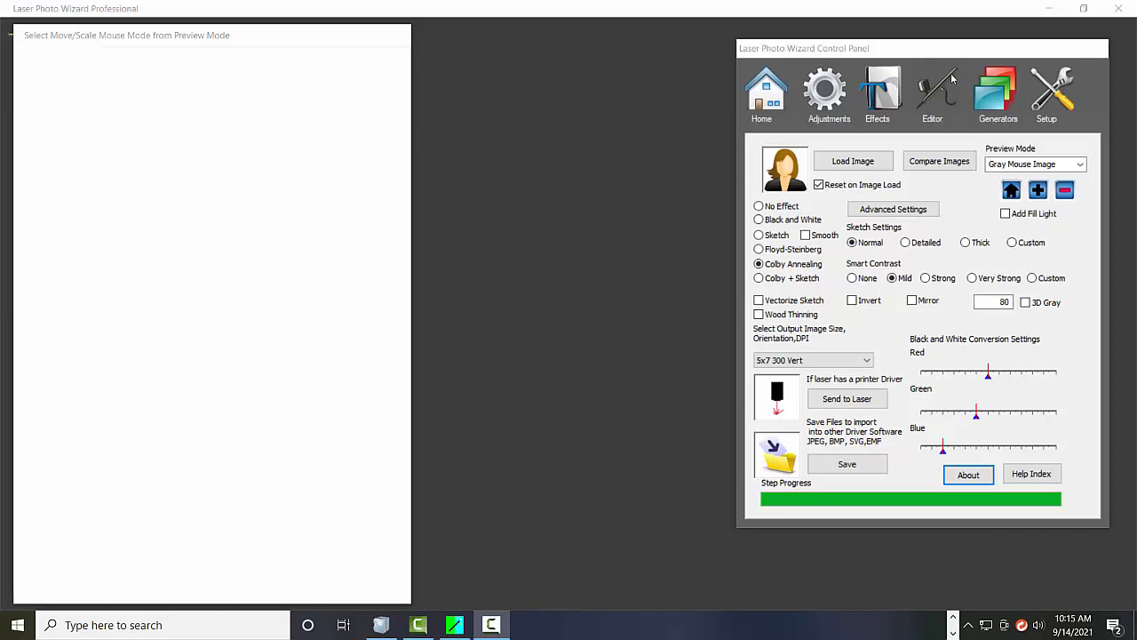
# Open the Generators list from the control panel toolbar
pyautogui.click(998, 92)
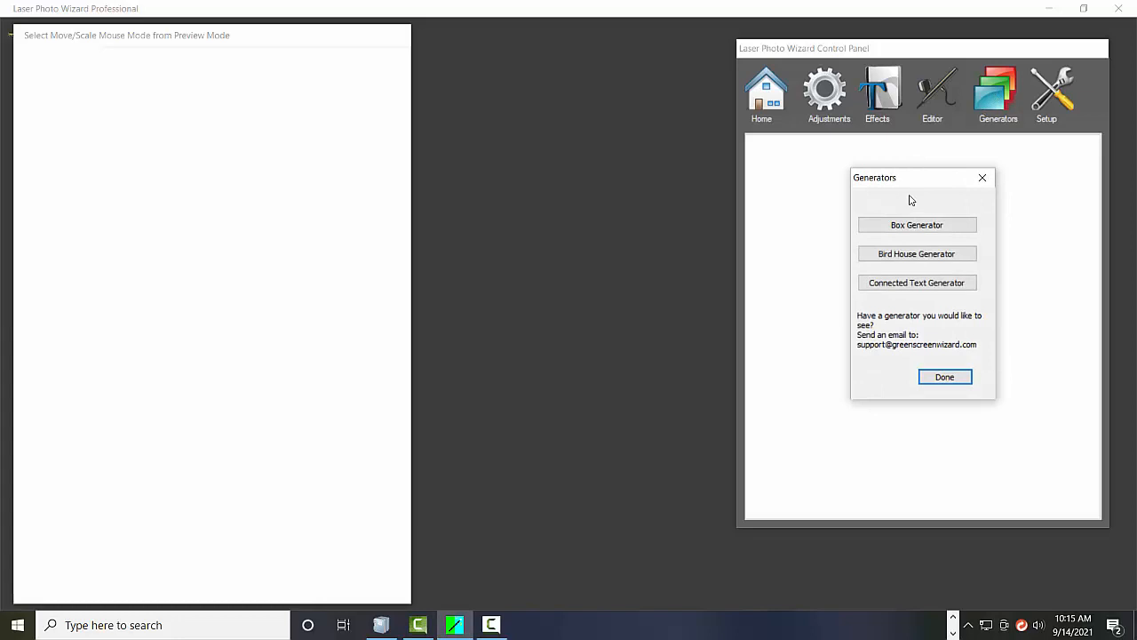
pyautogui.moveTo(902, 182)
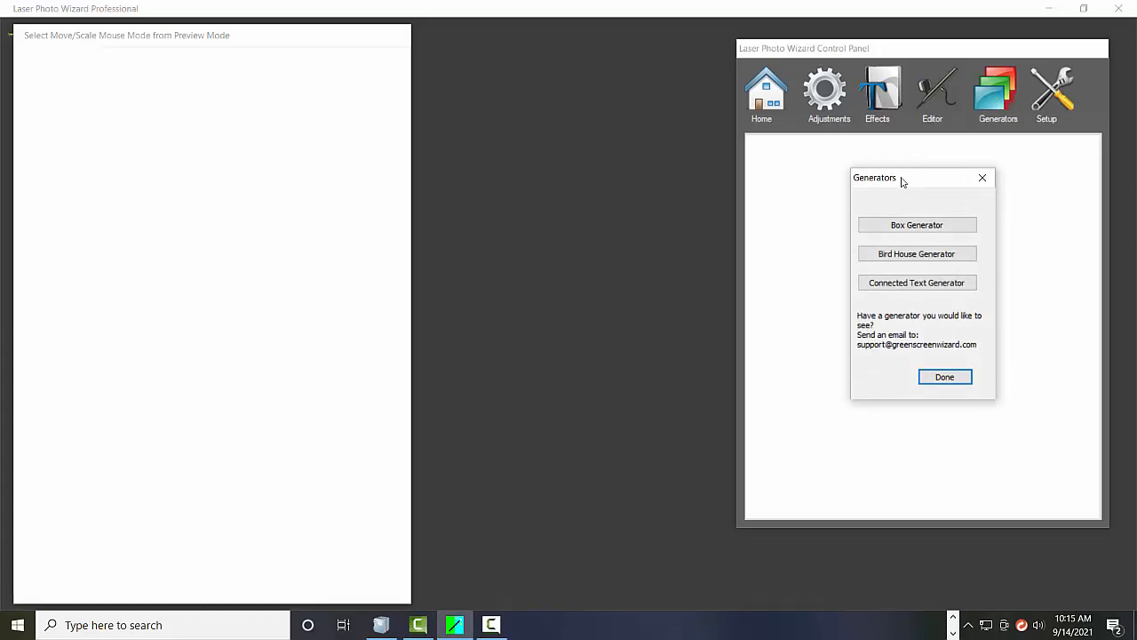
pyautogui.moveTo(895, 237)
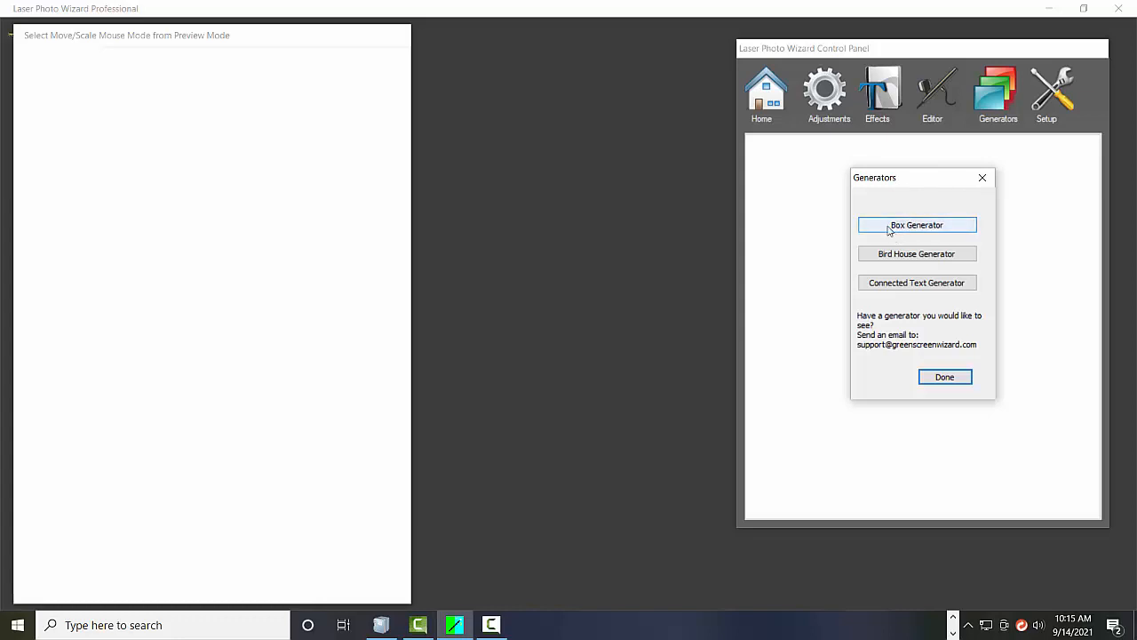
pyautogui.moveTo(916, 253)
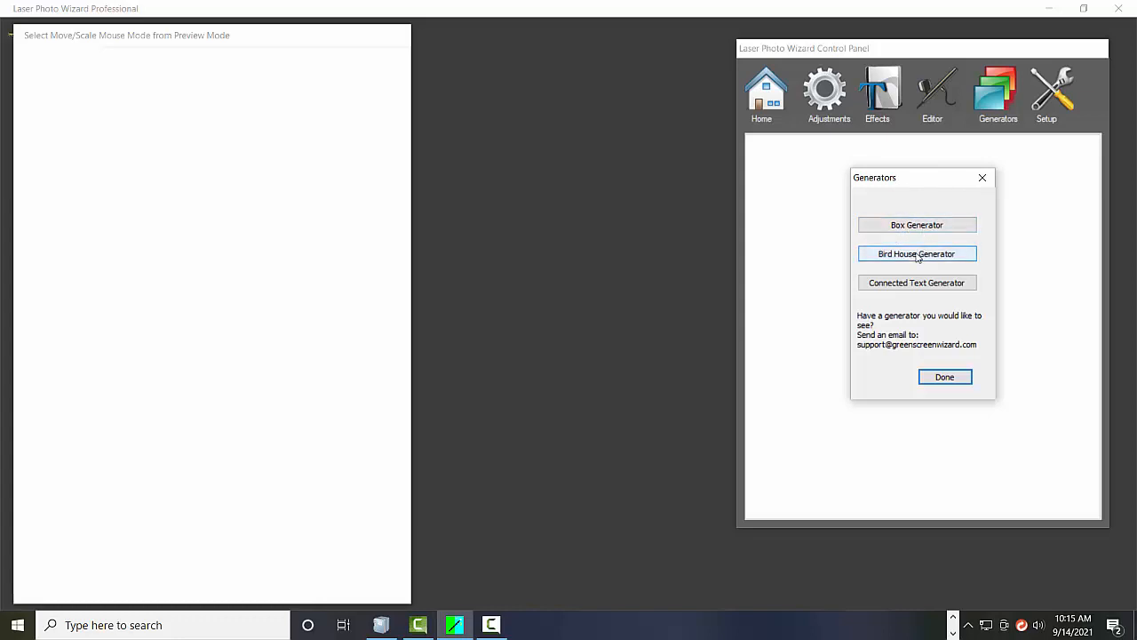
pyautogui.moveTo(917, 224)
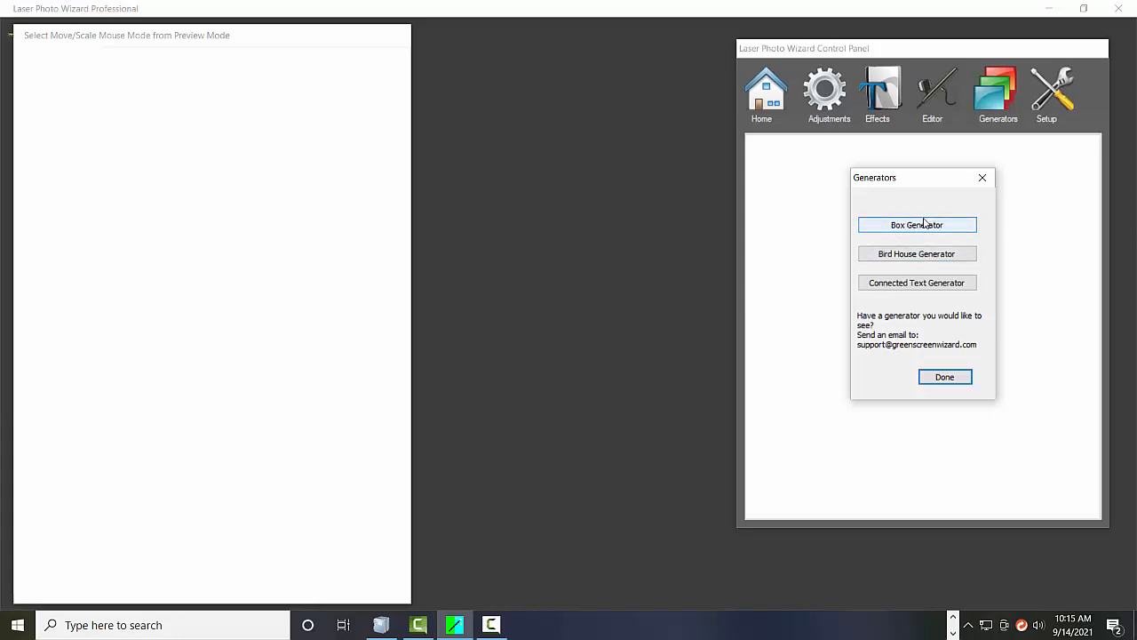
pyautogui.moveTo(929, 258)
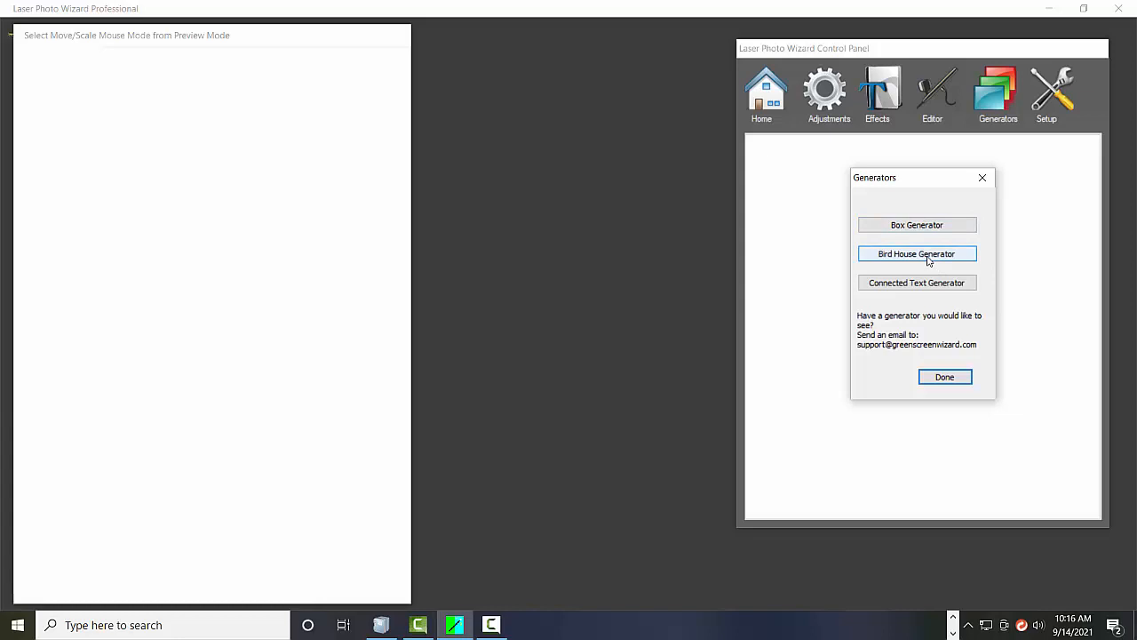
pyautogui.moveTo(906, 283)
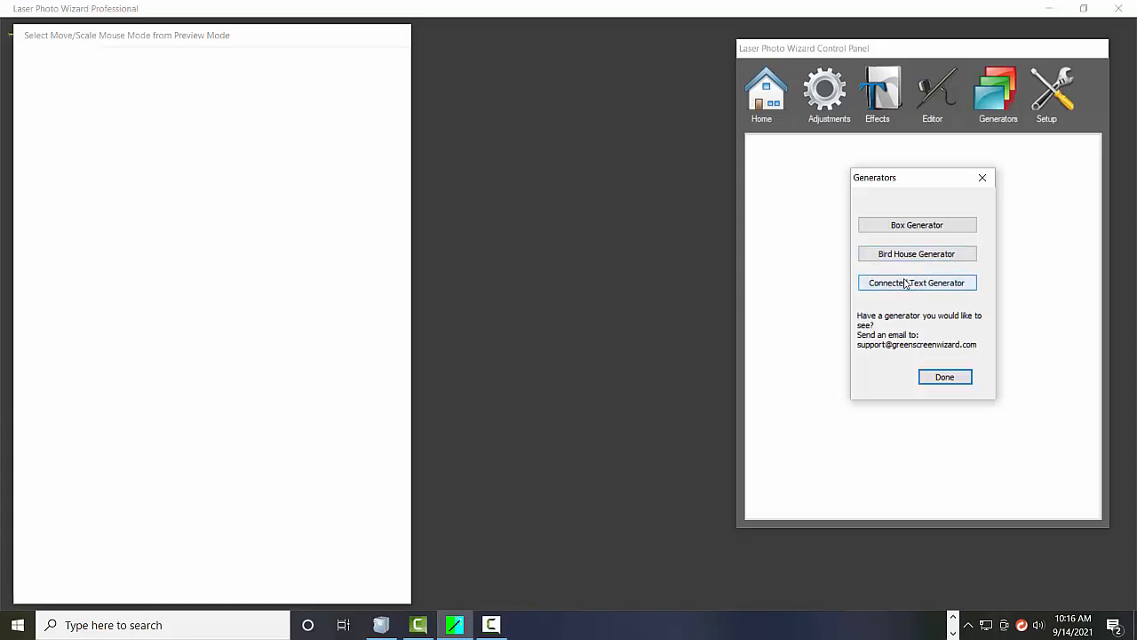
pyautogui.moveTo(948, 287)
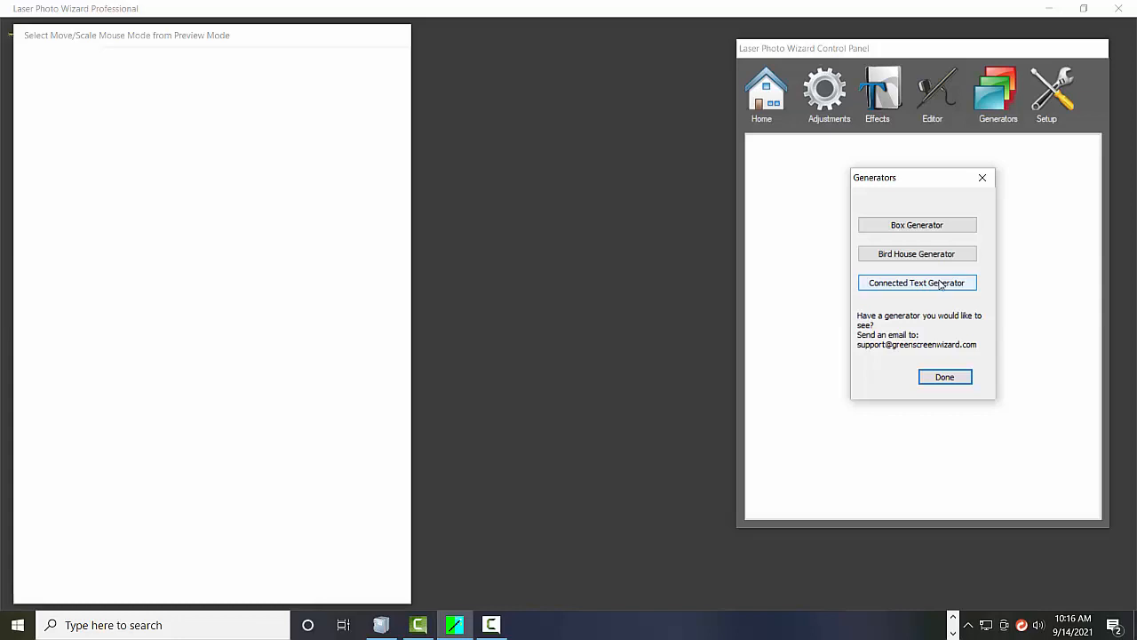
# Launch the Connected Text generator and generate a 'Ken' preview on a joined base
pyautogui.click(917, 282)
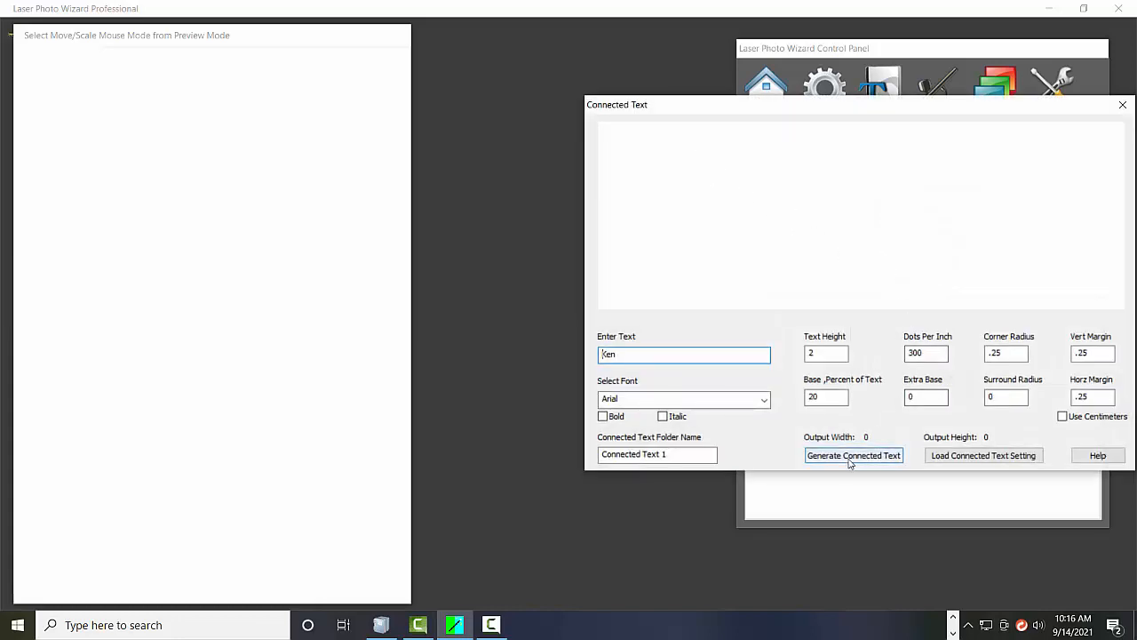
pyautogui.click(854, 454)
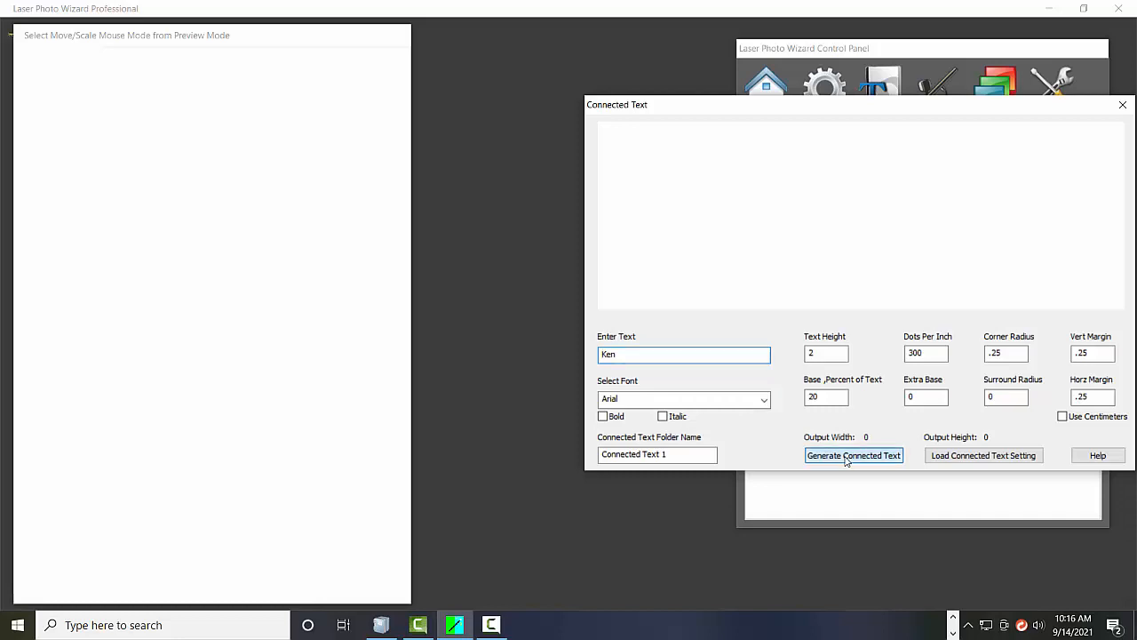
pyautogui.click(854, 455)
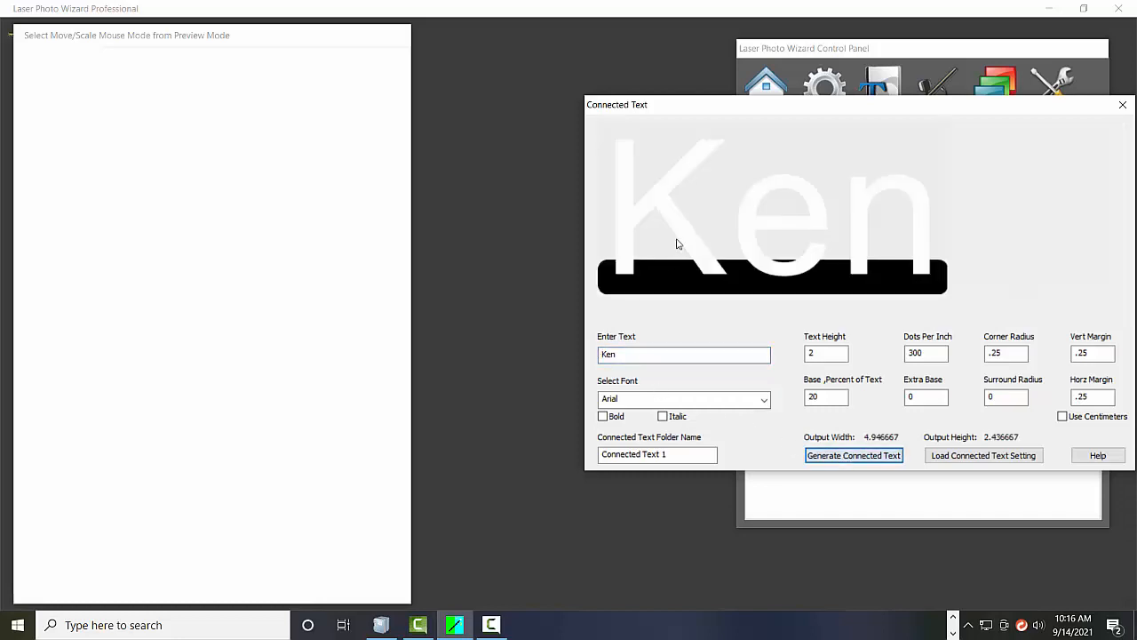
pyautogui.moveTo(935, 210)
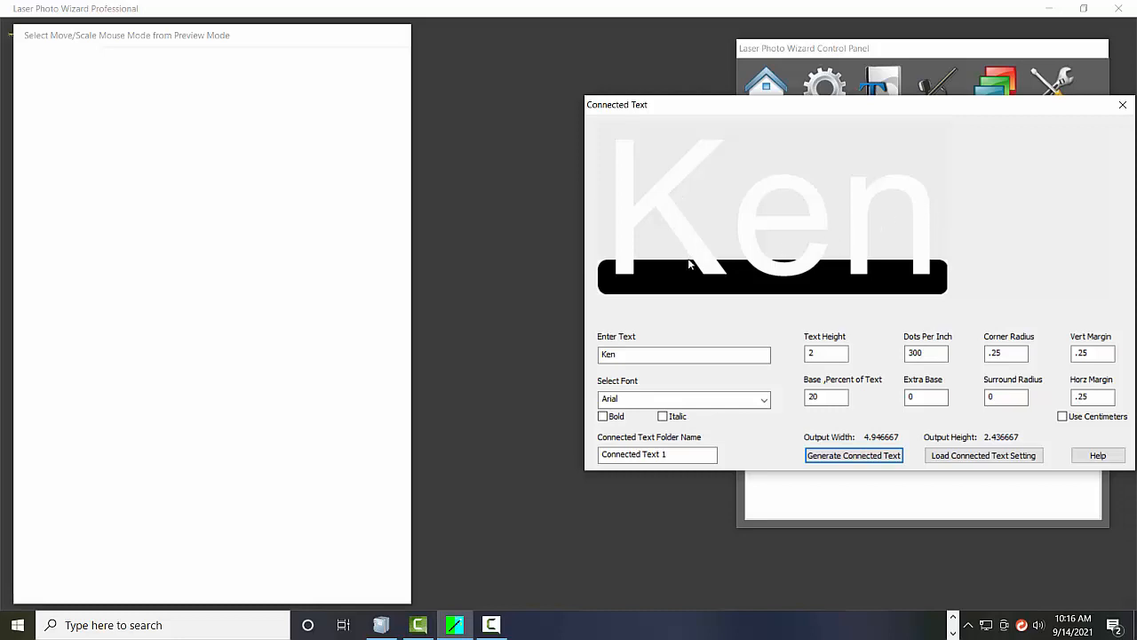
pyautogui.moveTo(910, 273)
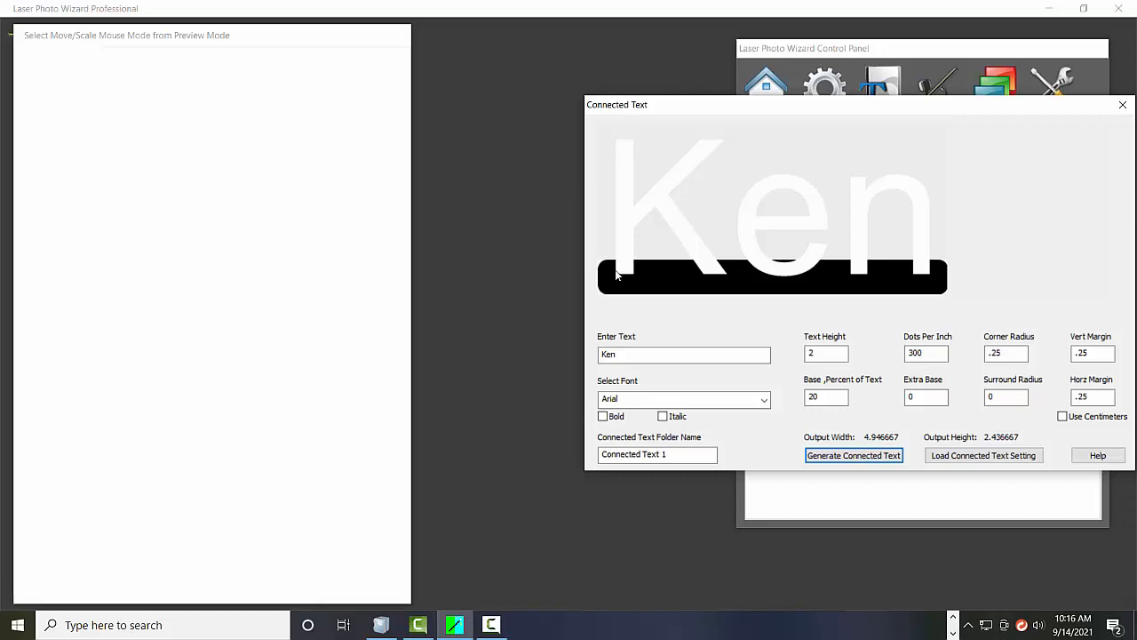
pyautogui.moveTo(928, 143)
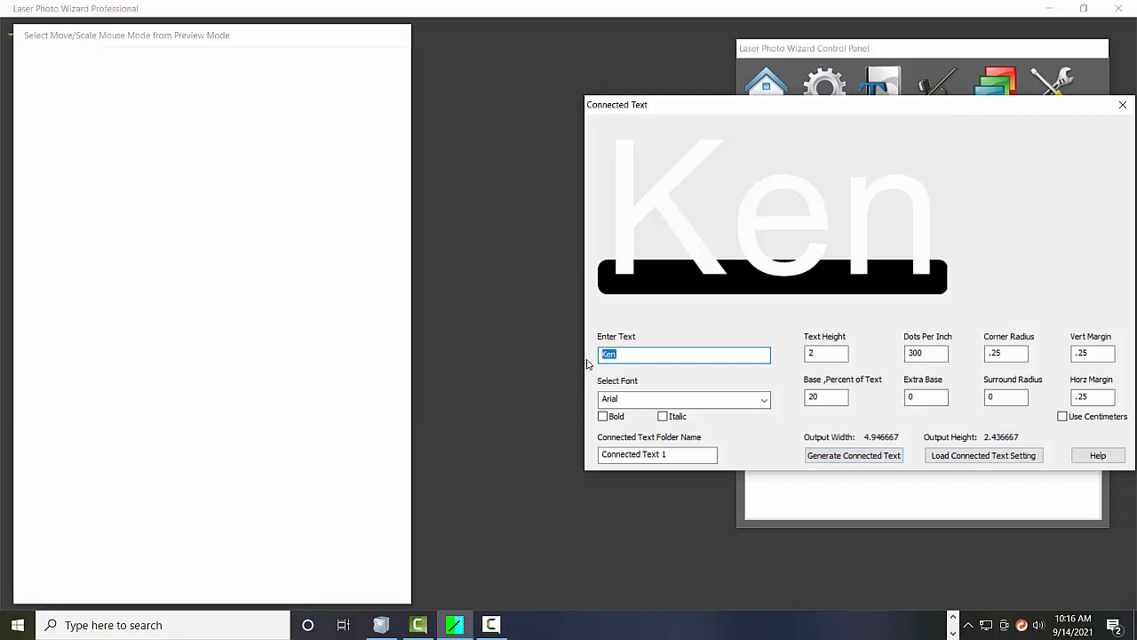
# Regenerate the Ken preview in JohnHancock script font, then select the sample text
pyautogui.click(762, 399)
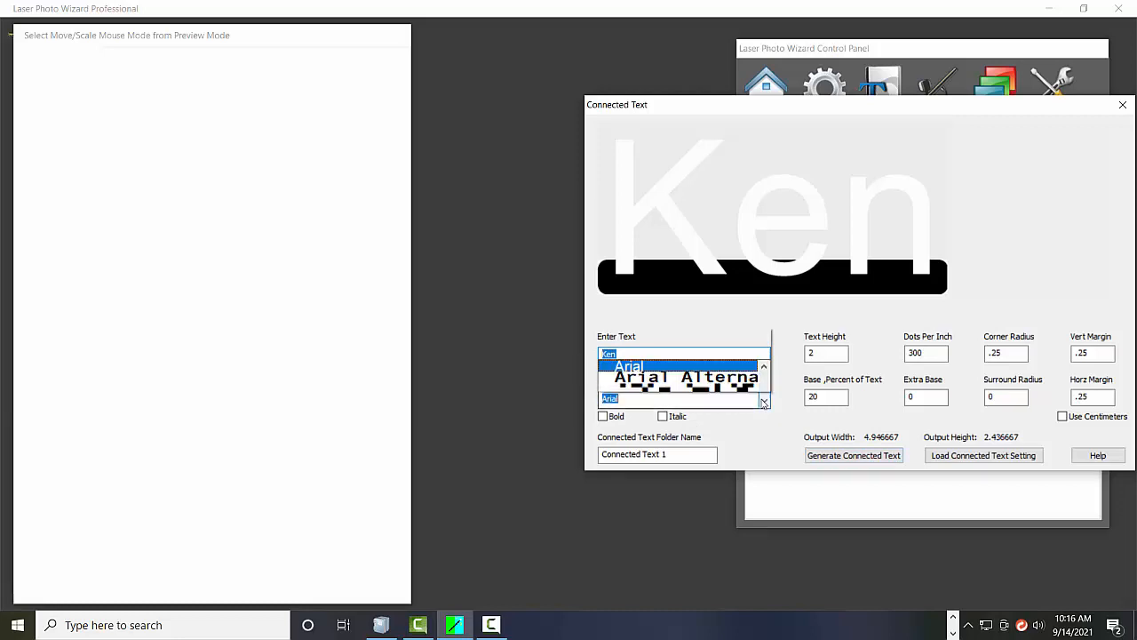
pyautogui.click(763, 401)
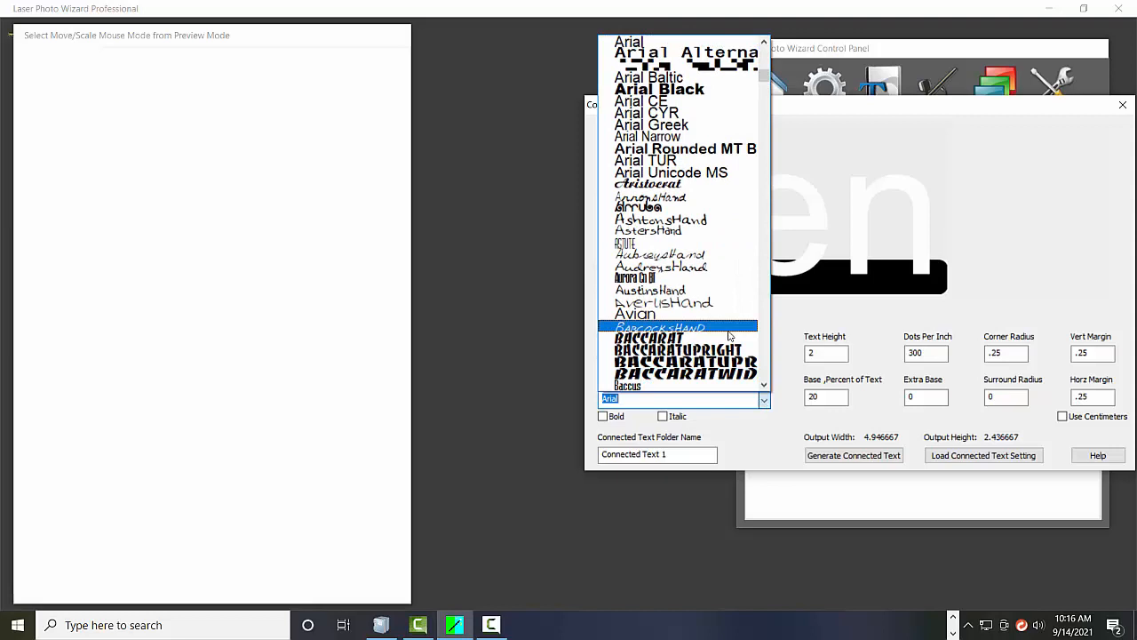
pyautogui.write('jo')
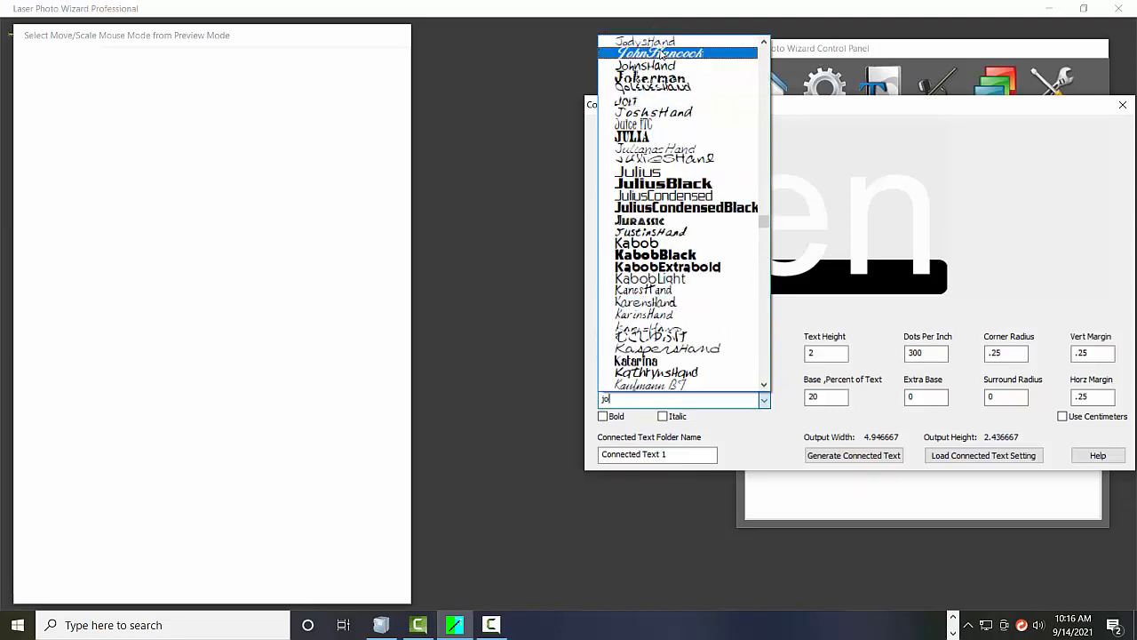
pyautogui.click(676, 54)
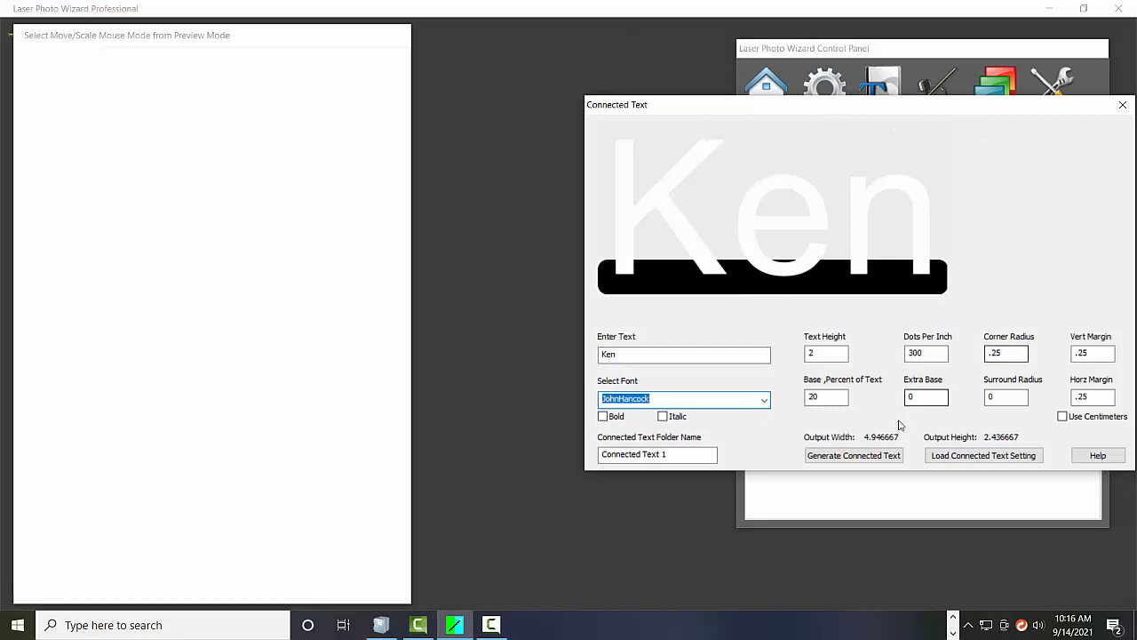
pyautogui.click(853, 454)
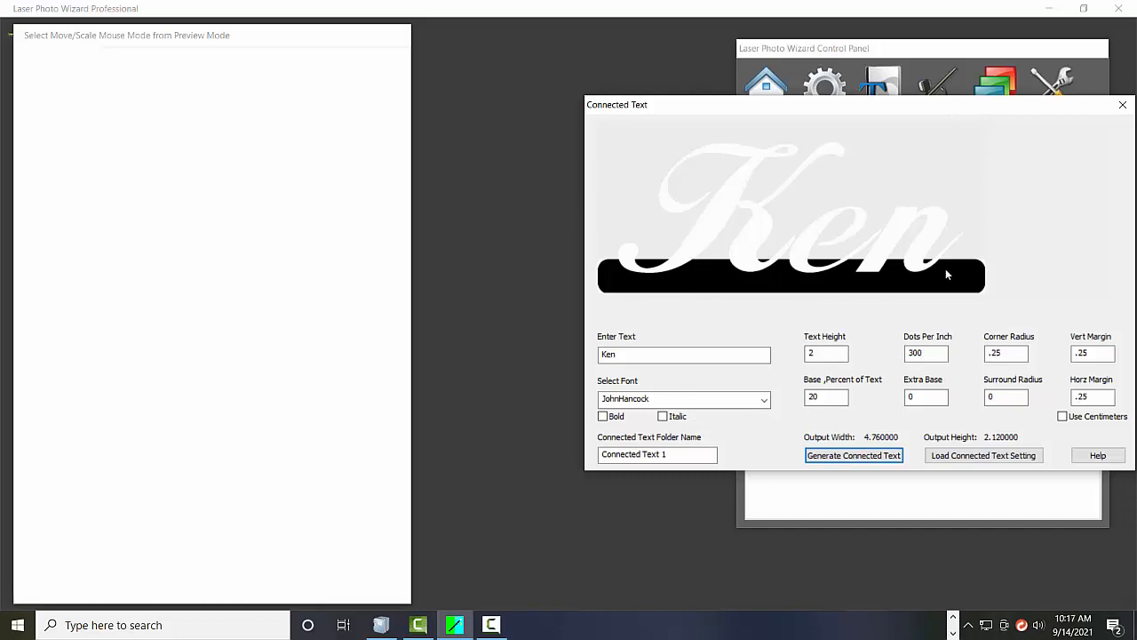
pyautogui.click(684, 354)
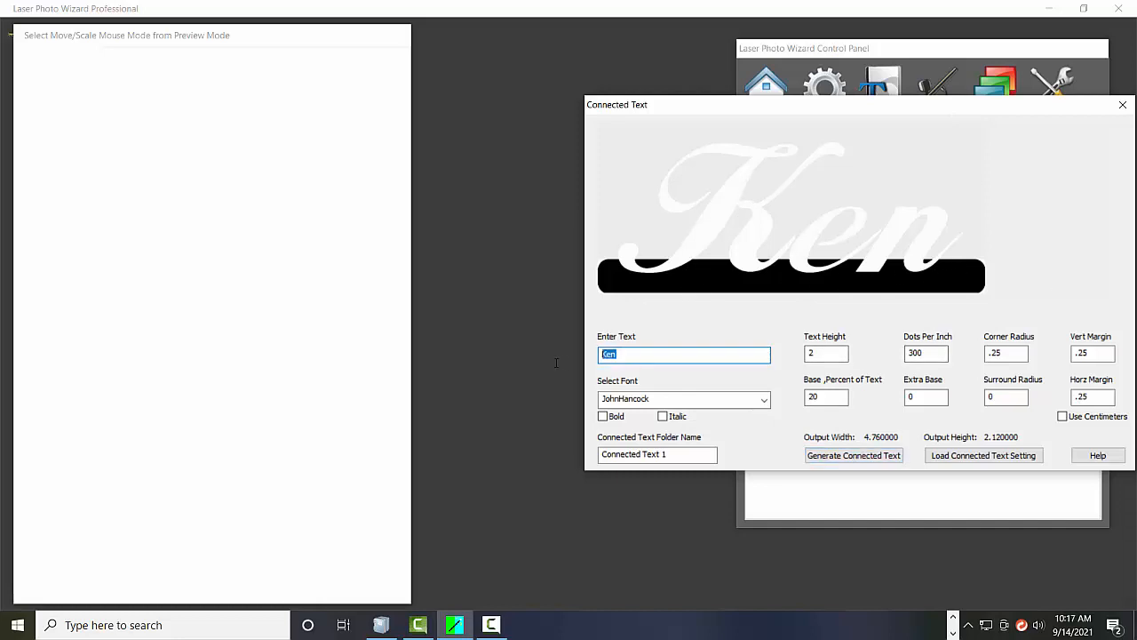
# Enter 'Family' and regenerate the script preview, about 6.99 by 2.59 inches
pyautogui.write('Fam')
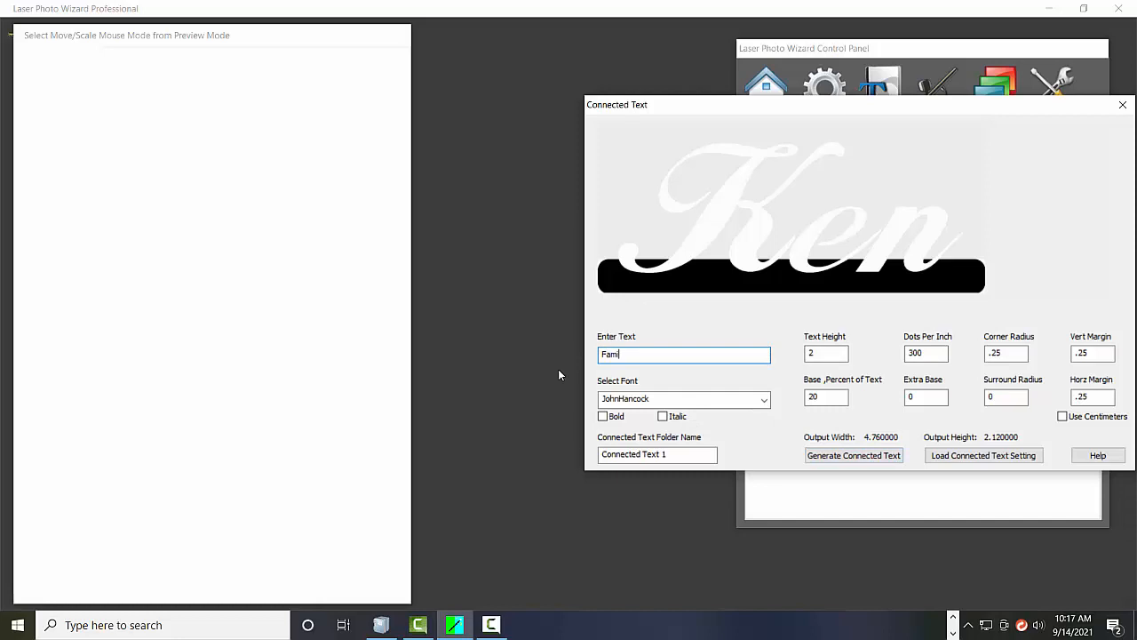
pyautogui.write('ily')
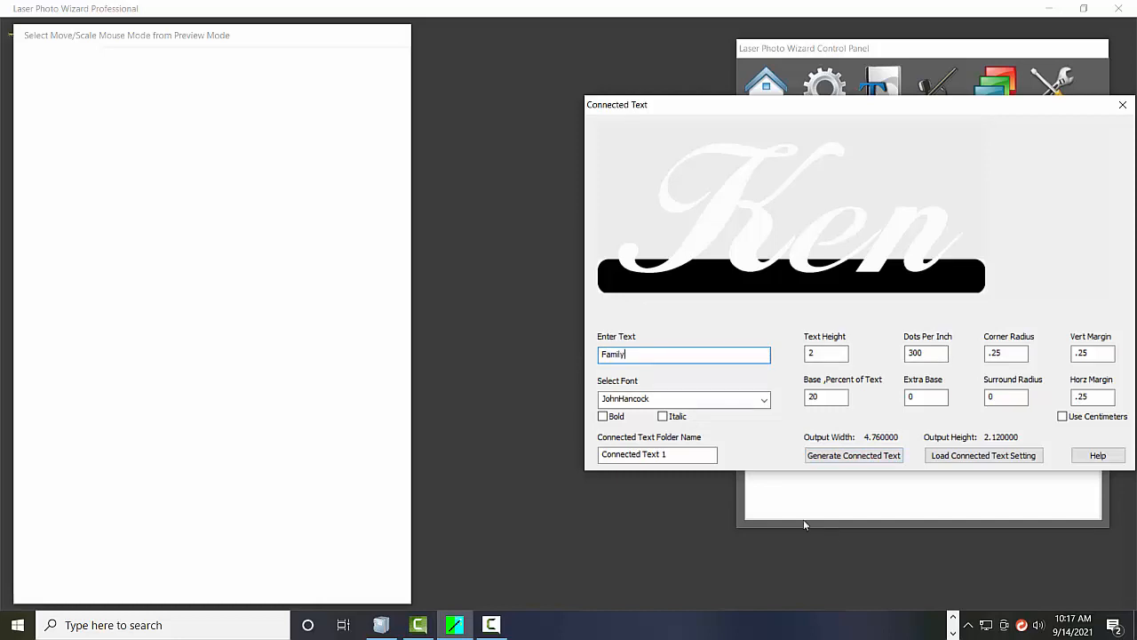
pyautogui.click(854, 455)
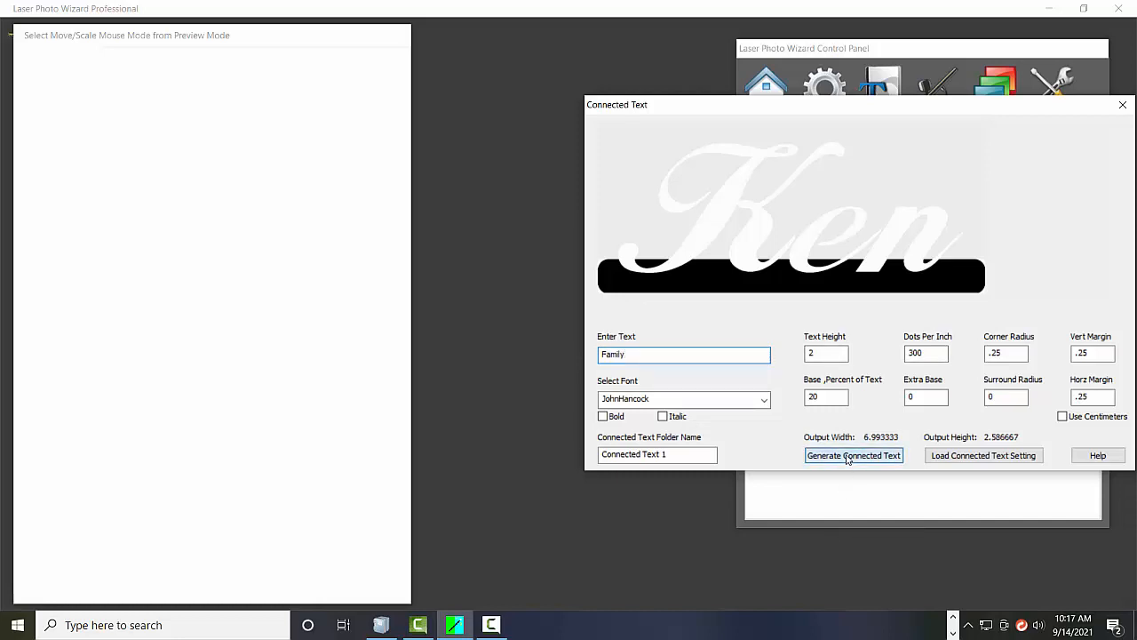
pyautogui.click(853, 455)
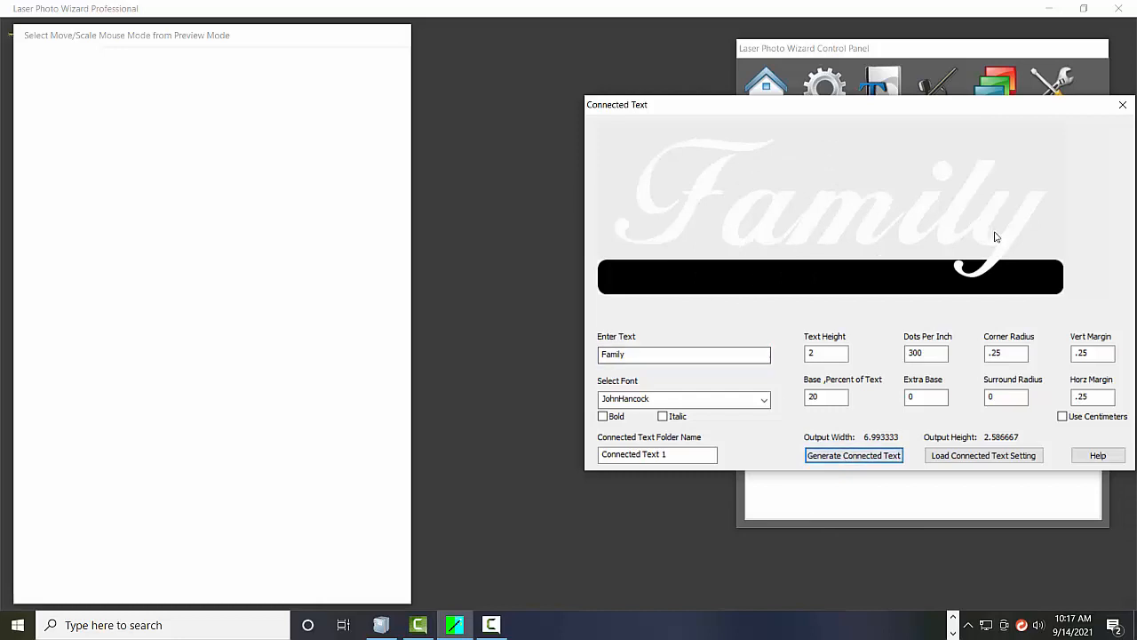
pyautogui.moveTo(888, 243)
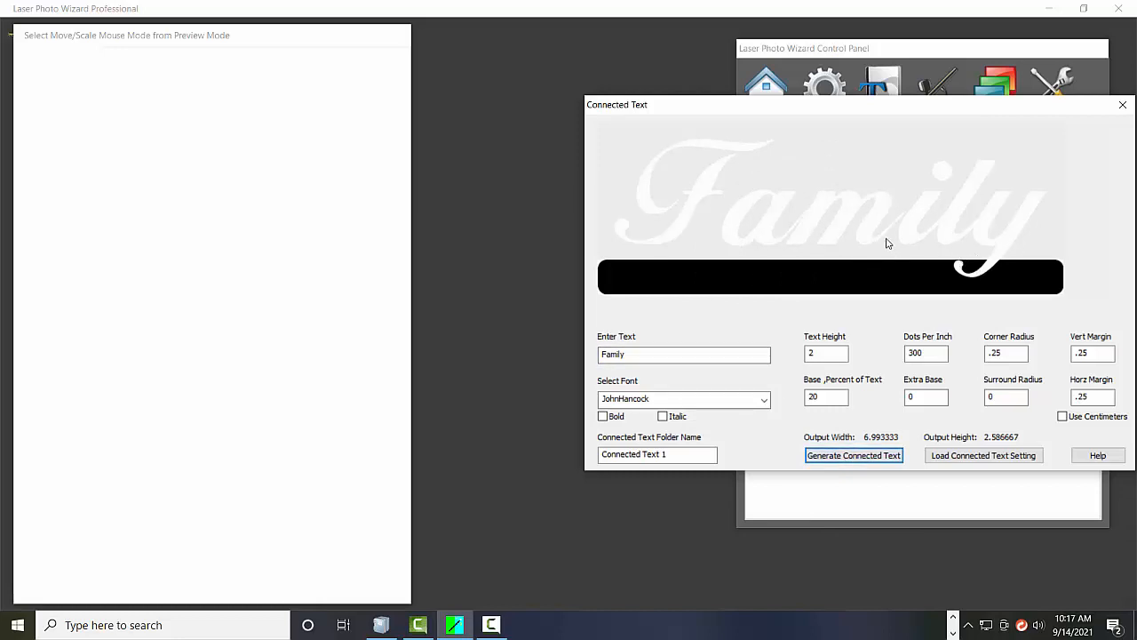
pyautogui.moveTo(854, 391)
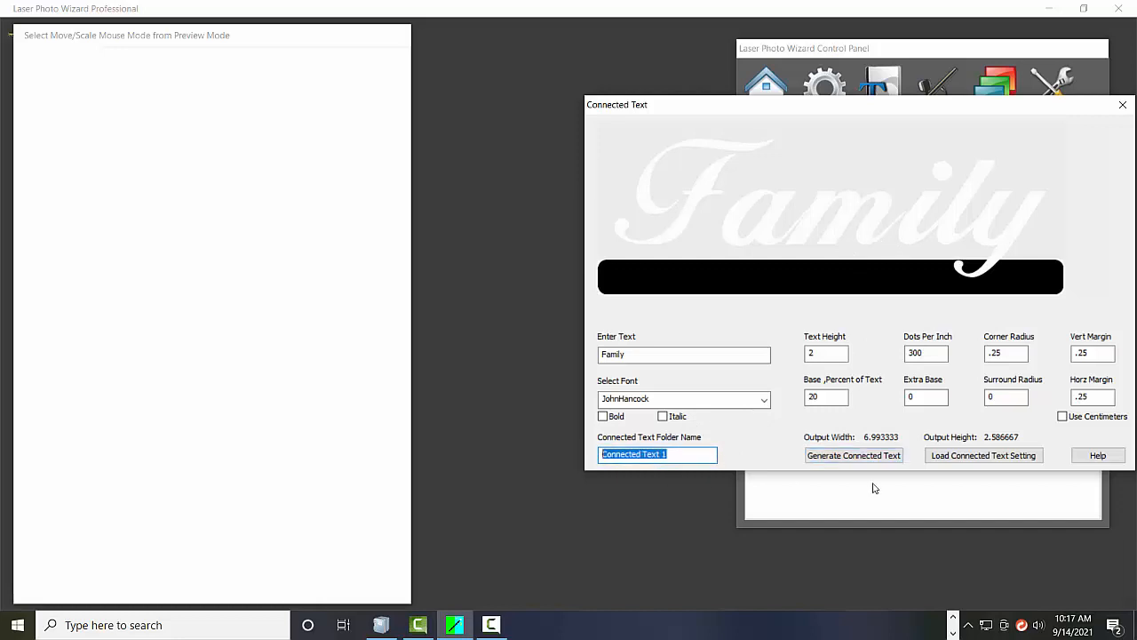
# Name the output folder FamilyBase and regenerate Family with a 35 percent base
pyautogui.write('FamilyBase')
pyautogui.click(826, 397)
pyautogui.write('35')
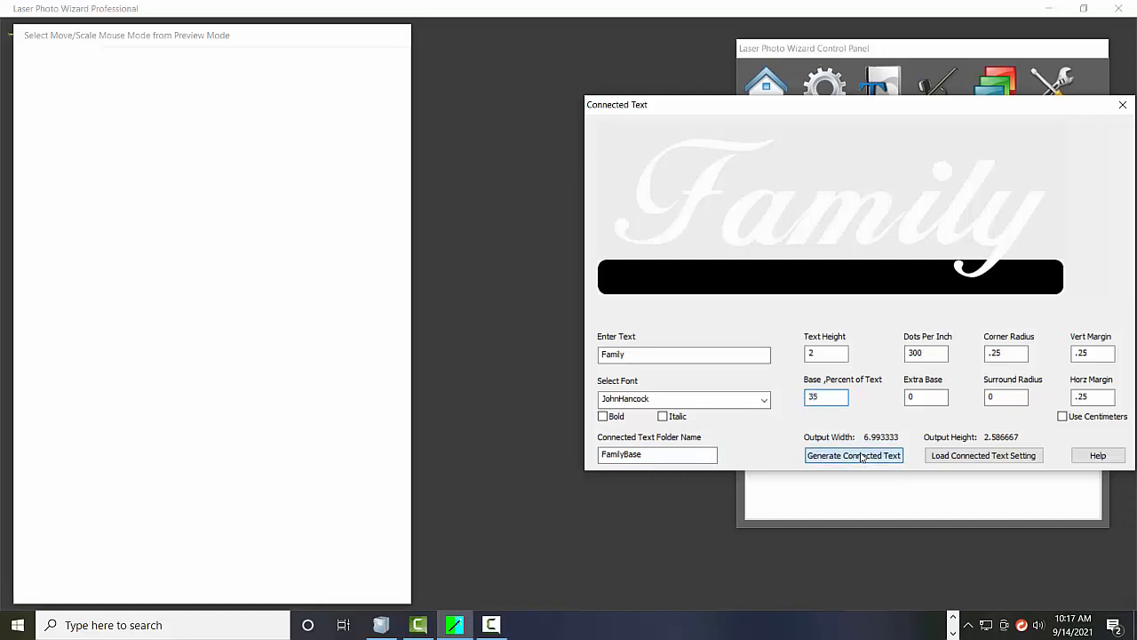
pyautogui.click(854, 455)
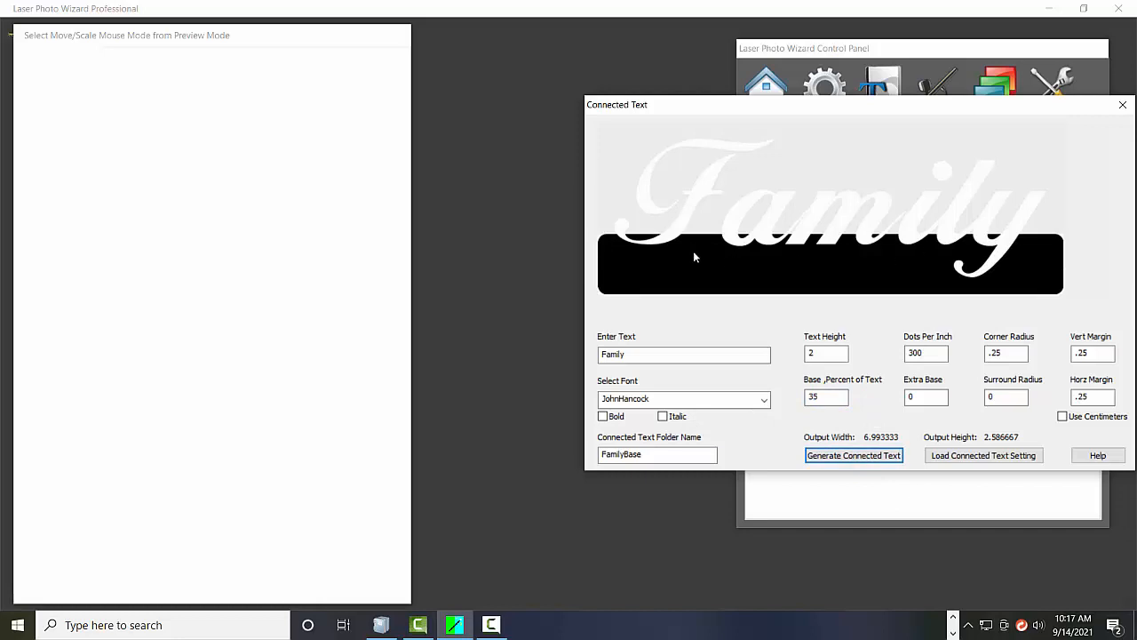
pyautogui.moveTo(751, 216)
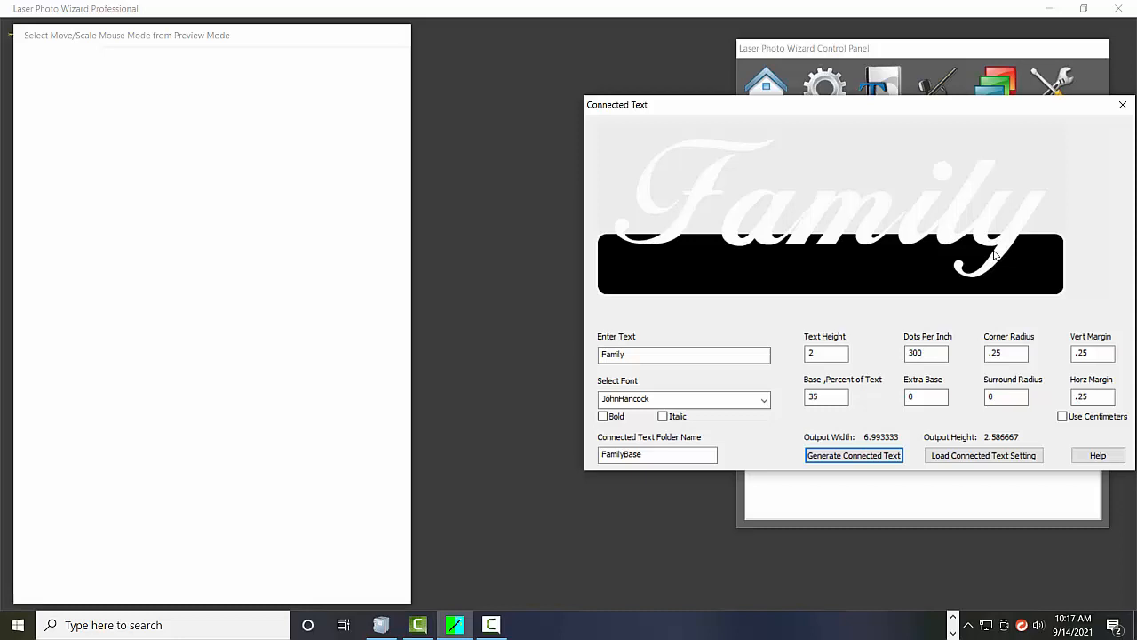
pyautogui.moveTo(944, 171)
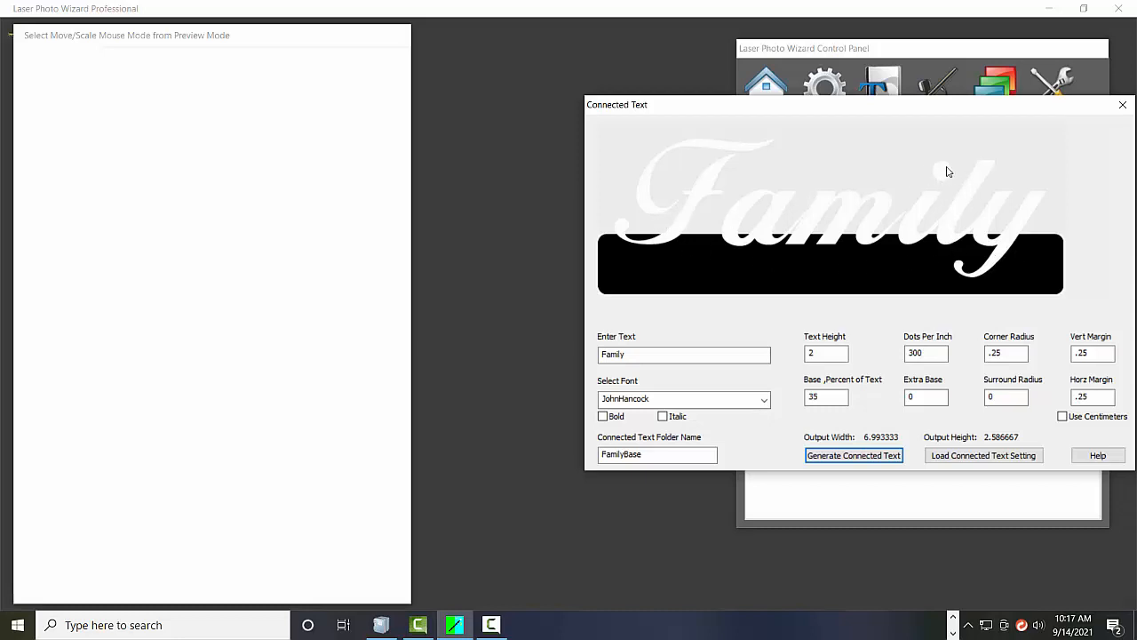
pyautogui.moveTo(921, 132)
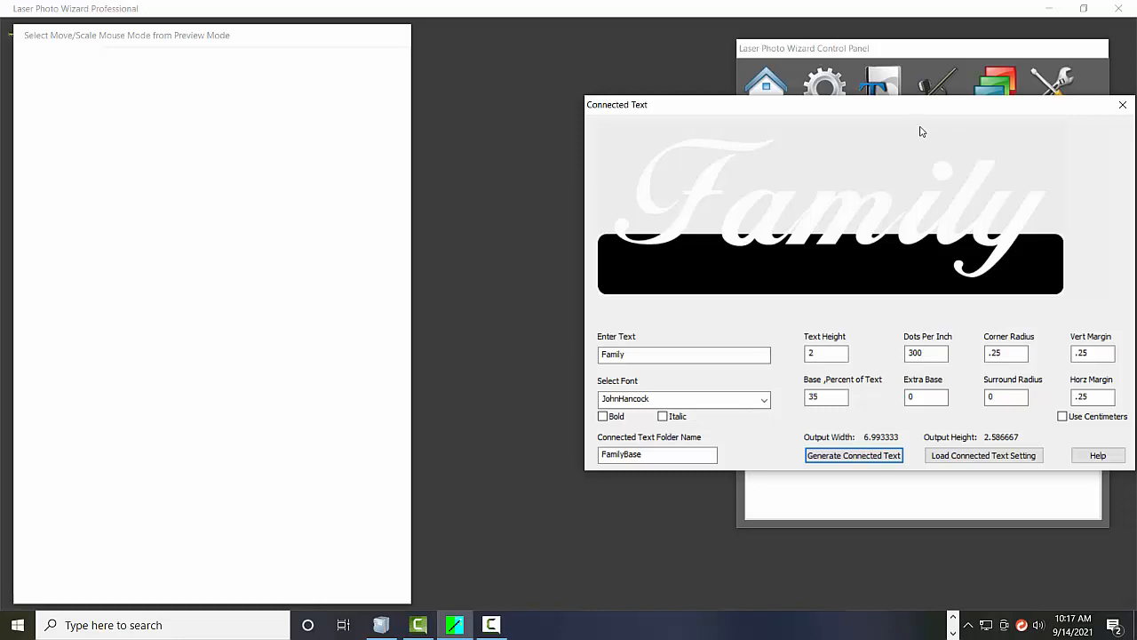
pyautogui.moveTo(1009, 183)
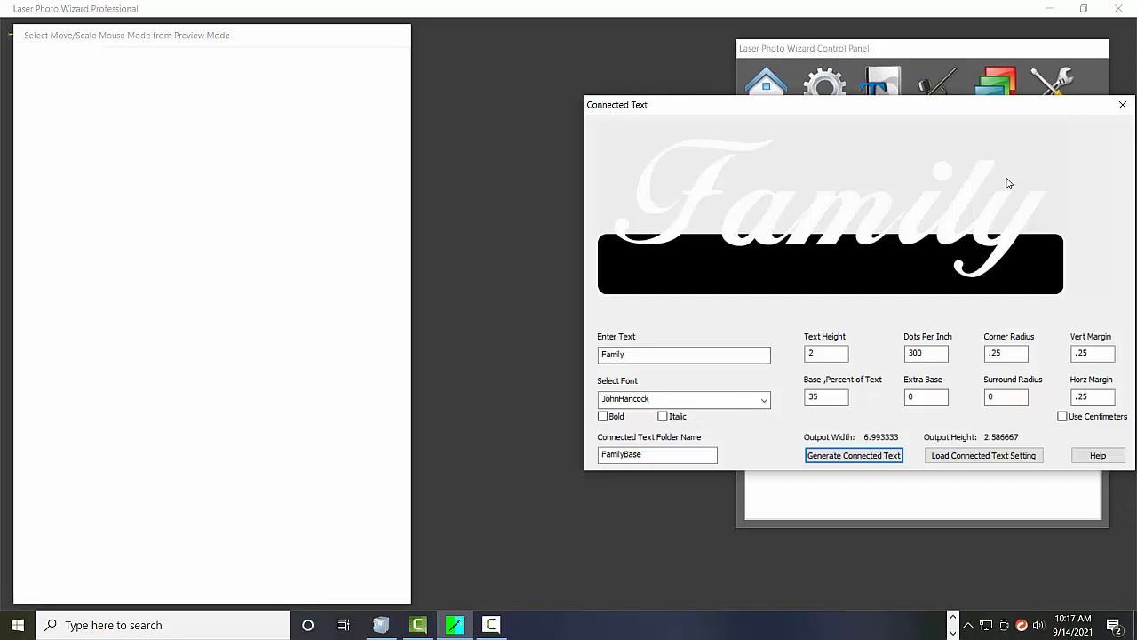
pyautogui.moveTo(941, 186)
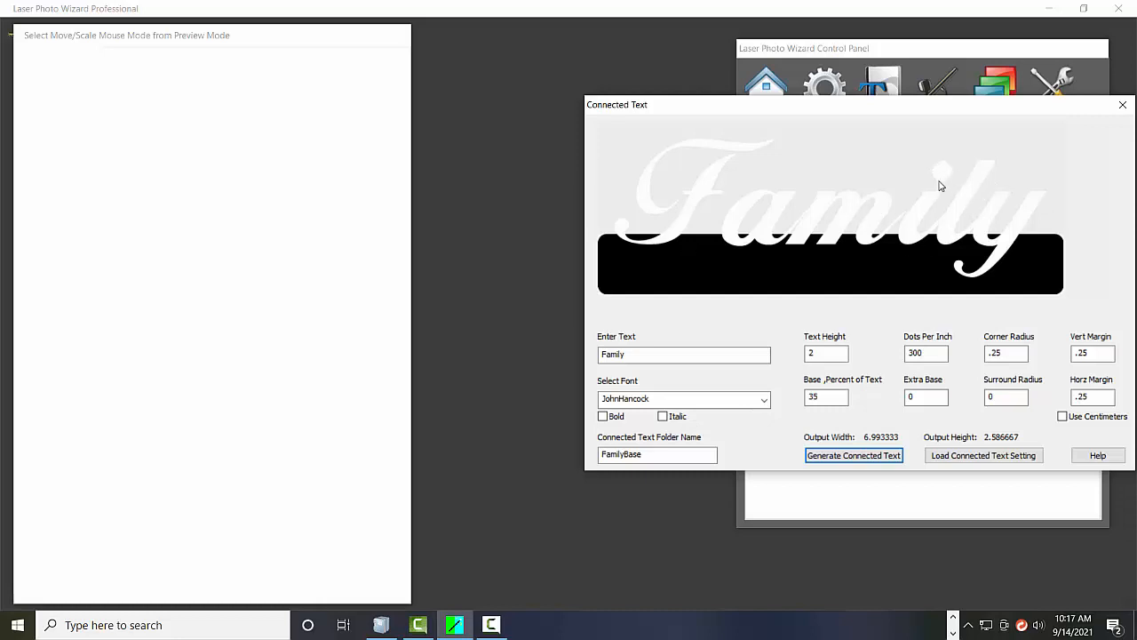
pyautogui.moveTo(952, 182)
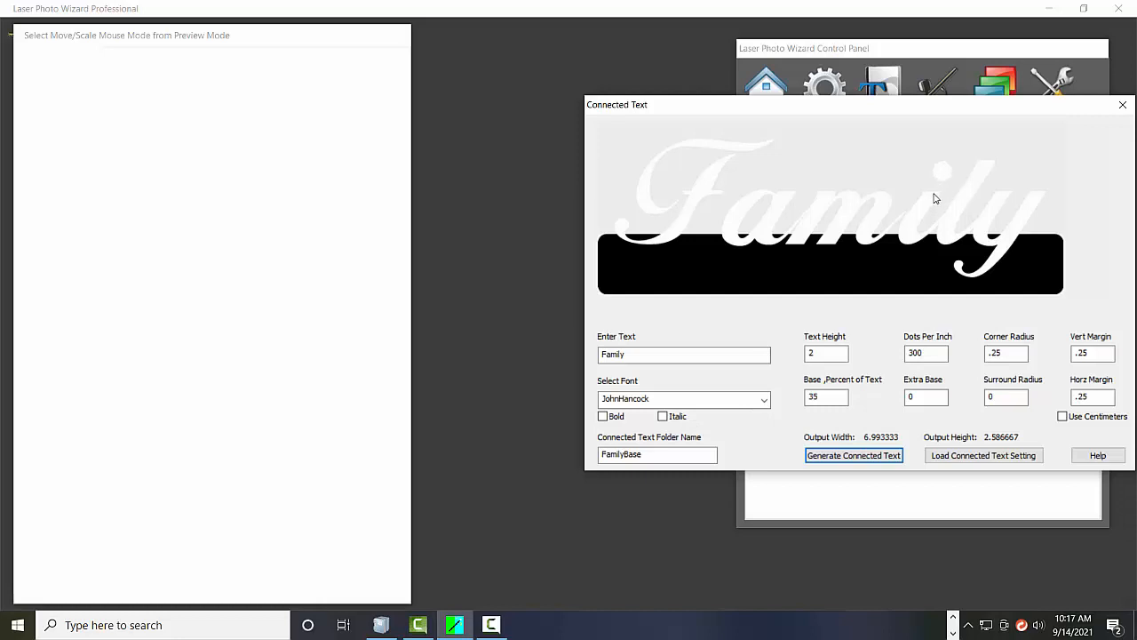
pyautogui.moveTo(723, 295)
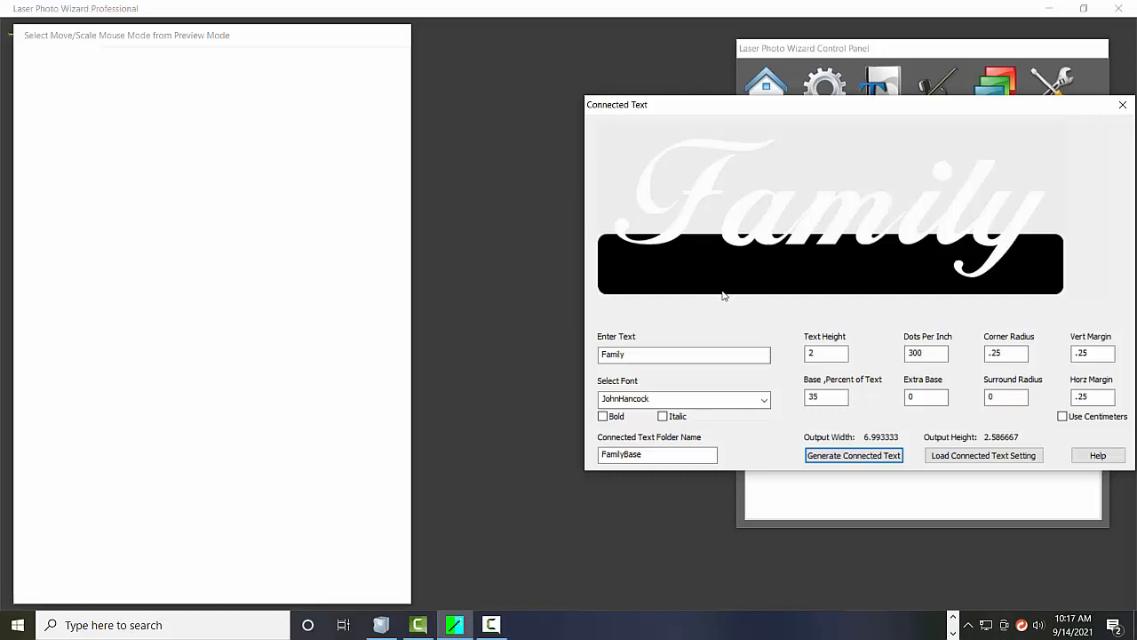
pyautogui.moveTo(870, 315)
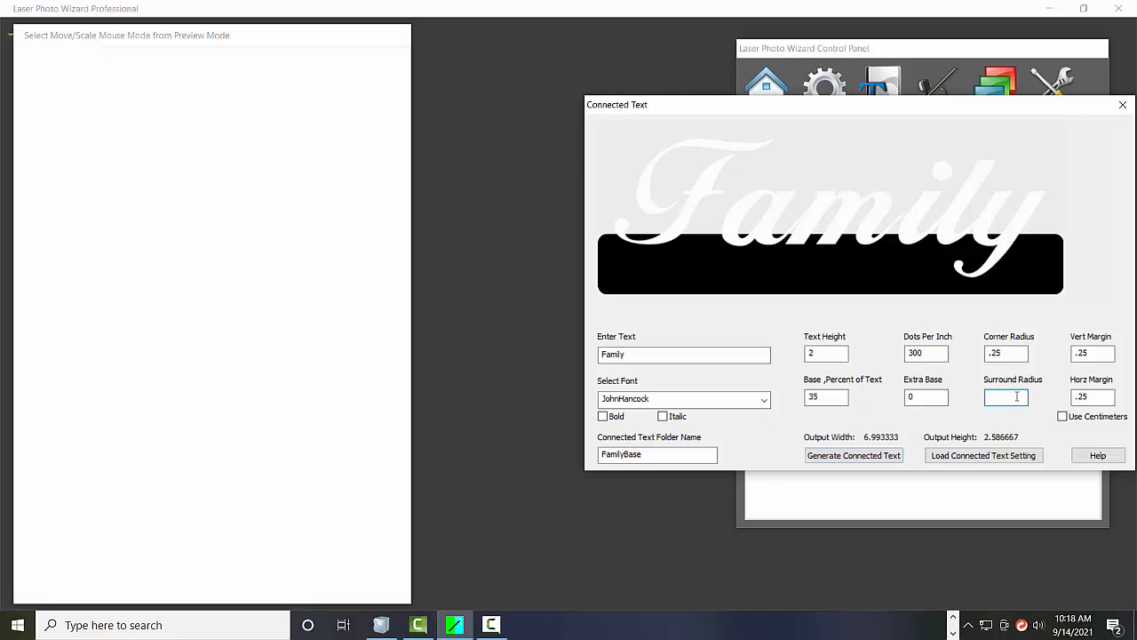
# Set surround radius .1 and regenerate Family at about 7.2 by 2.79 inches
pyautogui.write('.1')
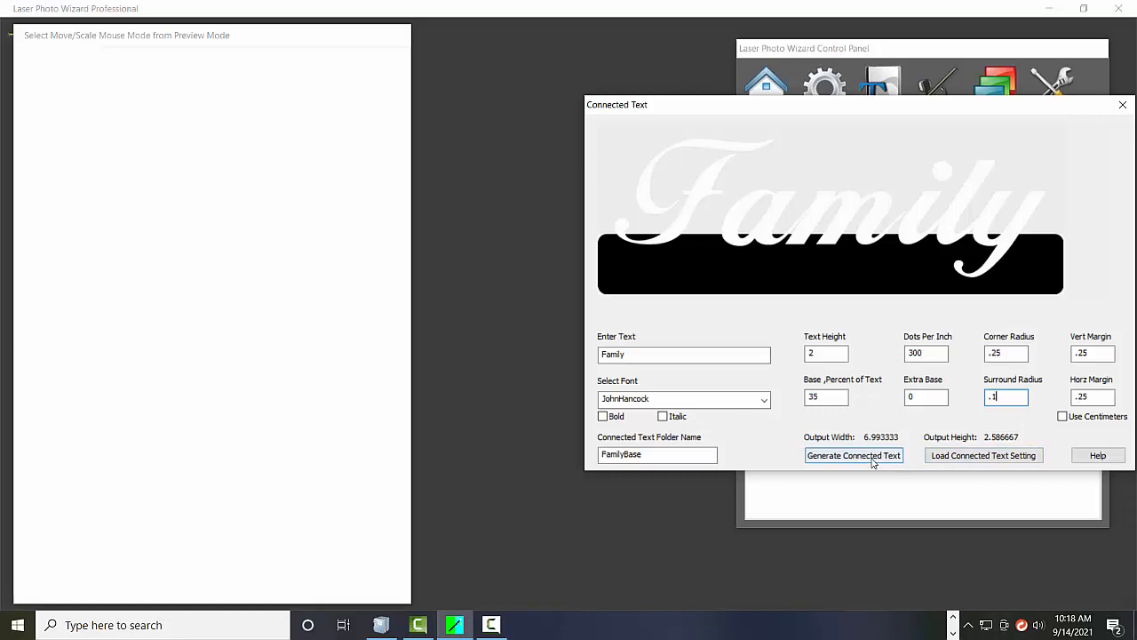
pyautogui.click(853, 454)
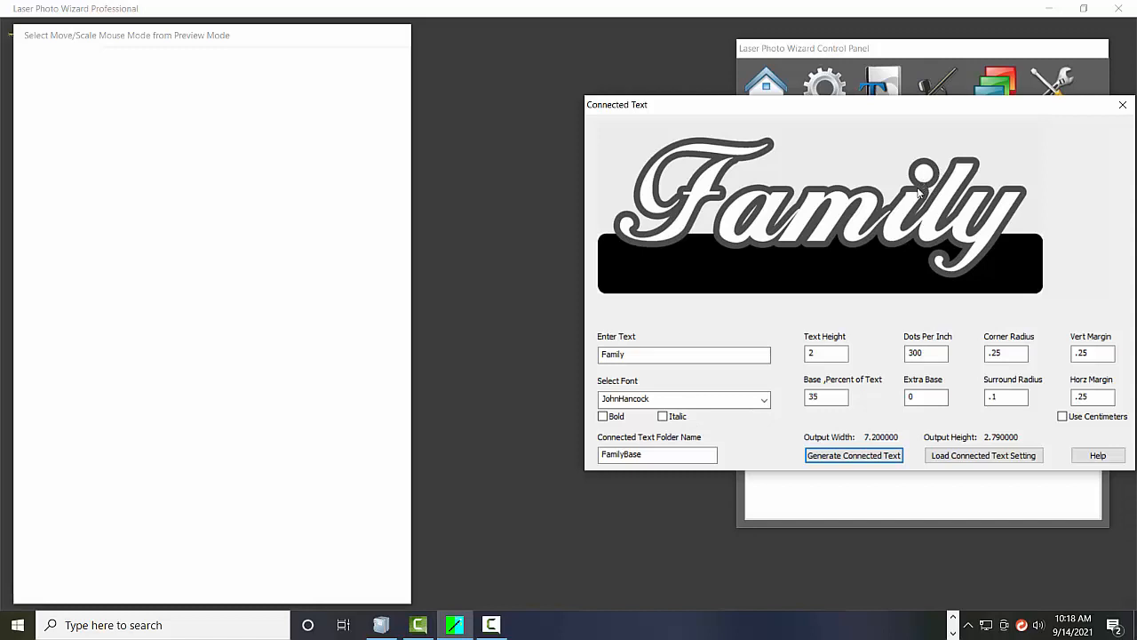
pyautogui.moveTo(910, 179)
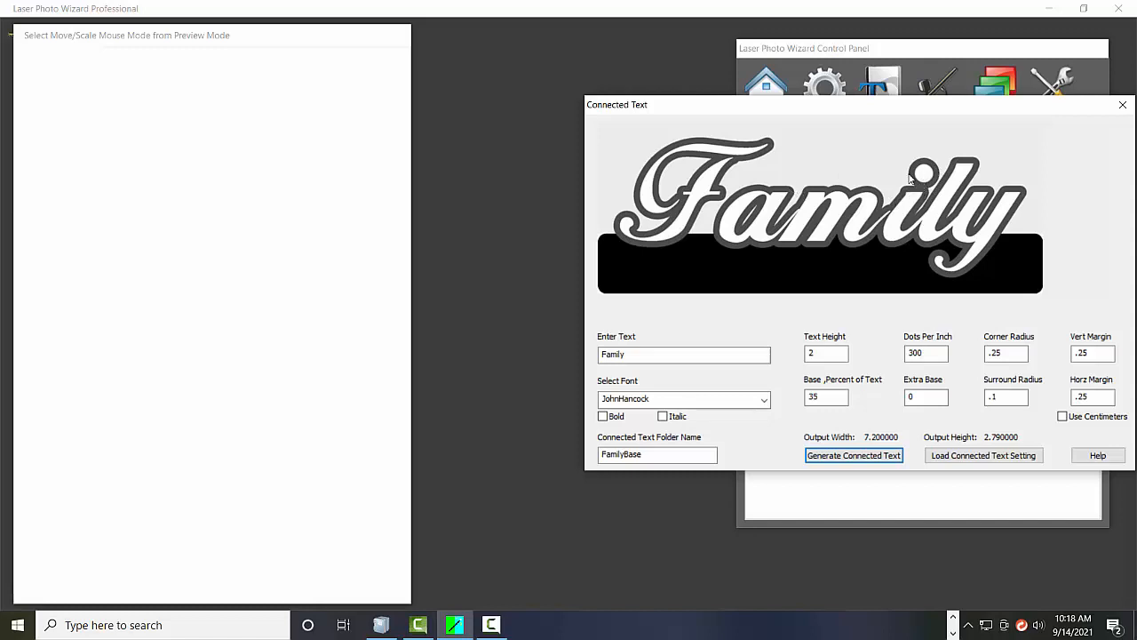
pyautogui.moveTo(930, 197)
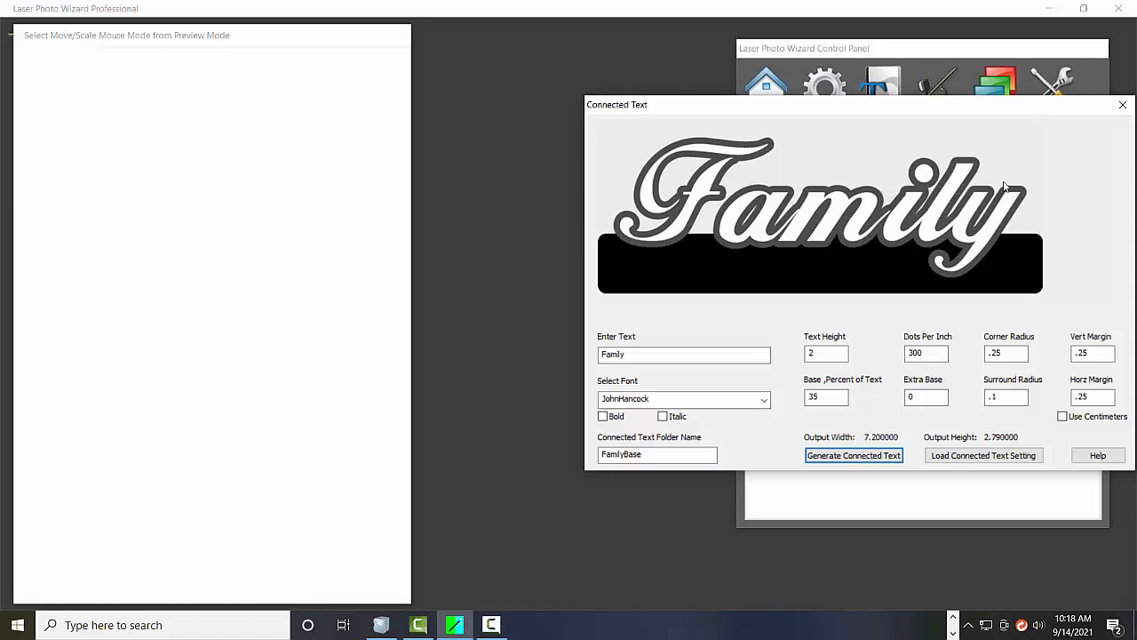
pyautogui.moveTo(1083, 199)
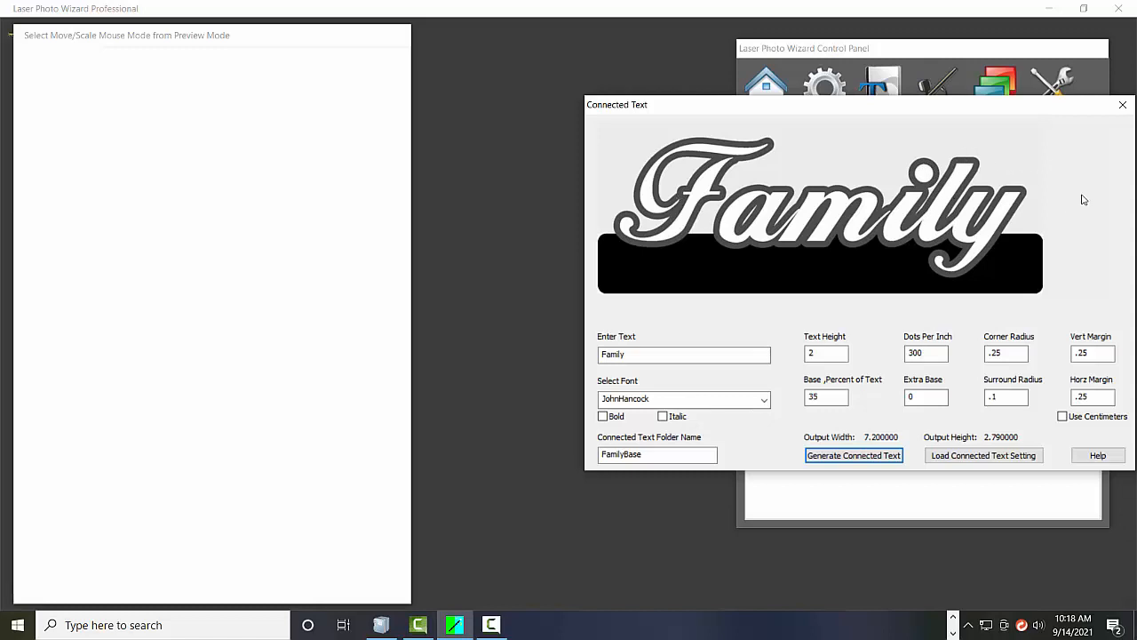
pyautogui.moveTo(772, 255)
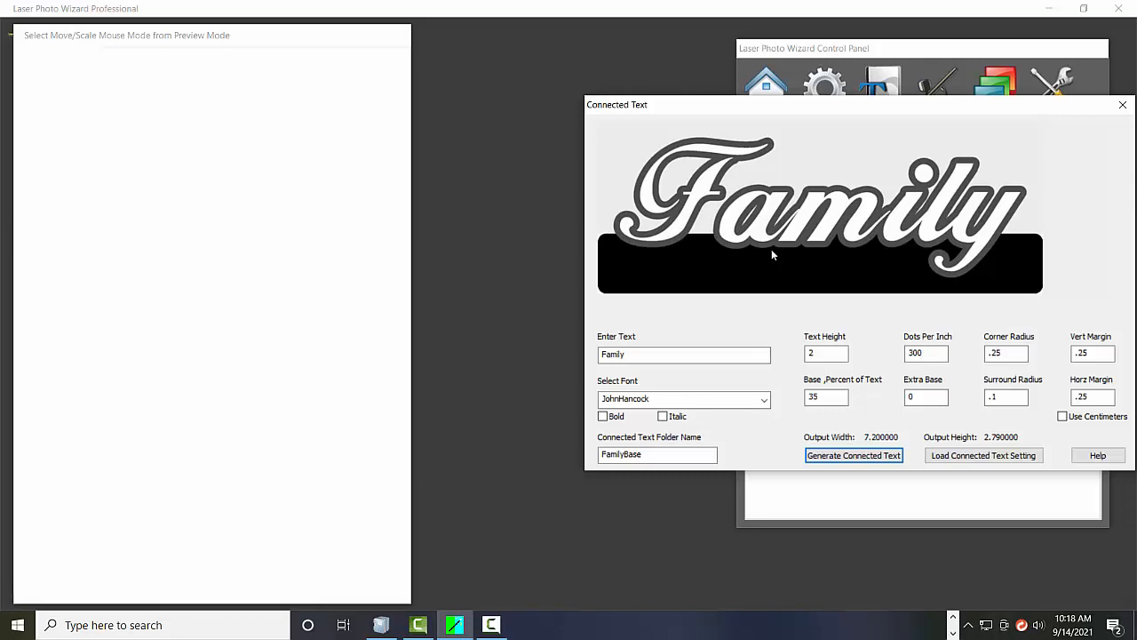
pyautogui.moveTo(793, 254)
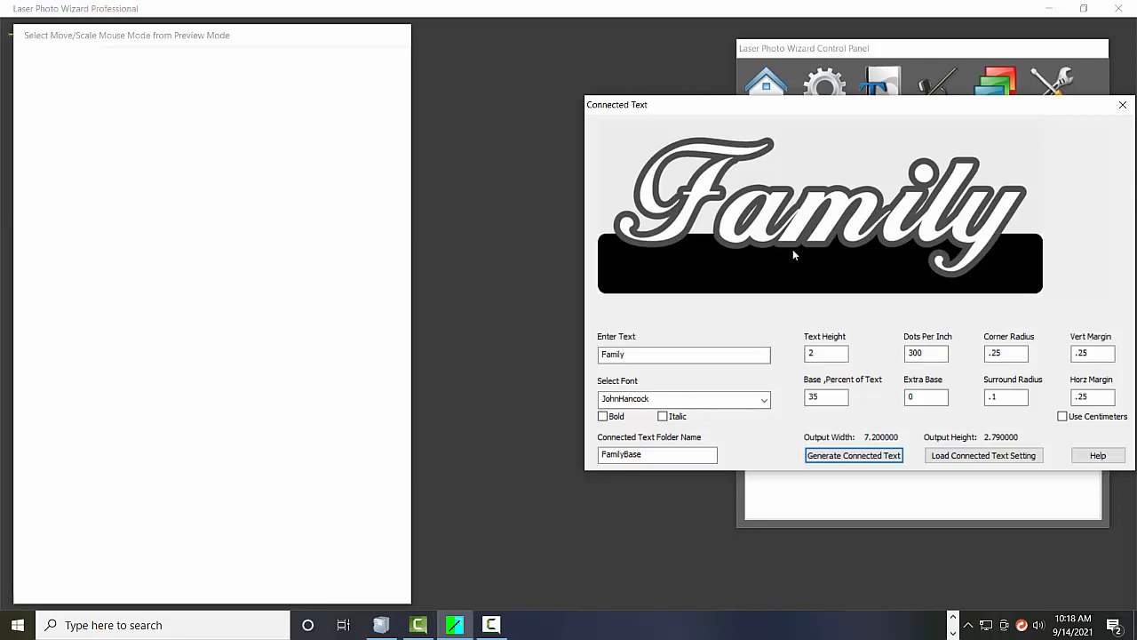
pyautogui.moveTo(1011, 229)
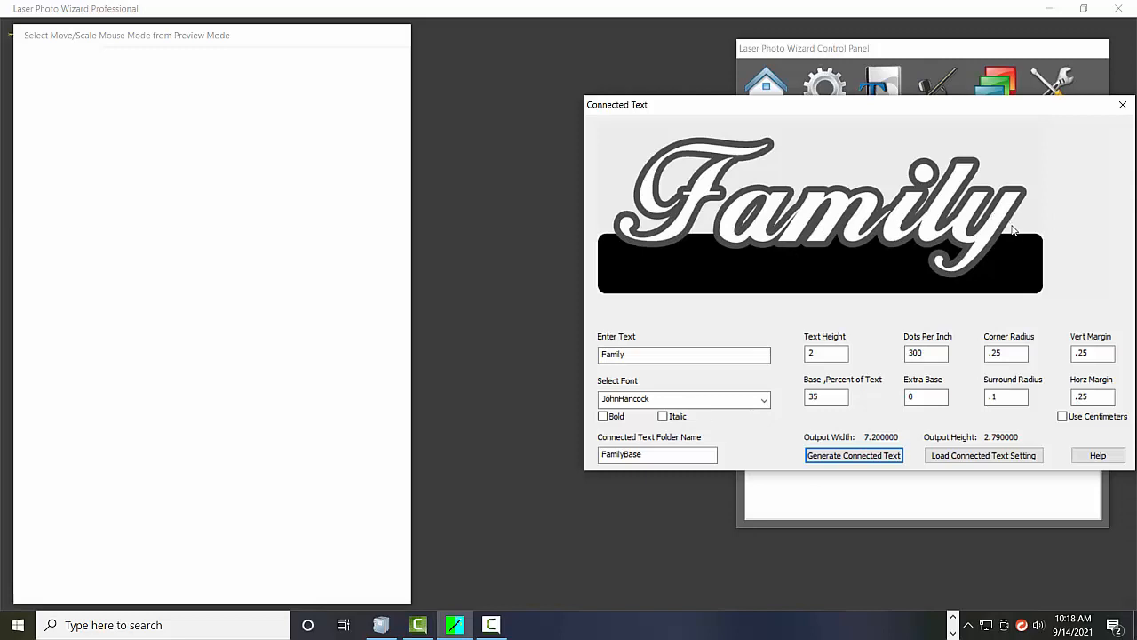
pyautogui.moveTo(835, 276)
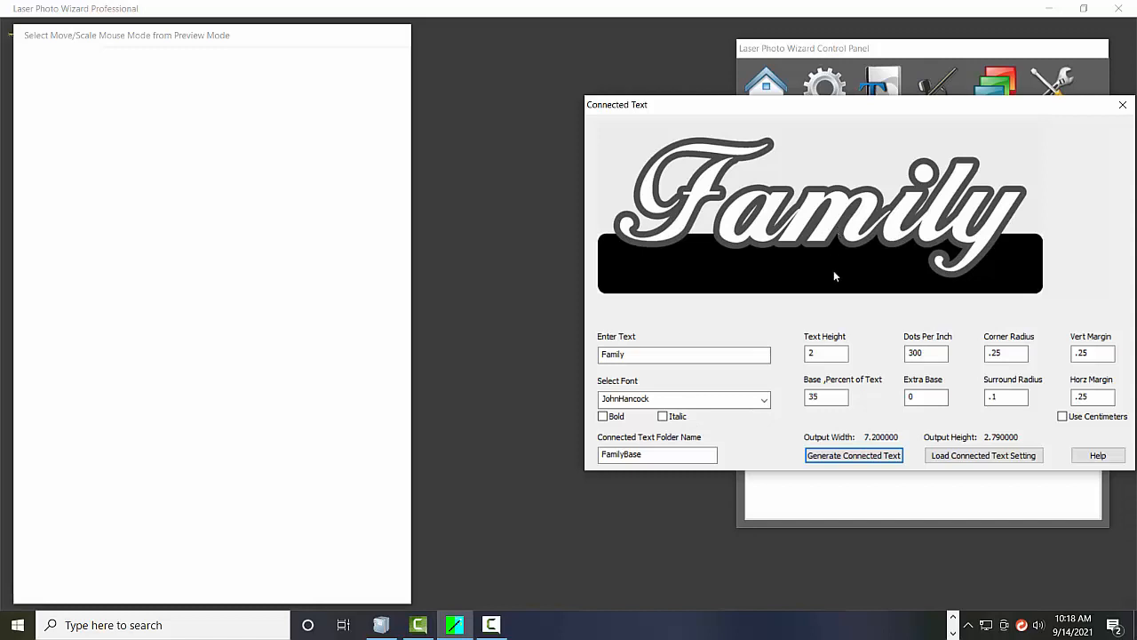
pyautogui.moveTo(666, 296)
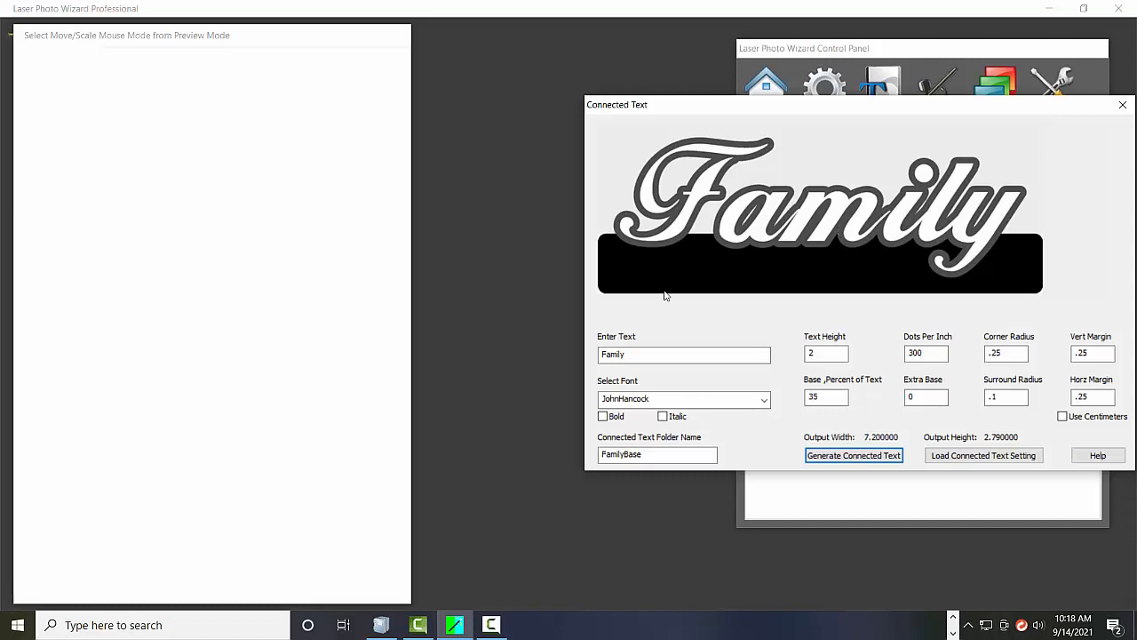
pyautogui.moveTo(822, 274)
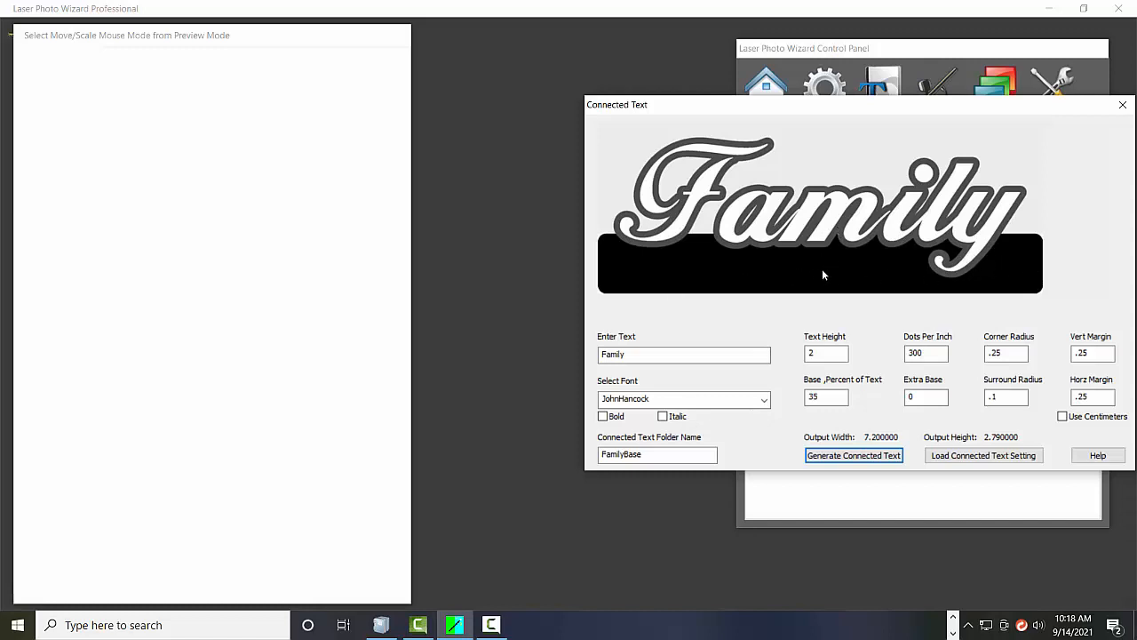
pyautogui.click(922, 397)
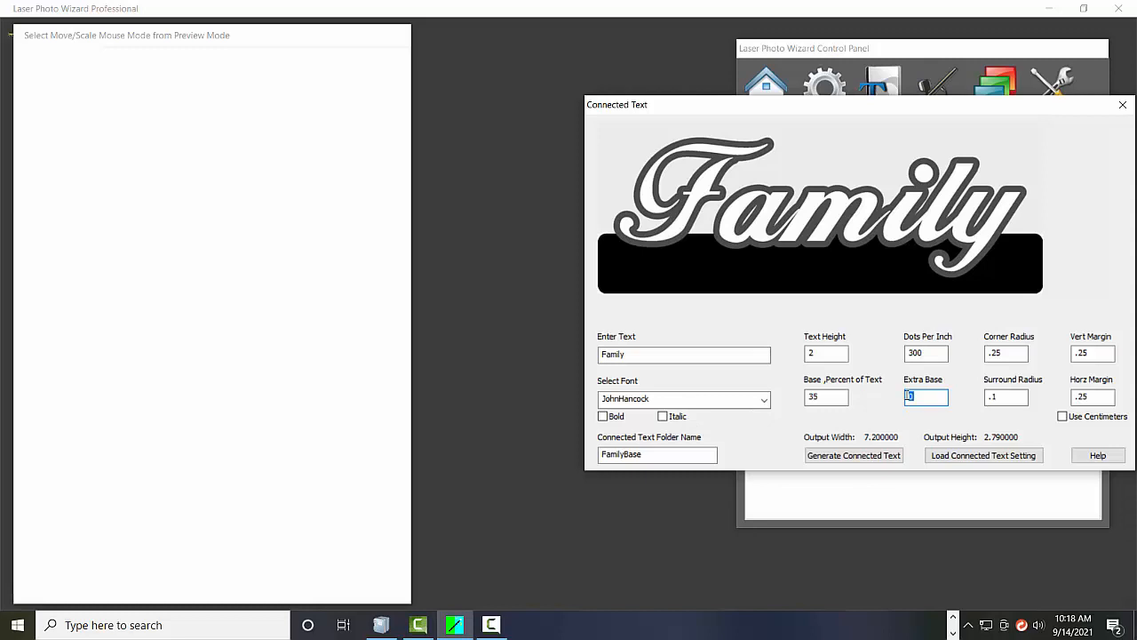
# Set Extra Base to .5 and regenerate Family at 7.2 by 3.29 inches
pyautogui.write('1.5')
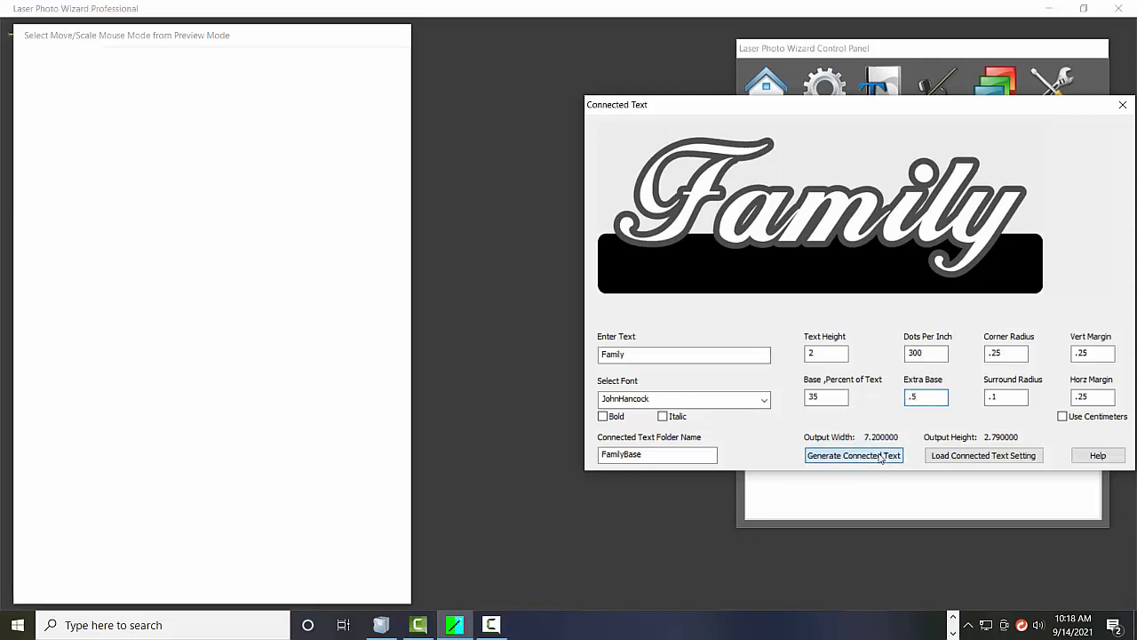
pyautogui.click(854, 455)
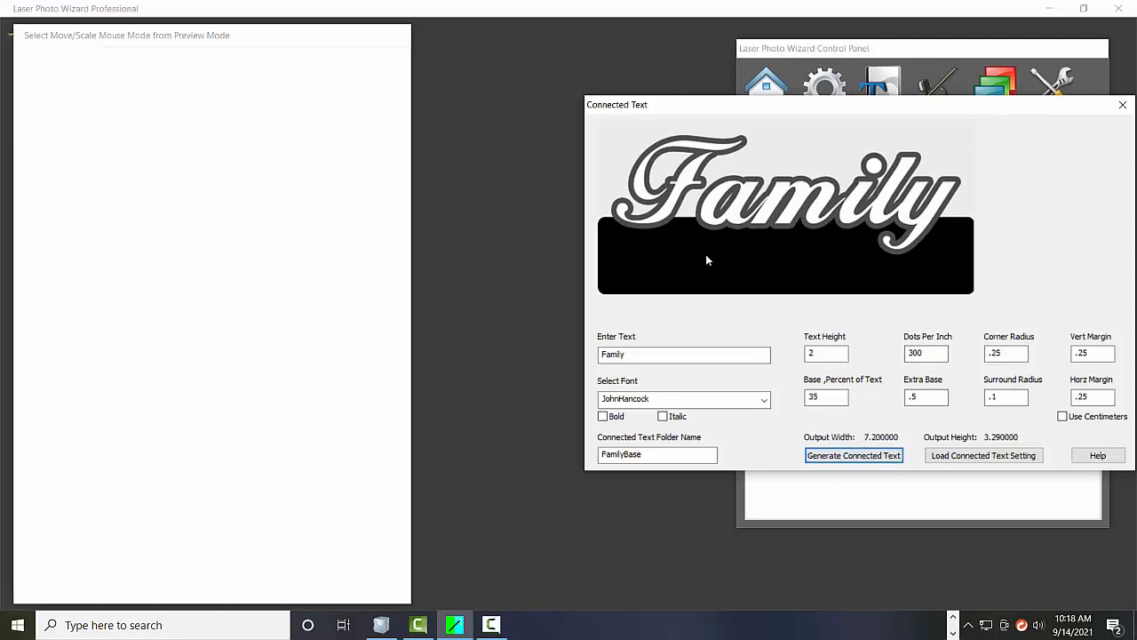
pyautogui.moveTo(833, 249)
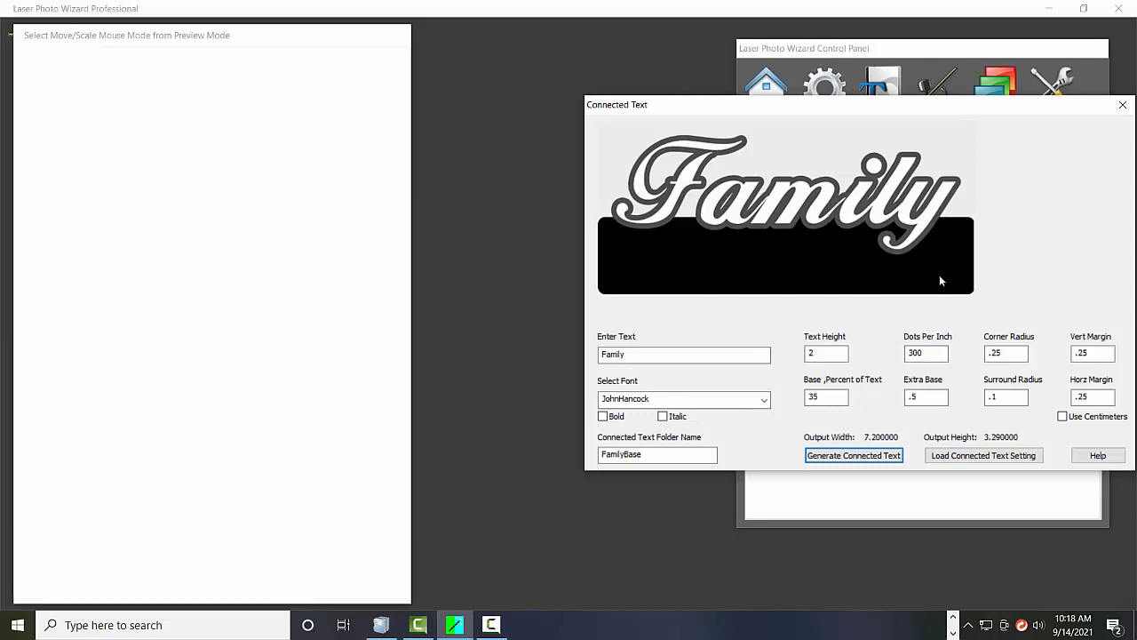
pyautogui.moveTo(912, 205)
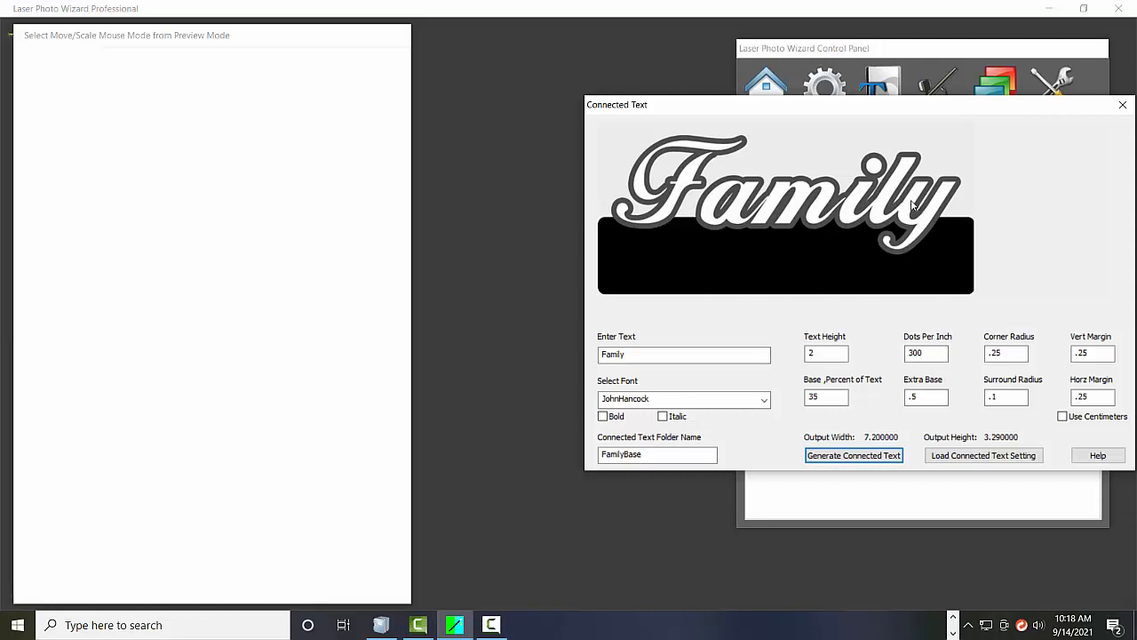
pyautogui.moveTo(670, 241)
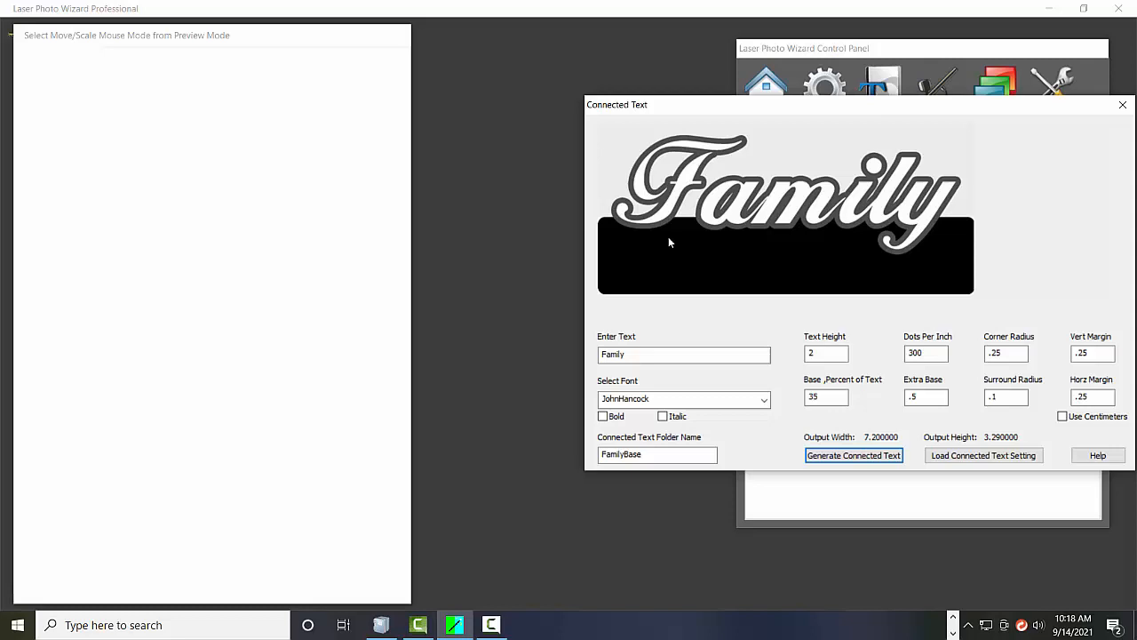
pyautogui.moveTo(952, 269)
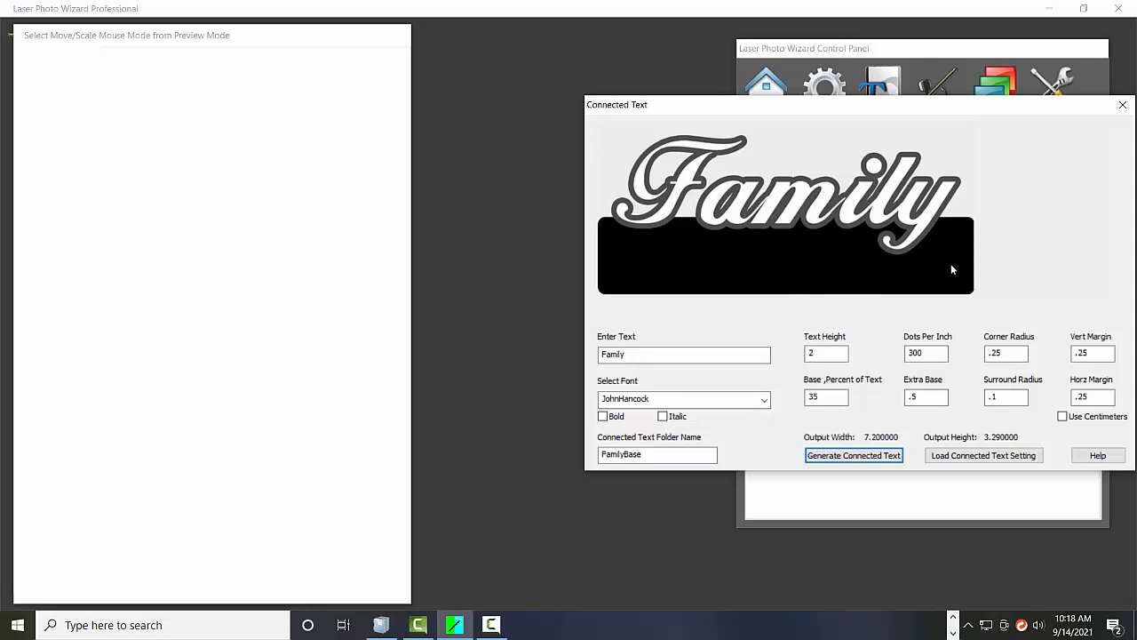
pyautogui.moveTo(1115, 225)
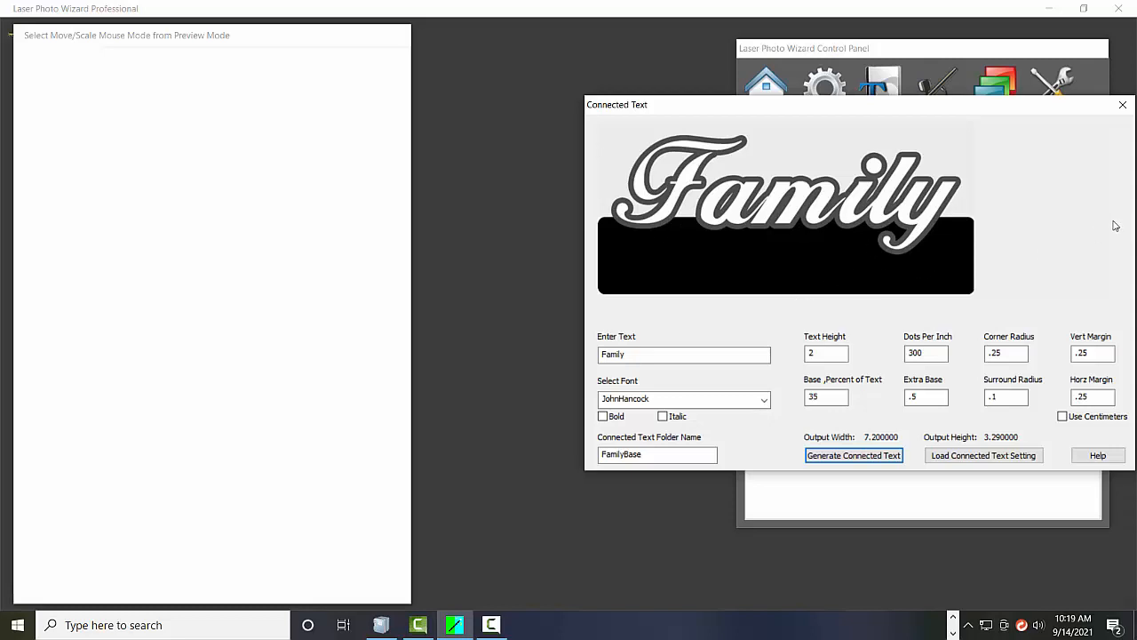
pyautogui.moveTo(998, 302)
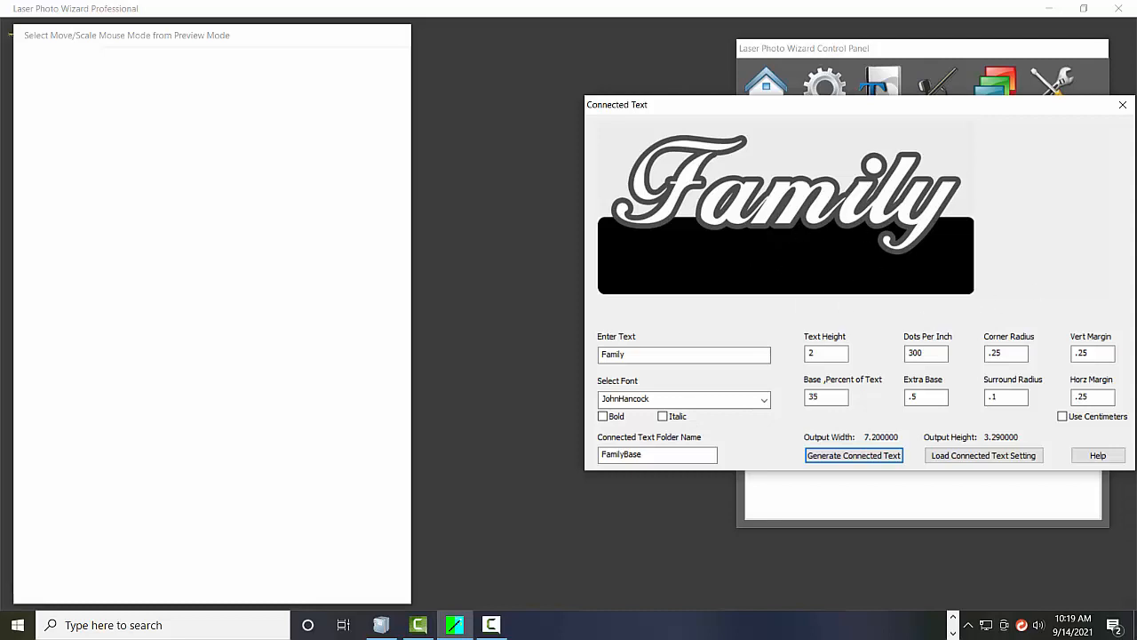
pyautogui.moveTo(1105, 273)
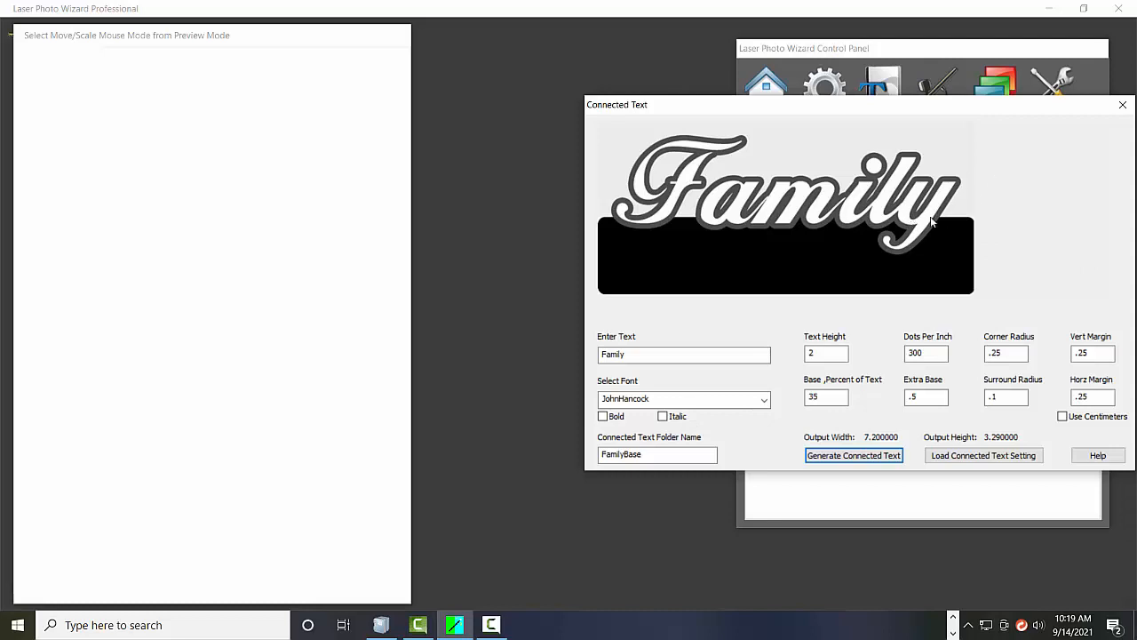
pyautogui.moveTo(808, 201)
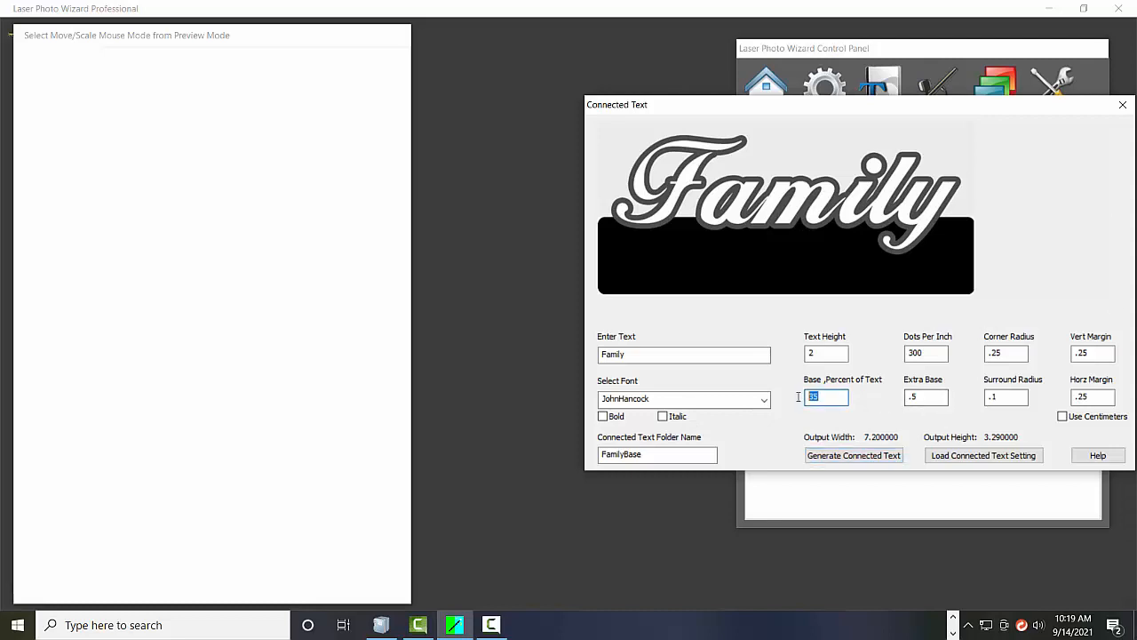
# Zero Base Percent and Extra Base, then regenerate Family with surround radius .15
pyautogui.write('0')
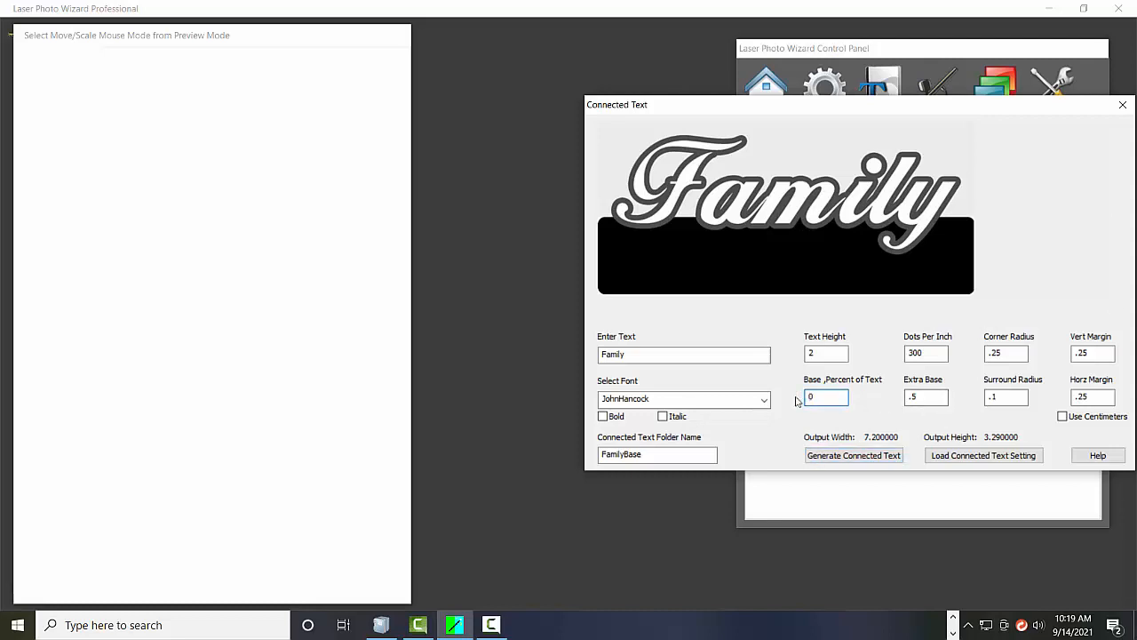
pyautogui.click(926, 397)
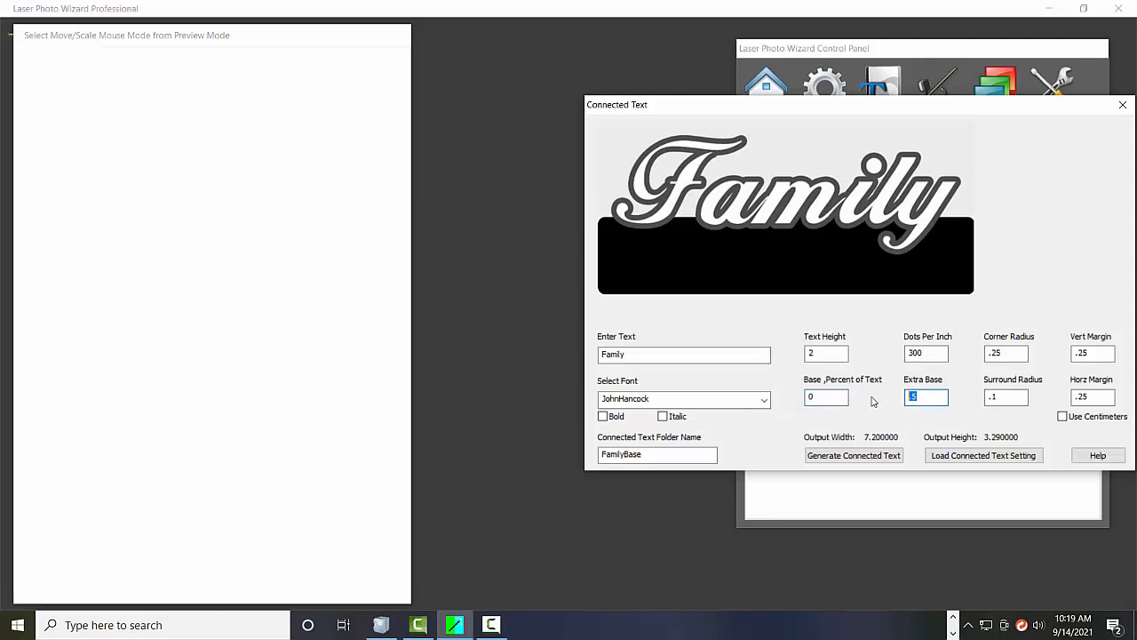
pyautogui.write('0')
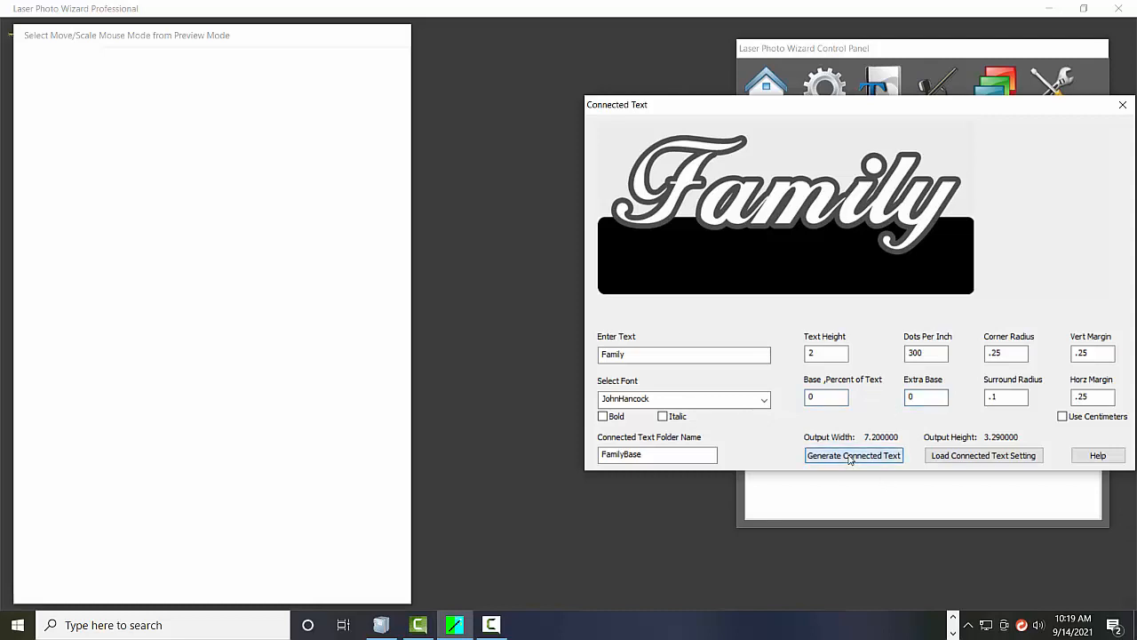
pyautogui.click(853, 455)
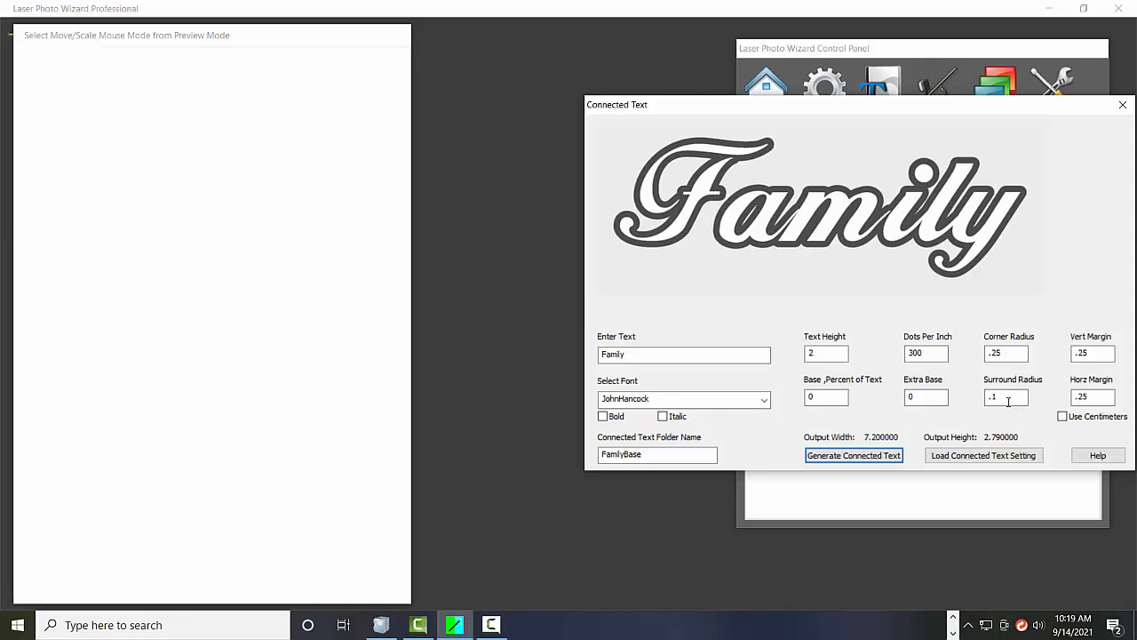
pyautogui.click(1005, 397)
pyautogui.write('5')
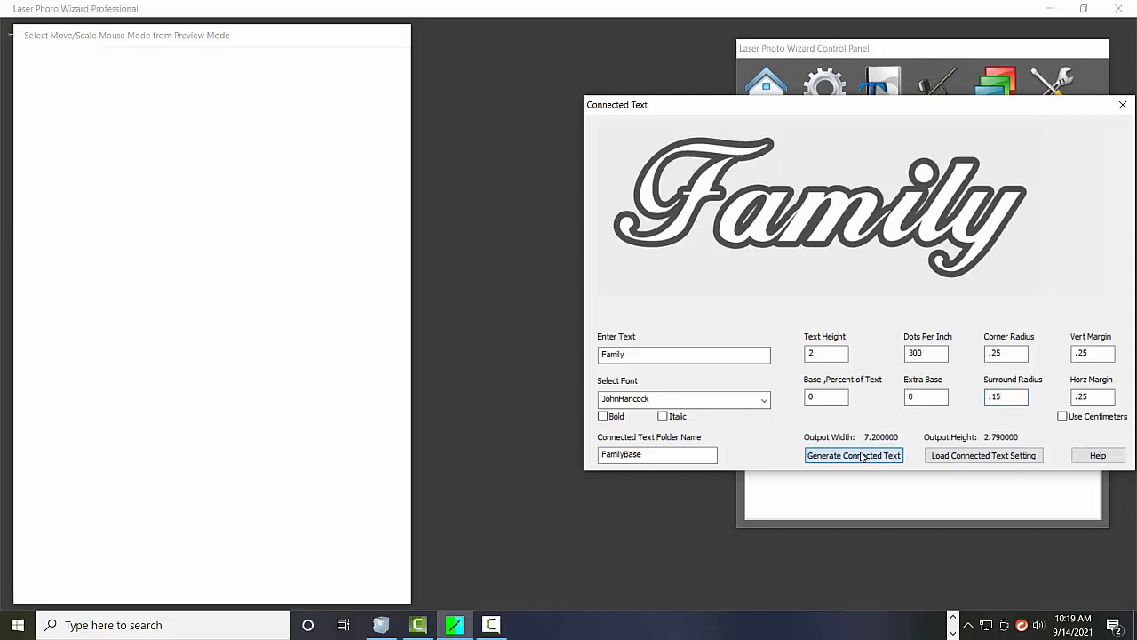
pyautogui.click(854, 455)
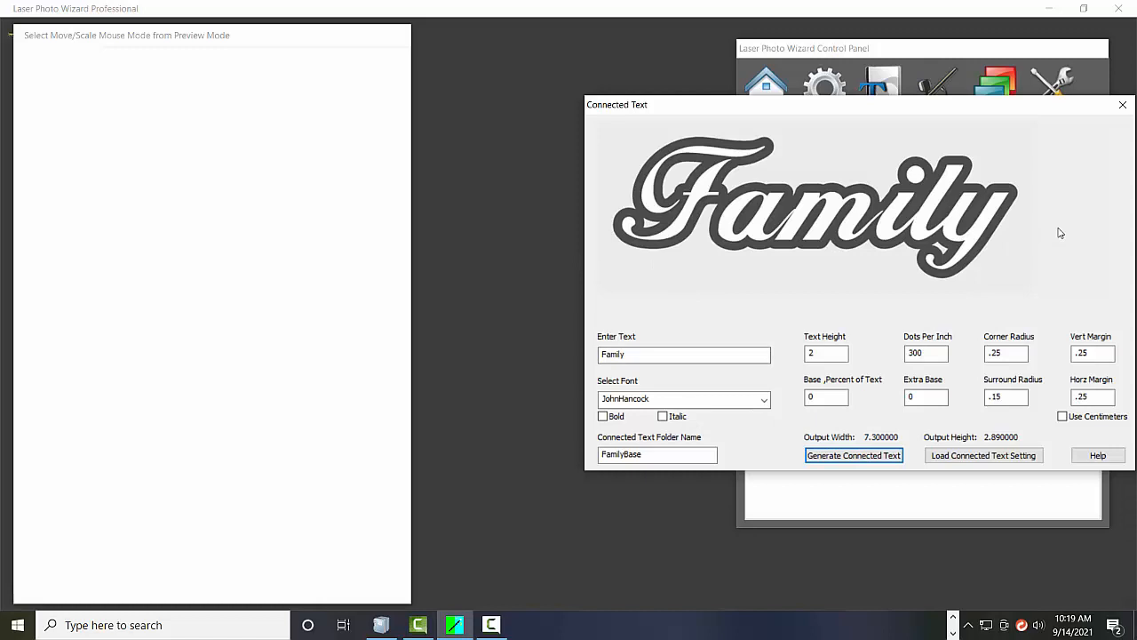
pyautogui.moveTo(1008, 221)
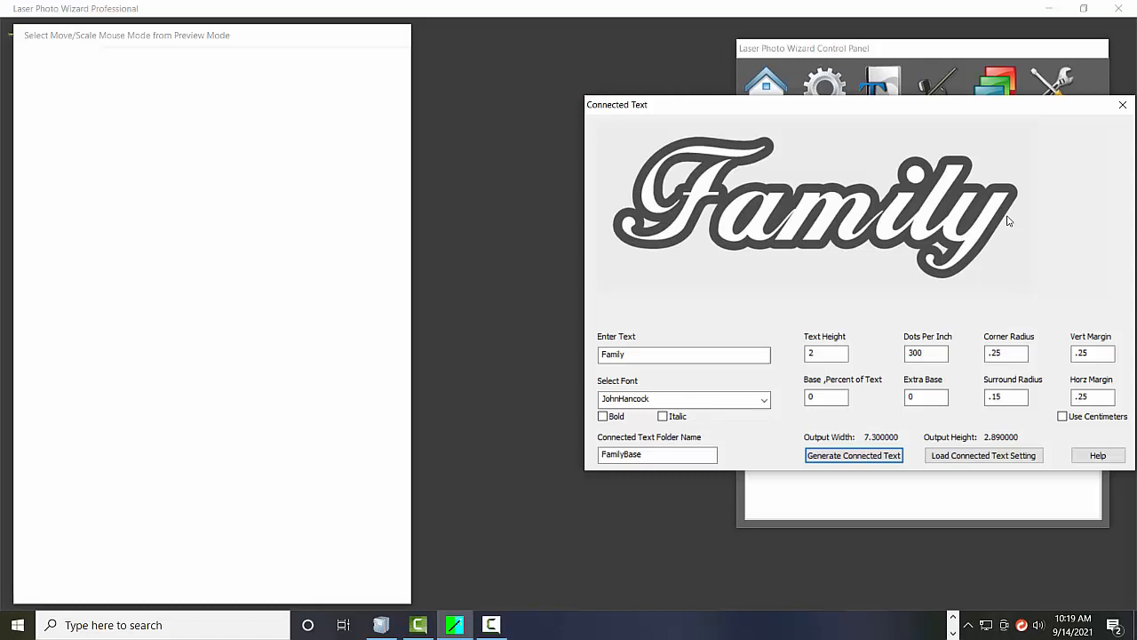
pyautogui.moveTo(921, 288)
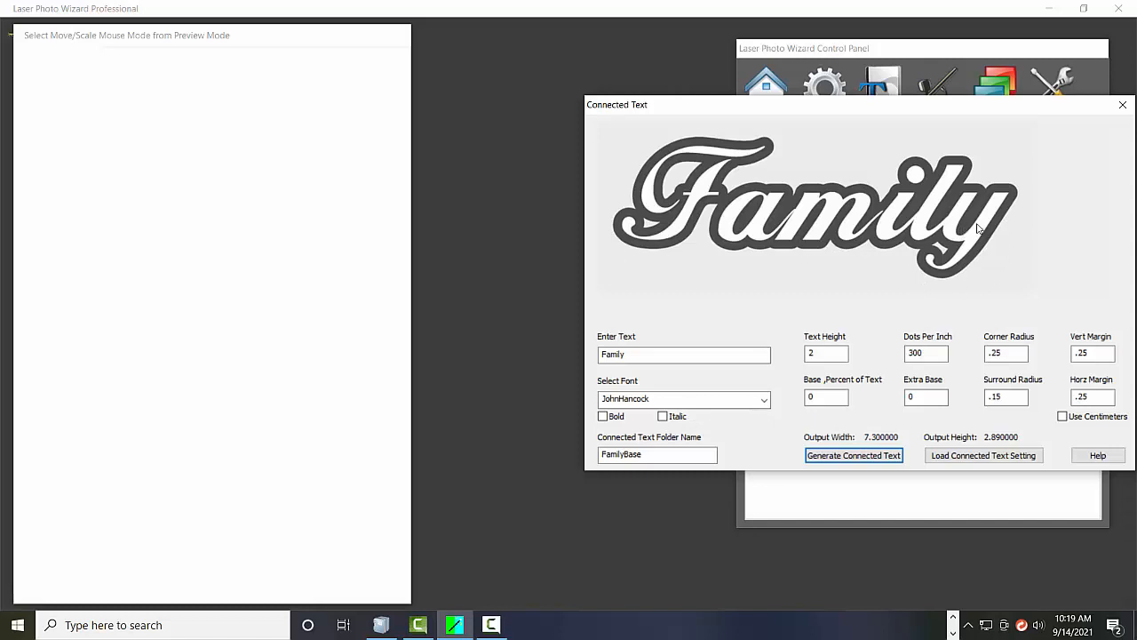
pyautogui.moveTo(781, 291)
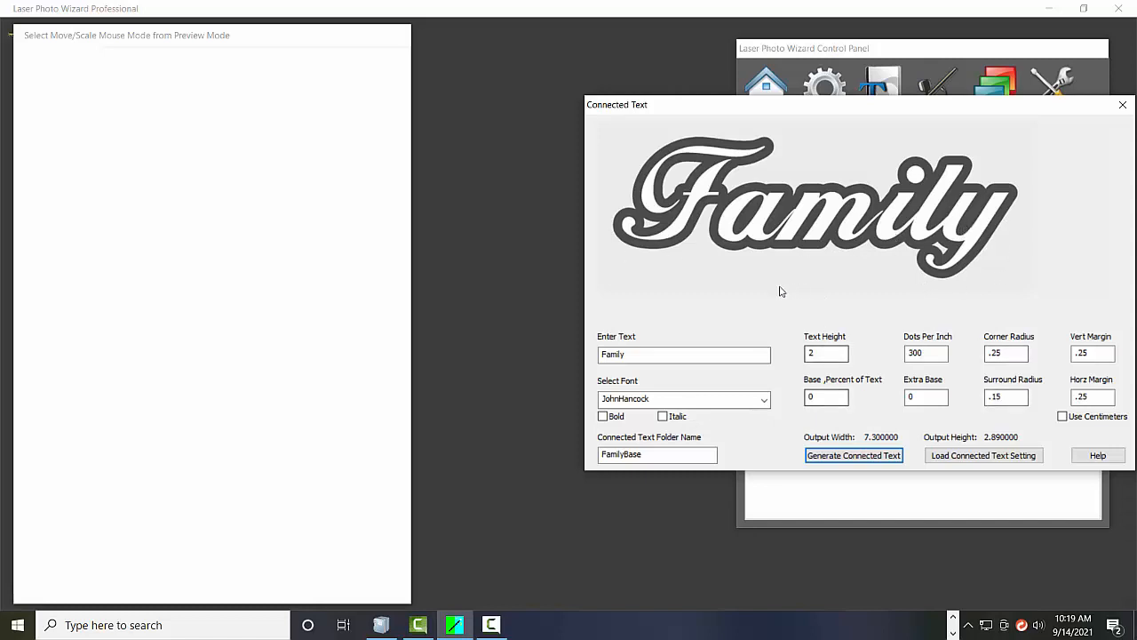
pyautogui.moveTo(1065, 302)
pyautogui.write('.1')
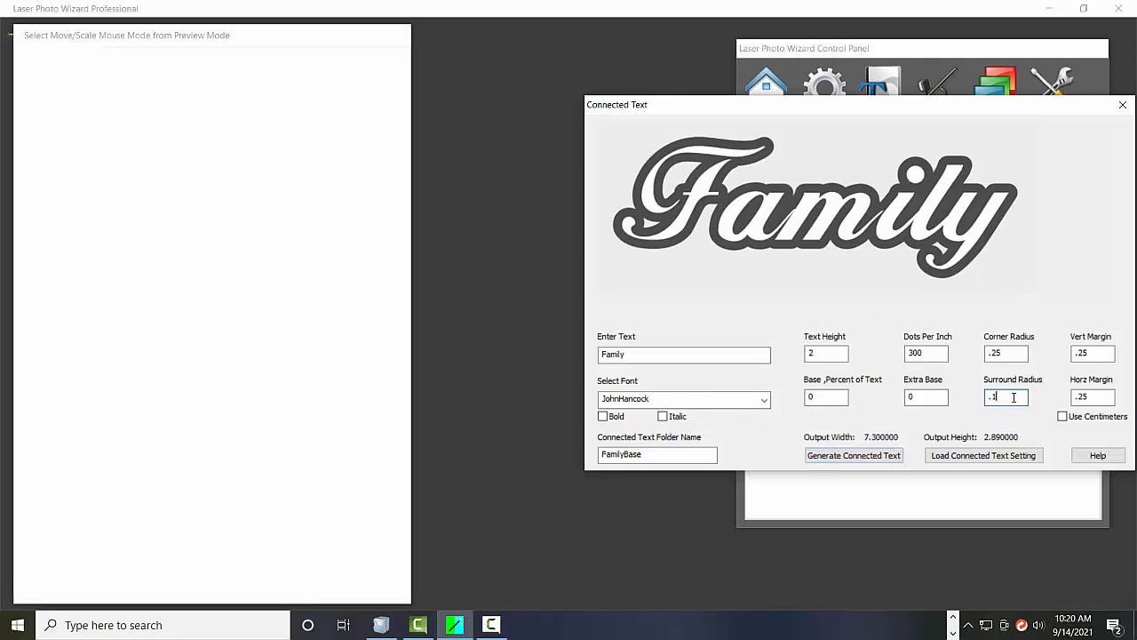
# Restore Extra Base .5 and Base Percent 35, regenerating Family at 7.2 by 3.29 inches
pyautogui.click(923, 396)
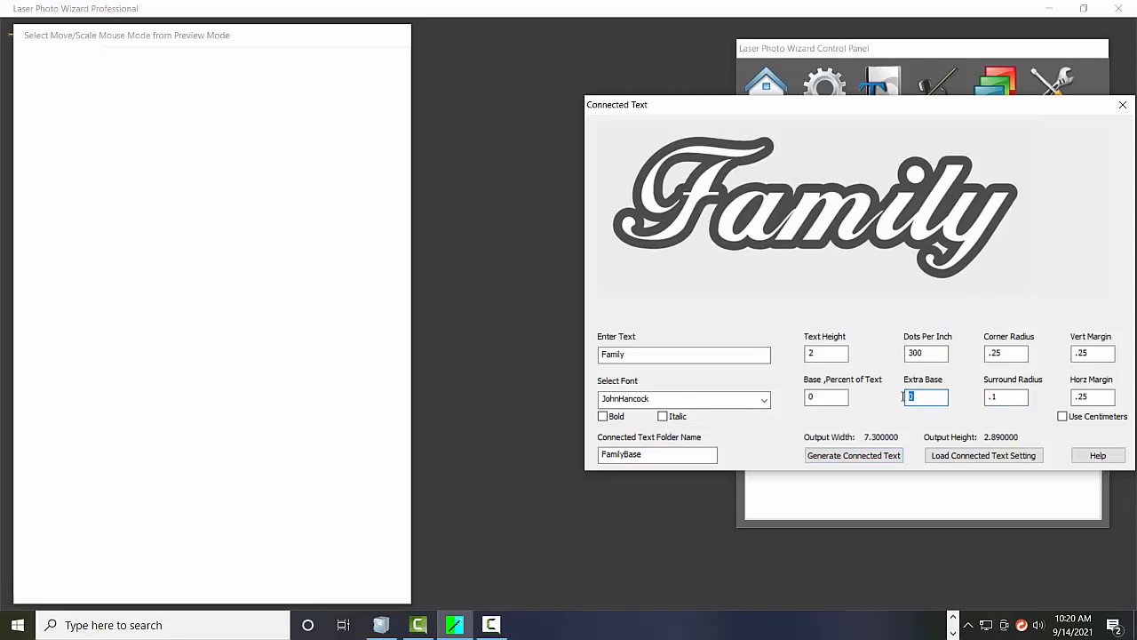
pyautogui.write('.5')
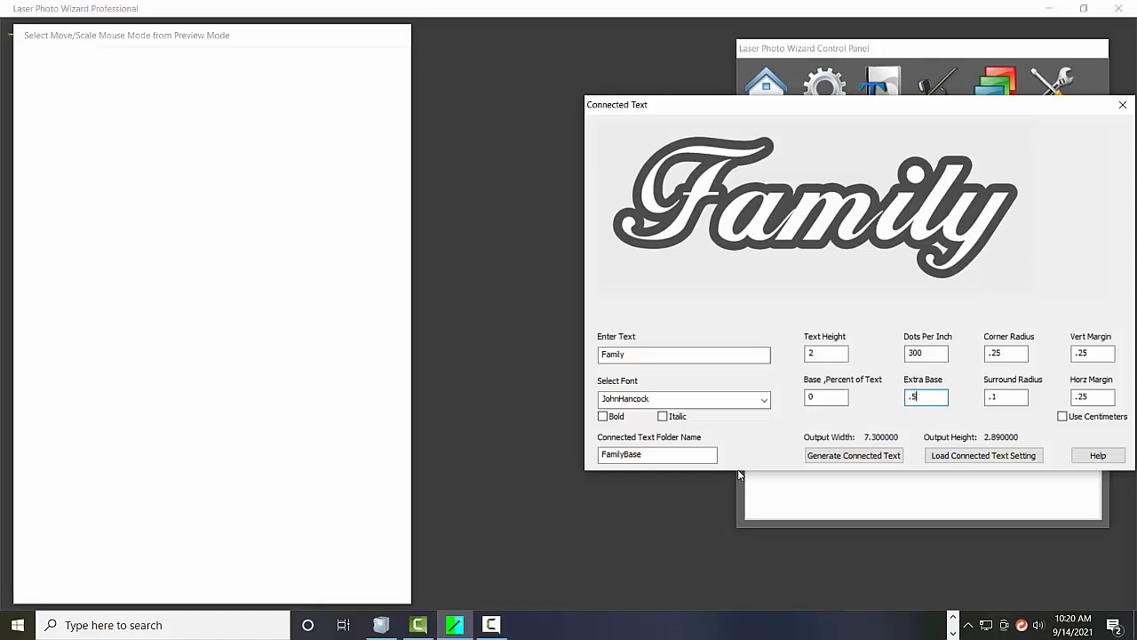
pyautogui.click(853, 455)
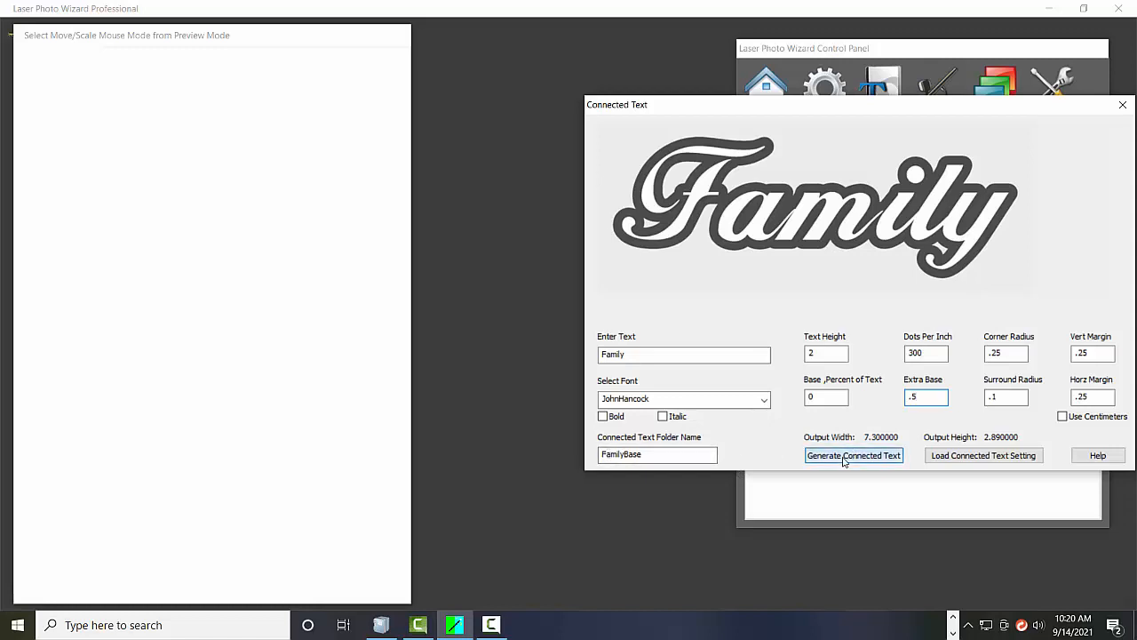
pyautogui.click(854, 455)
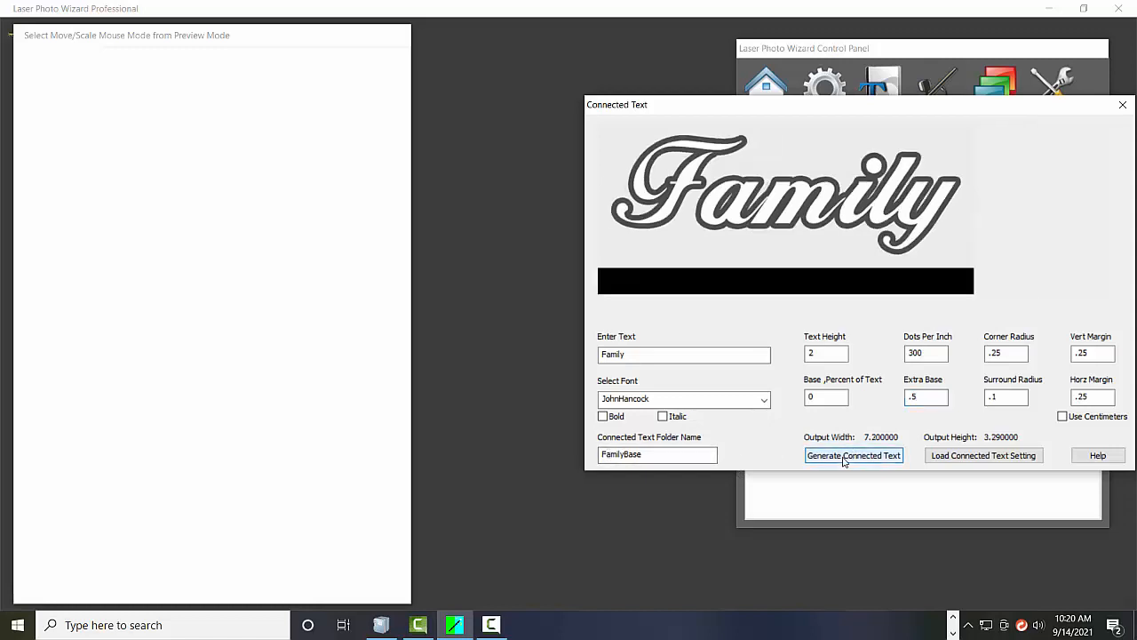
pyautogui.click(827, 397)
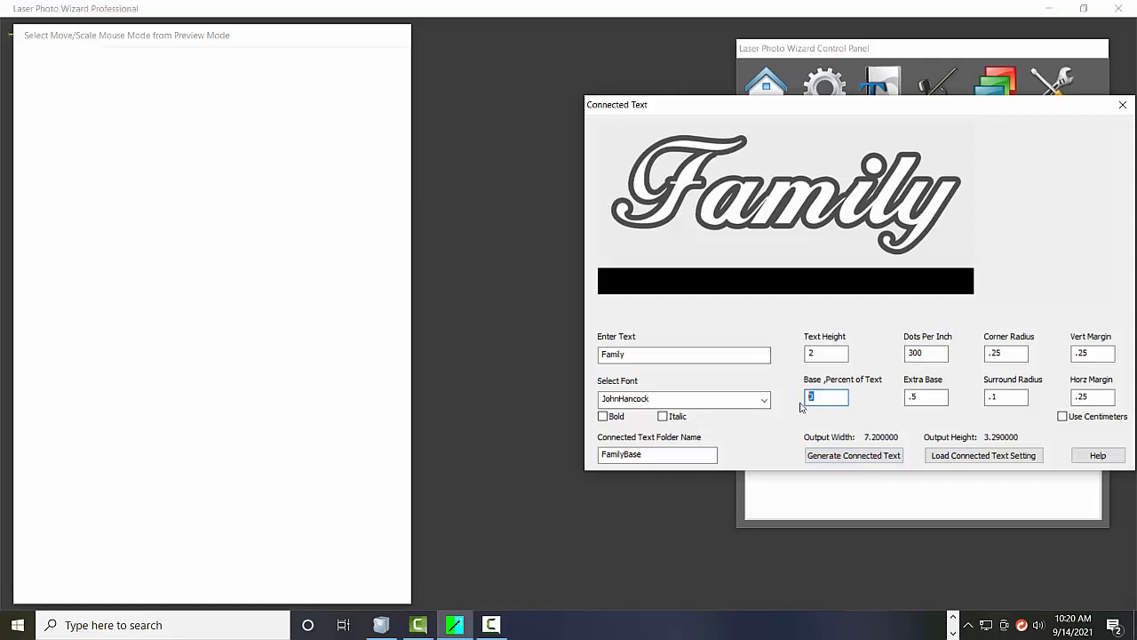
pyautogui.write('35')
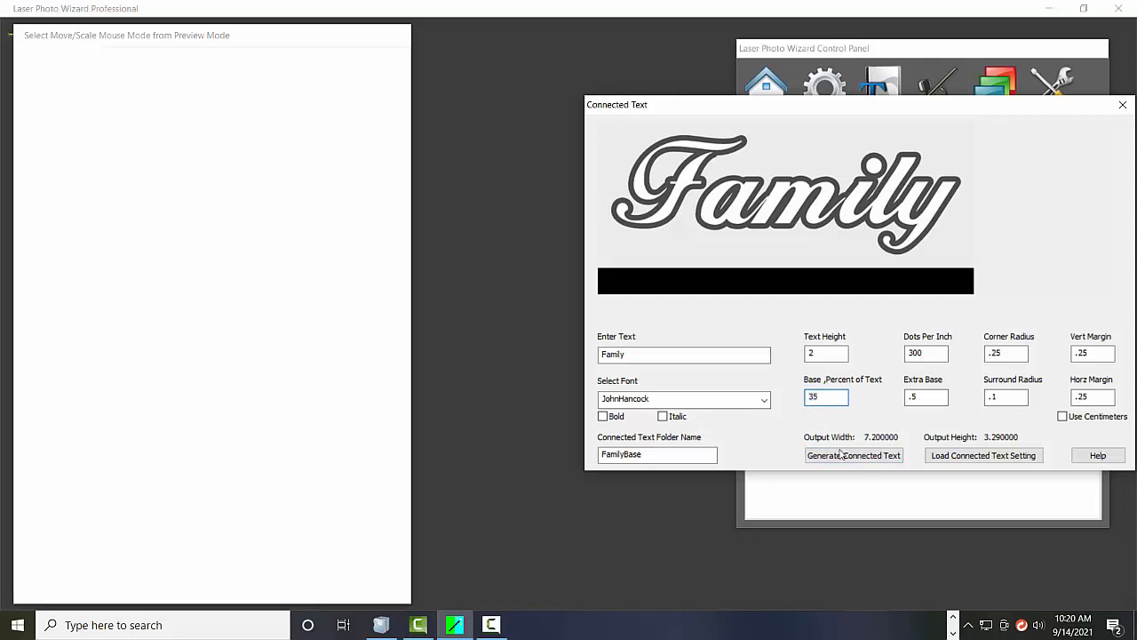
pyautogui.click(854, 455)
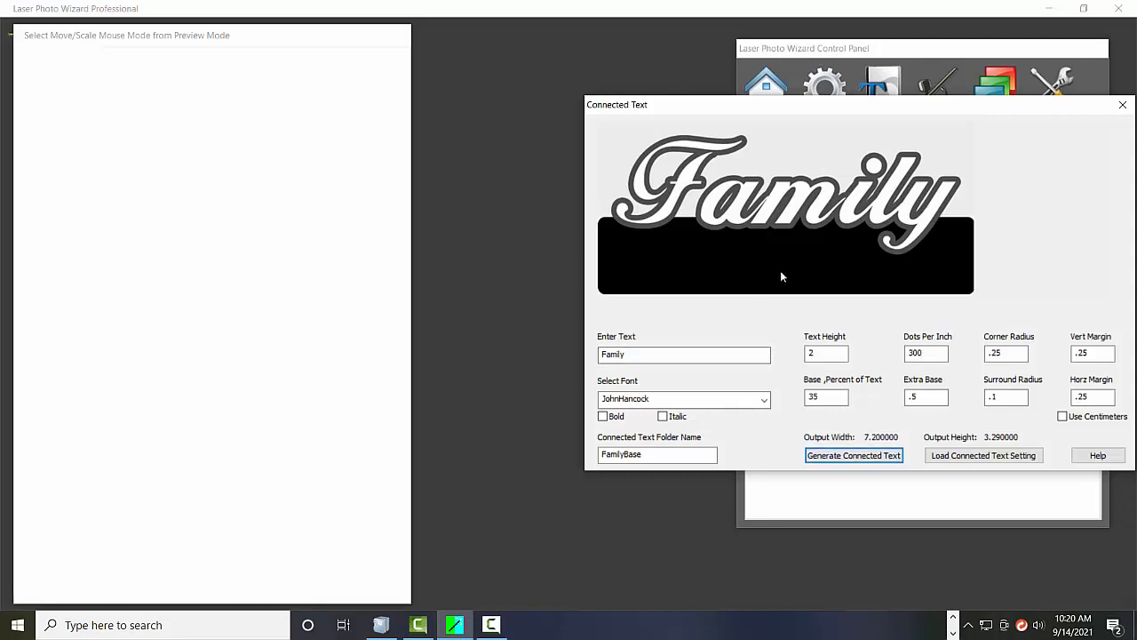
pyautogui.moveTo(1051, 181)
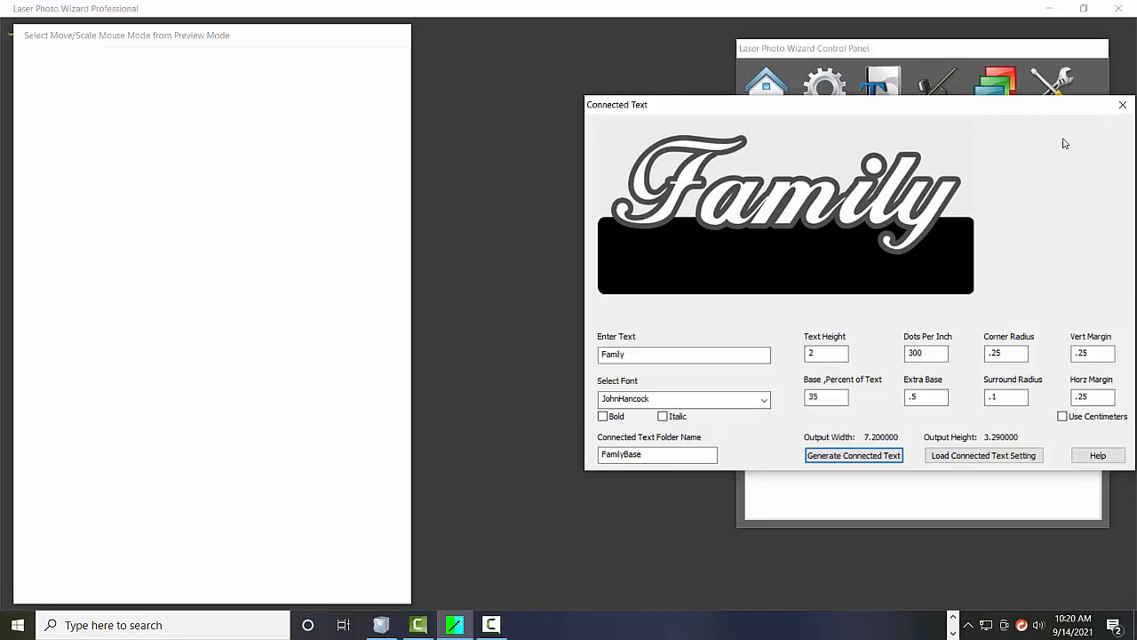
pyautogui.moveTo(830, 430)
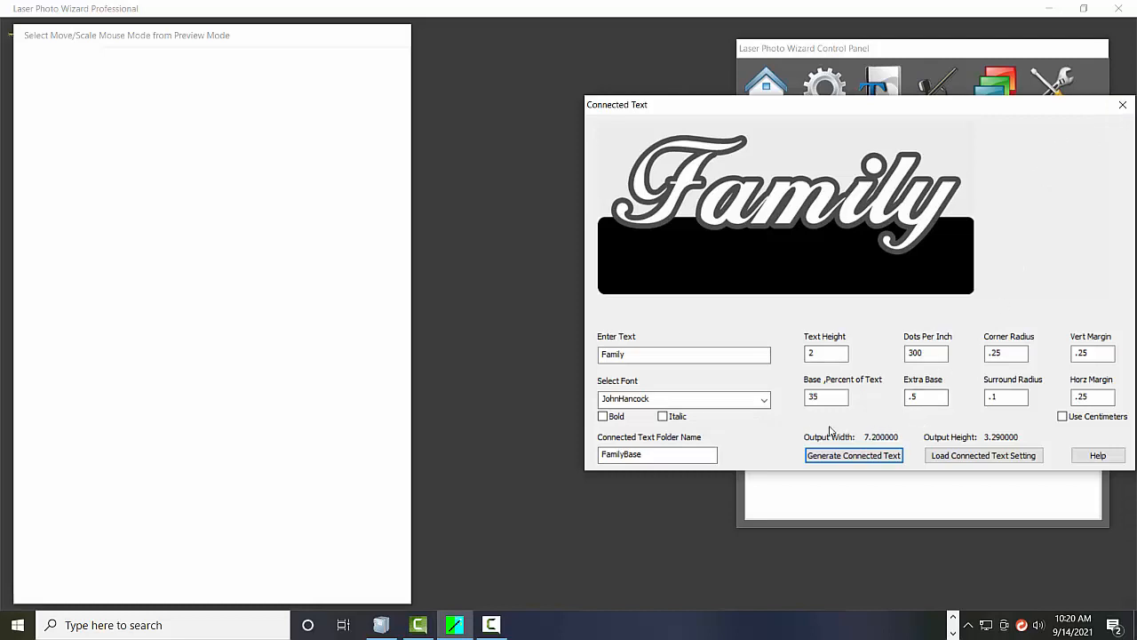
pyautogui.moveTo(1134, 106)
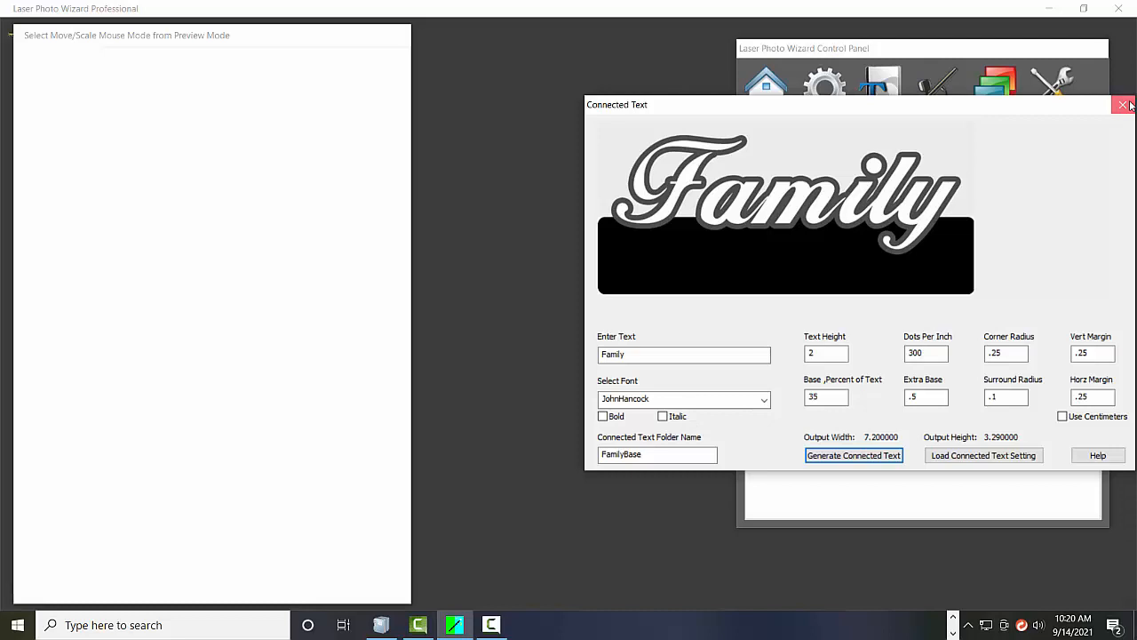
# Close the generators, review Setup image sizes, and choose 4x20 381 Horz output
pyautogui.click(1123, 105)
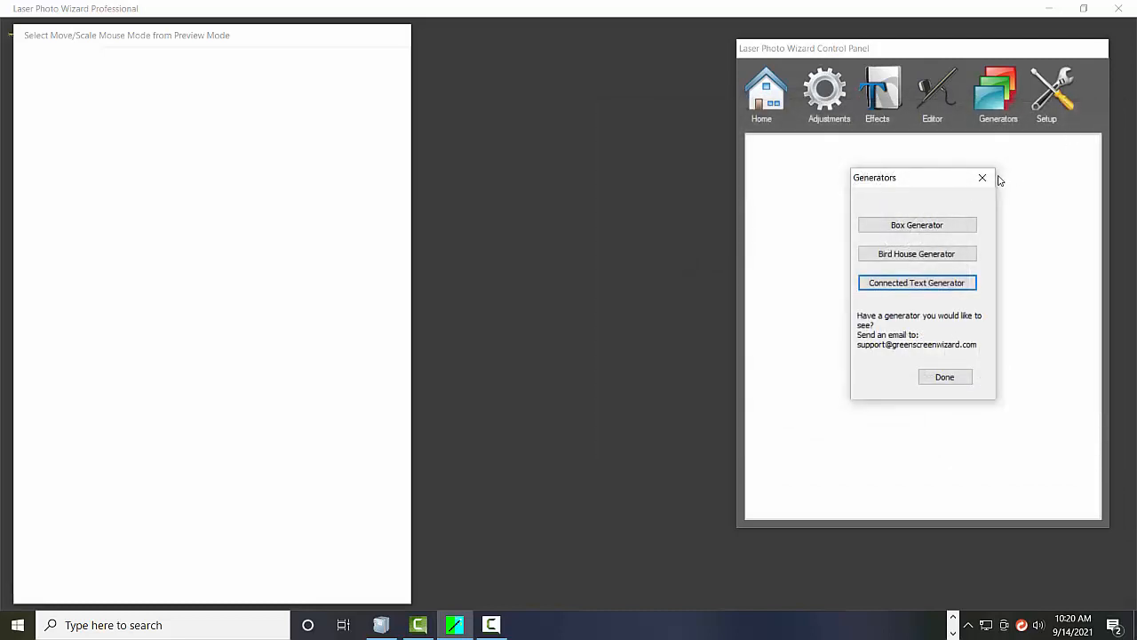
pyautogui.click(944, 377)
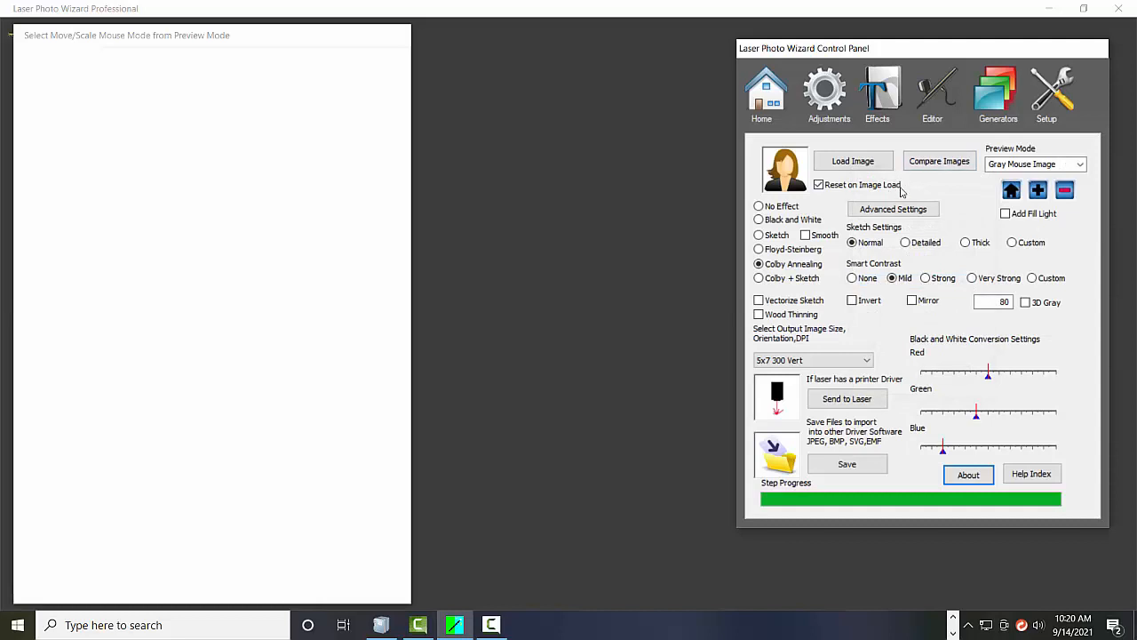
pyautogui.click(1045, 91)
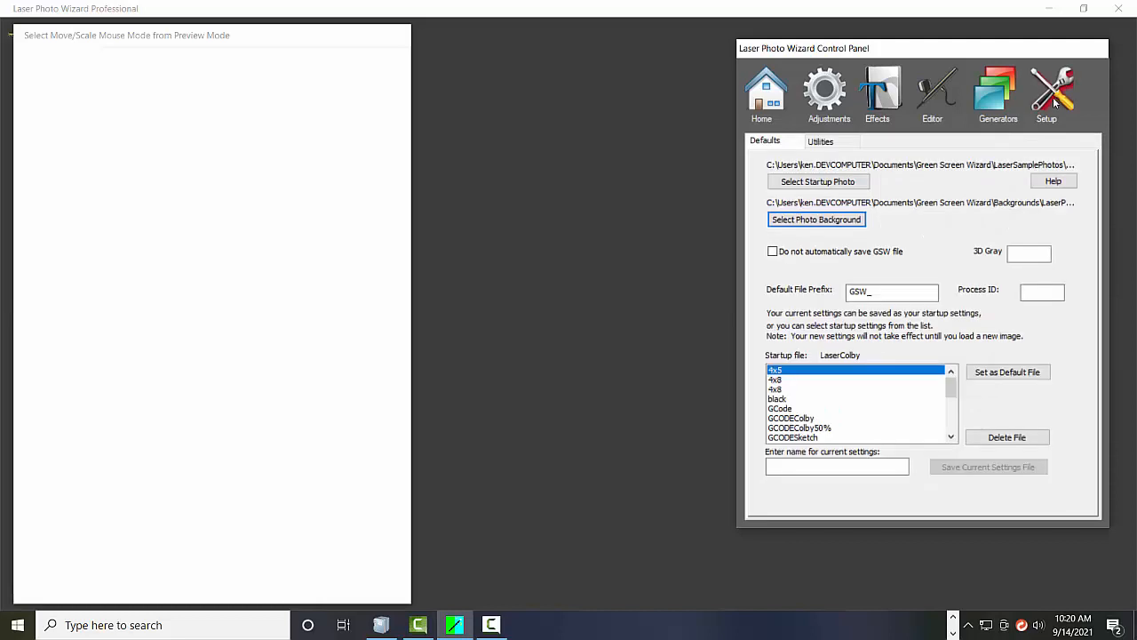
pyautogui.click(830, 142)
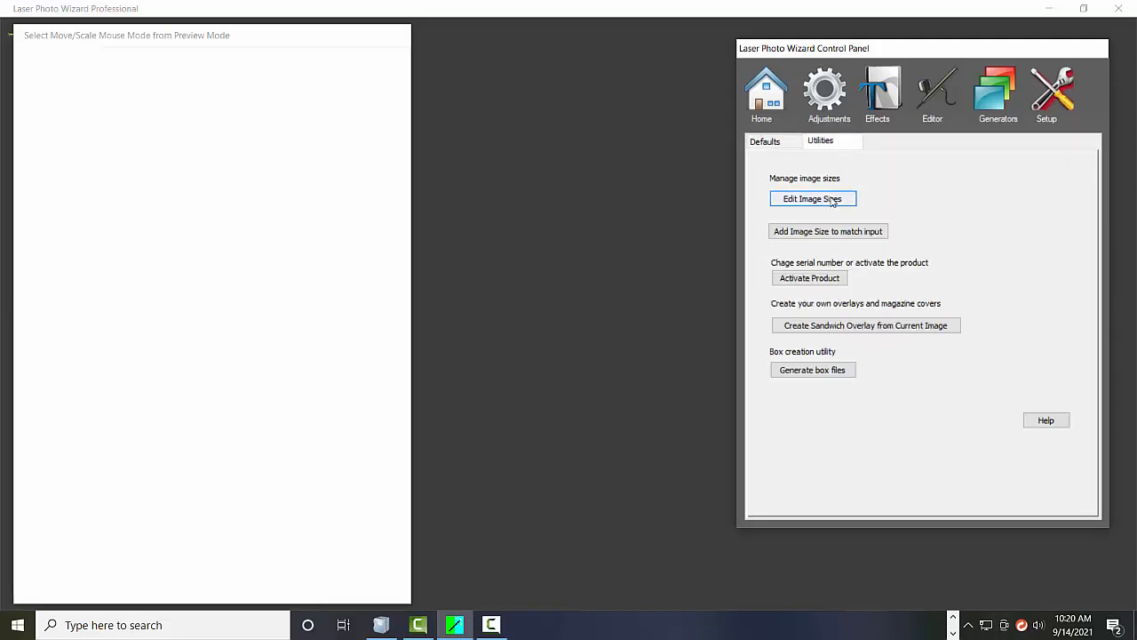
pyautogui.click(812, 198)
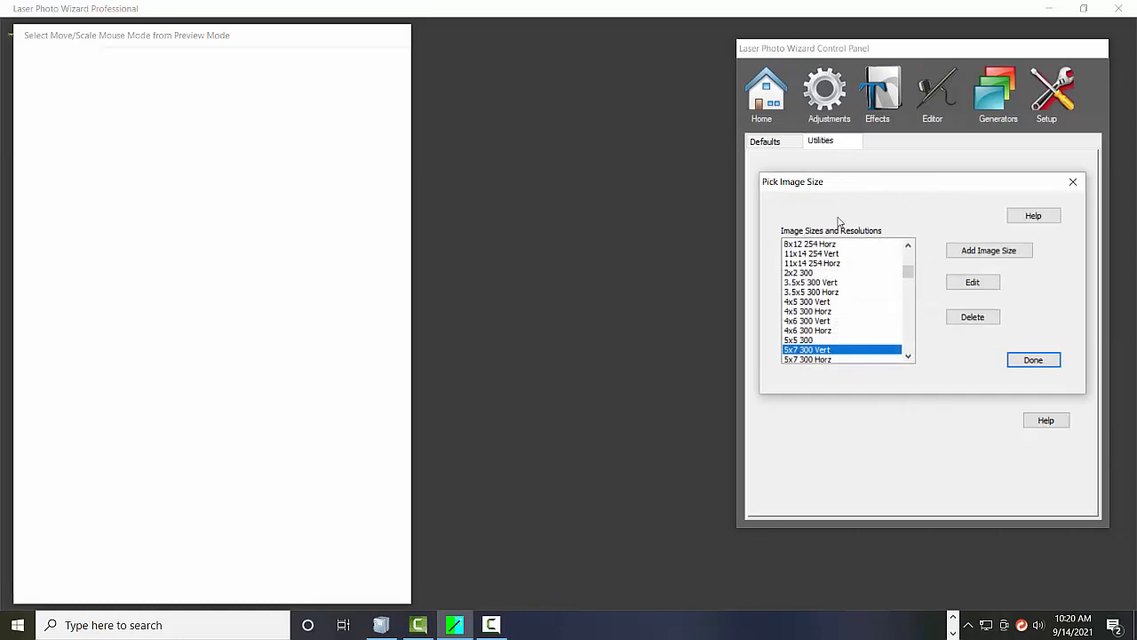
pyautogui.moveTo(1073, 182)
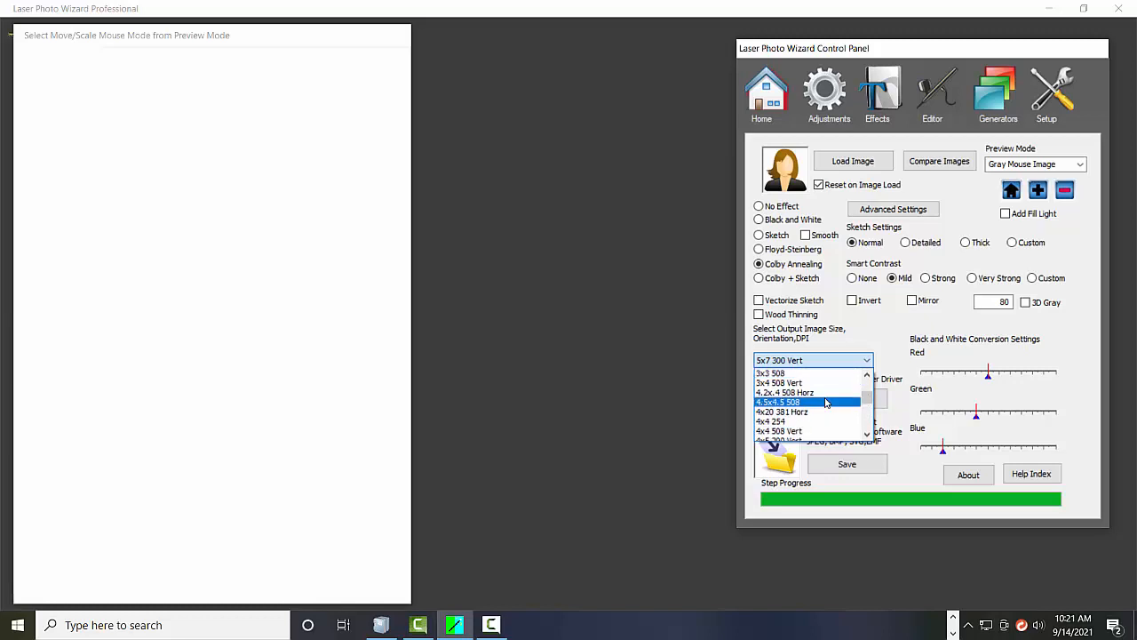
pyautogui.click(783, 411)
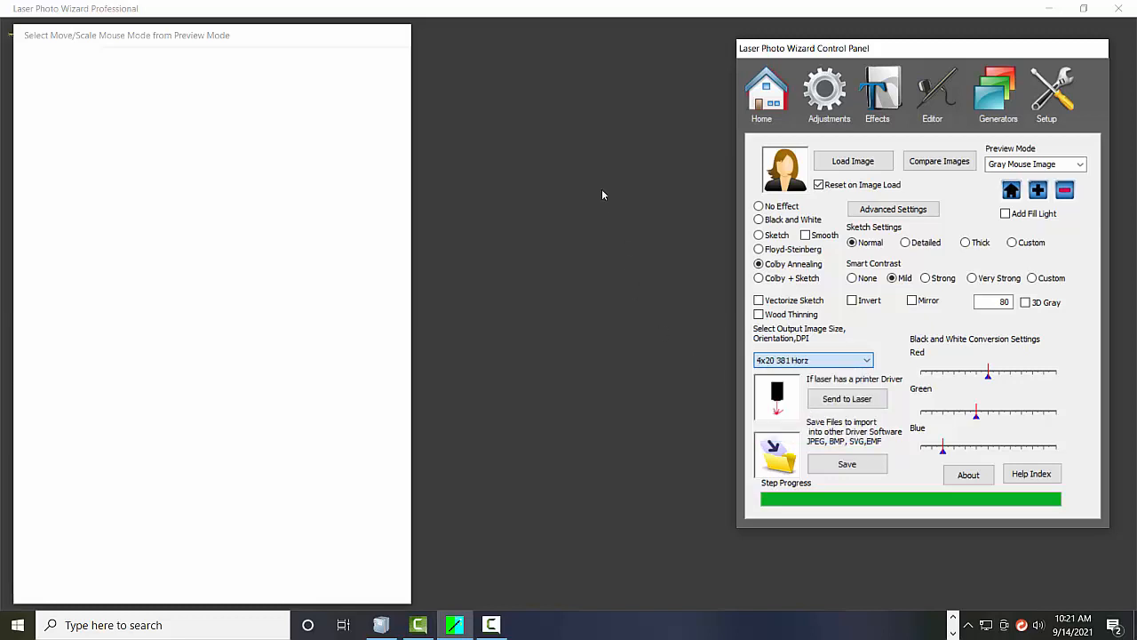
pyautogui.moveTo(589, 168)
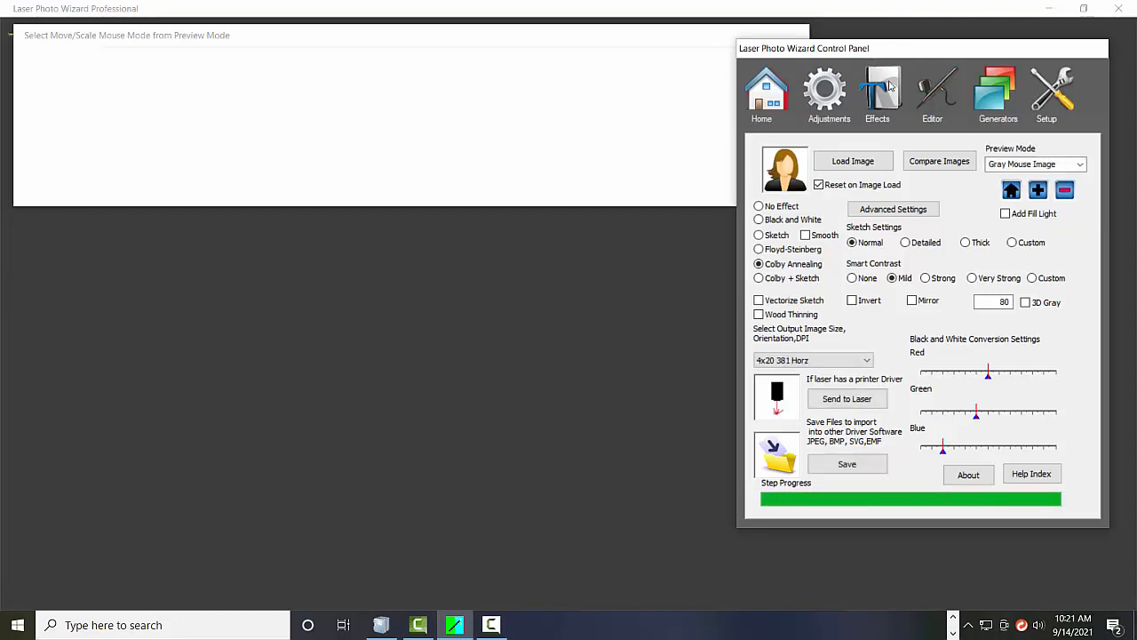
# Add ConnectedTextBase.jpg from Documents > Green Screen Wizard > ConnectedTextOutput > FamilyBase as an image layer
pyautogui.click(879, 92)
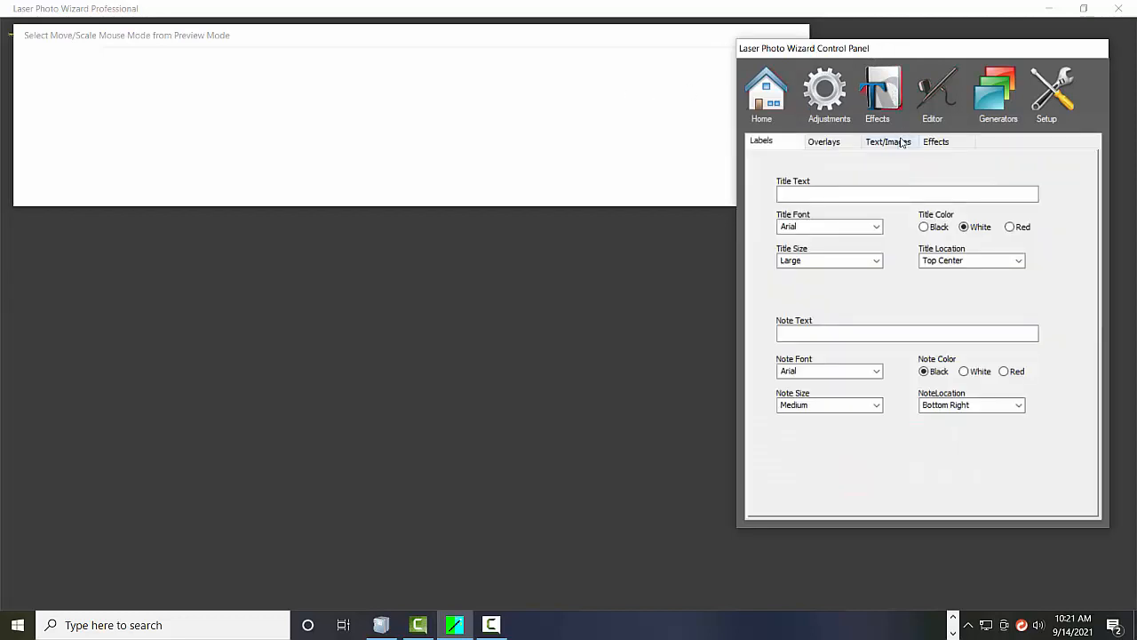
pyautogui.click(888, 141)
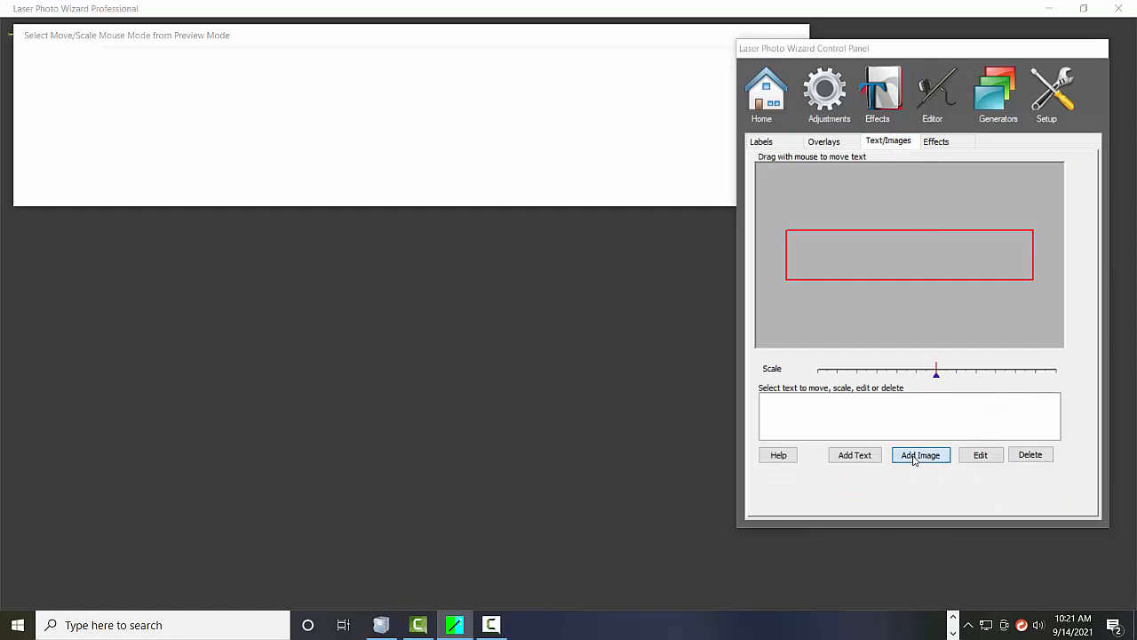
pyautogui.click(920, 454)
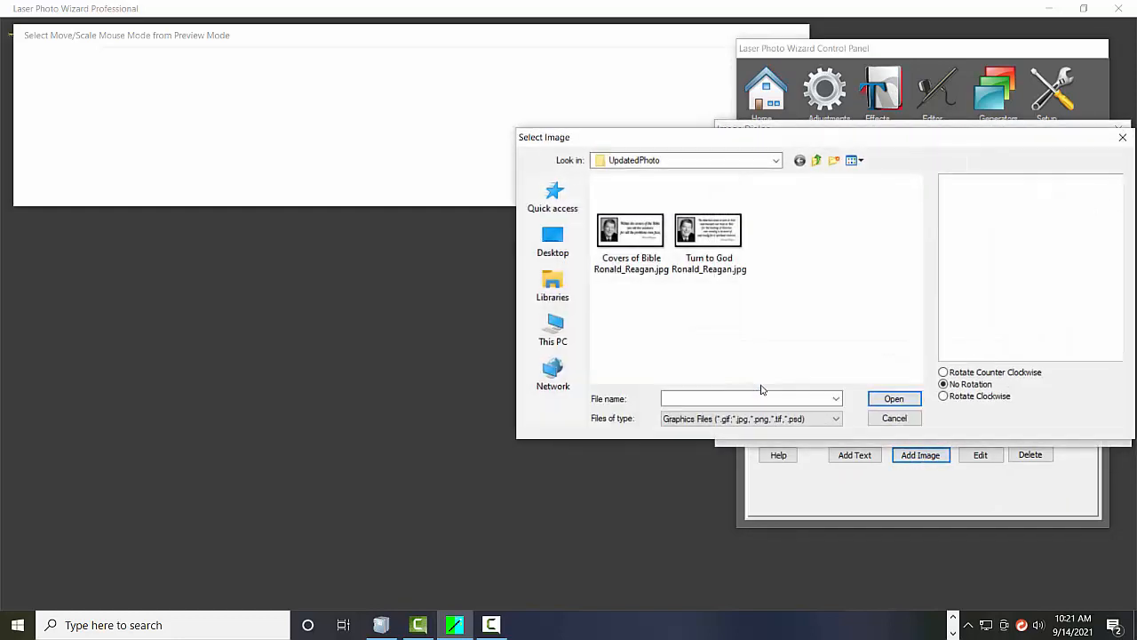
pyautogui.click(775, 160)
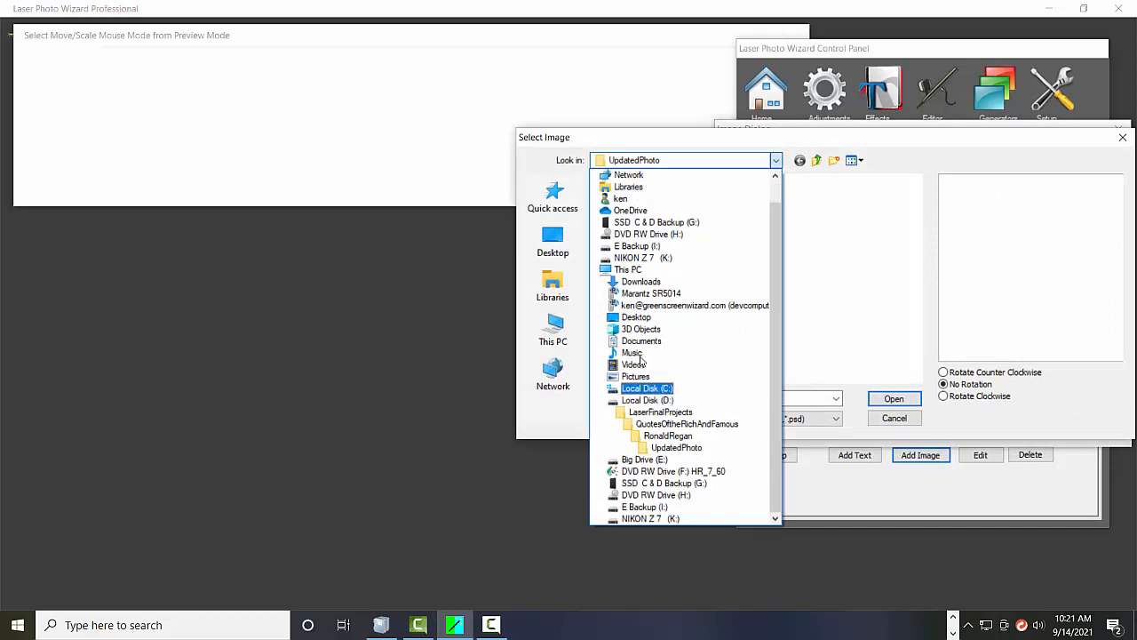
pyautogui.click(641, 340)
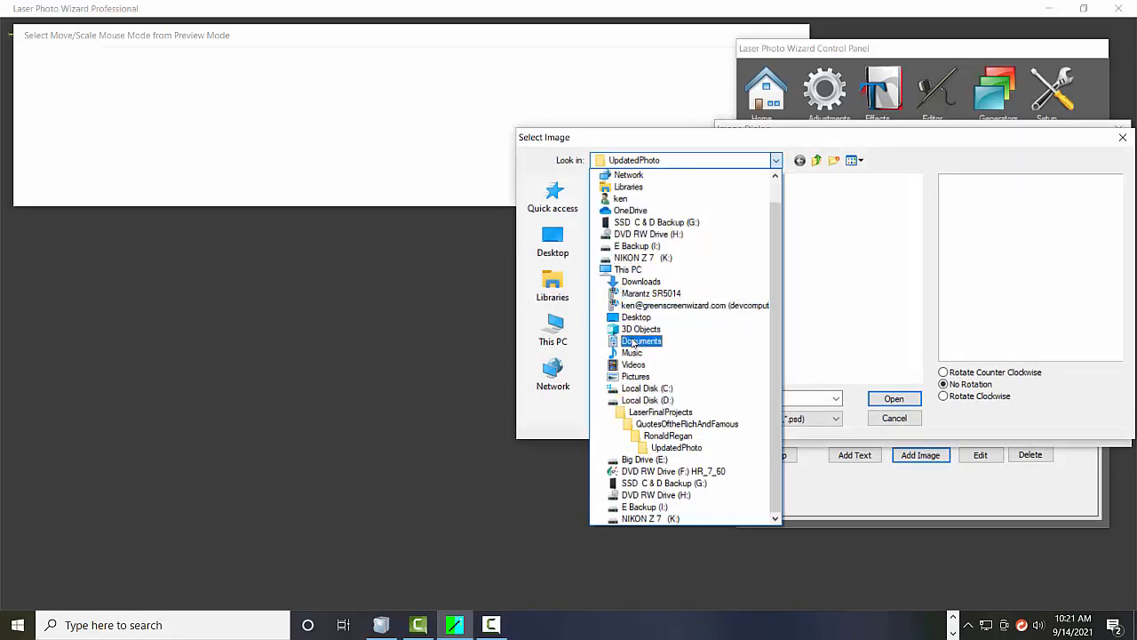
pyautogui.click(640, 340)
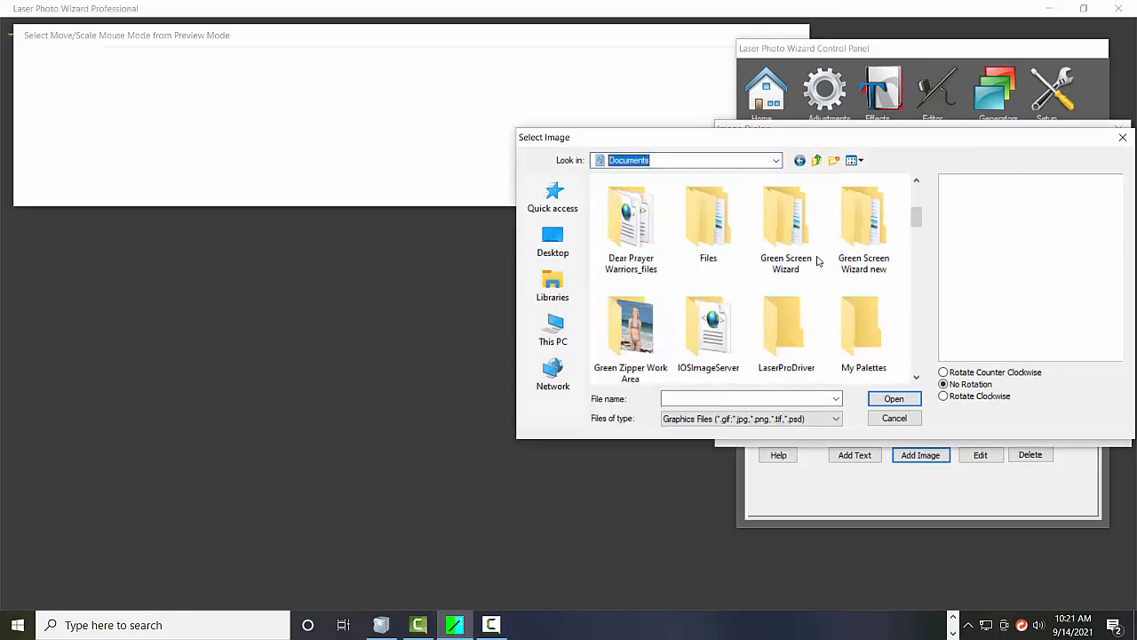
pyautogui.doubleClick(785, 218)
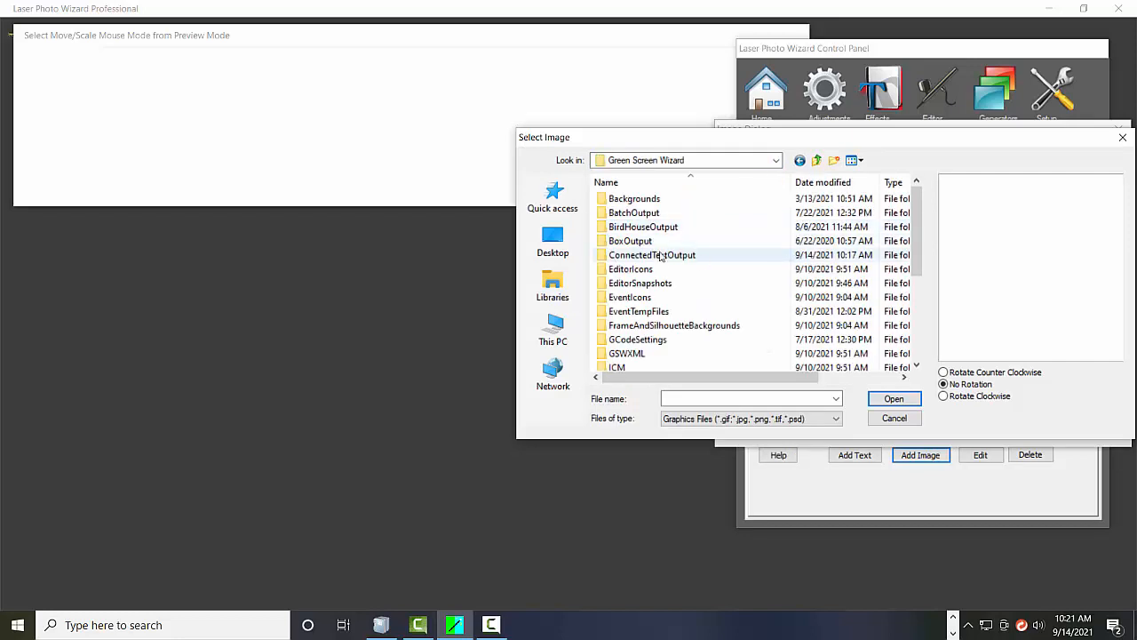
pyautogui.doubleClick(653, 255)
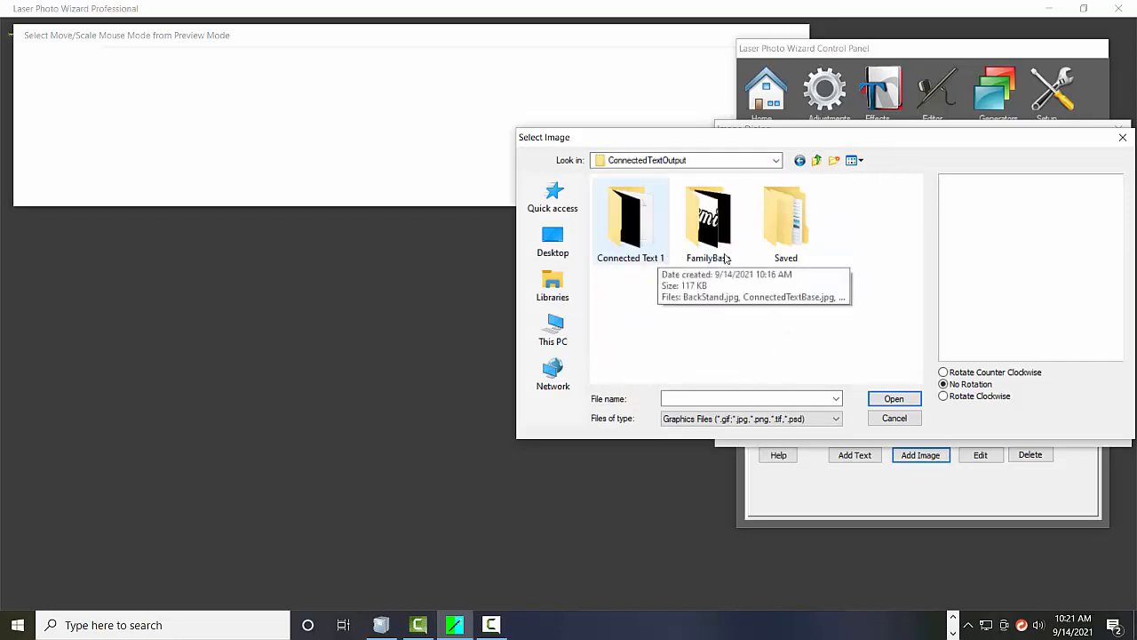
pyautogui.doubleClick(707, 218)
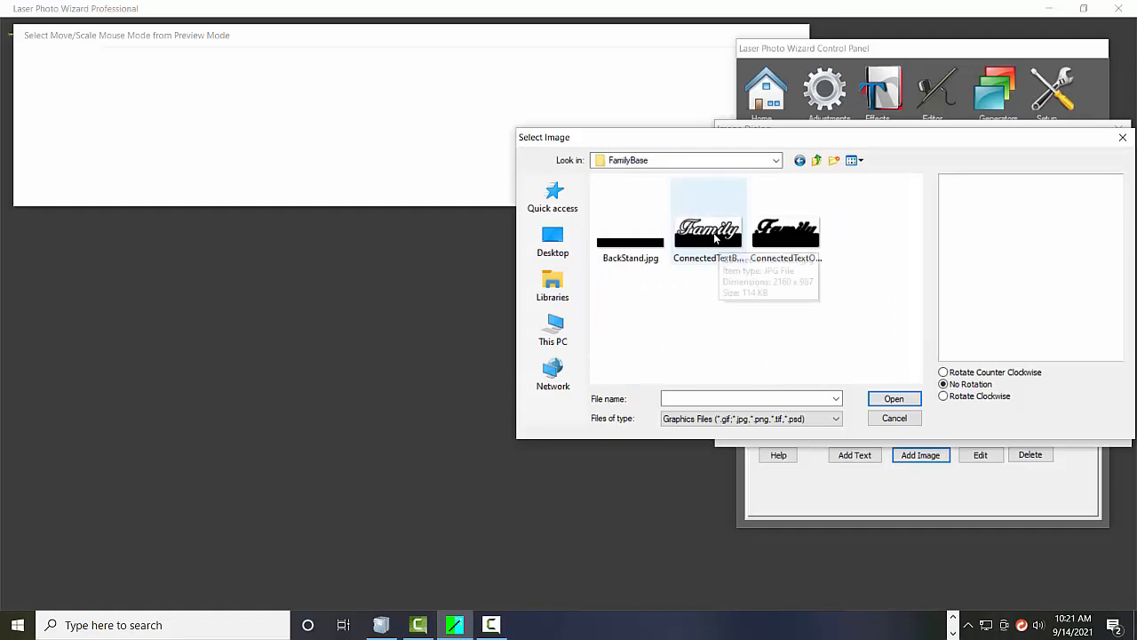
pyautogui.click(708, 222)
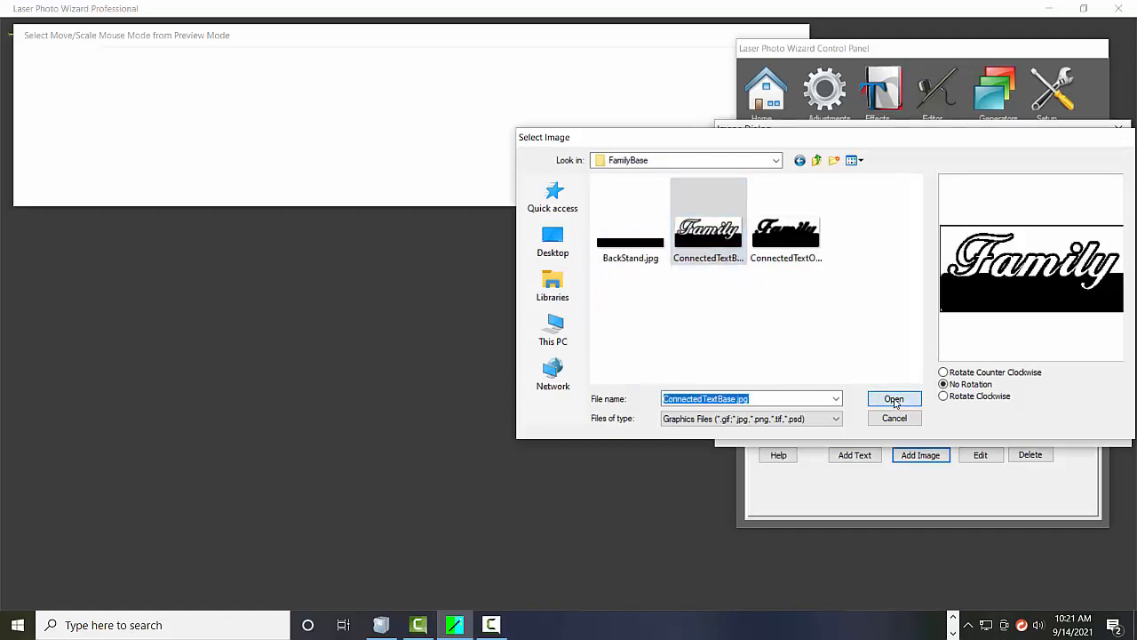
pyautogui.click(893, 399)
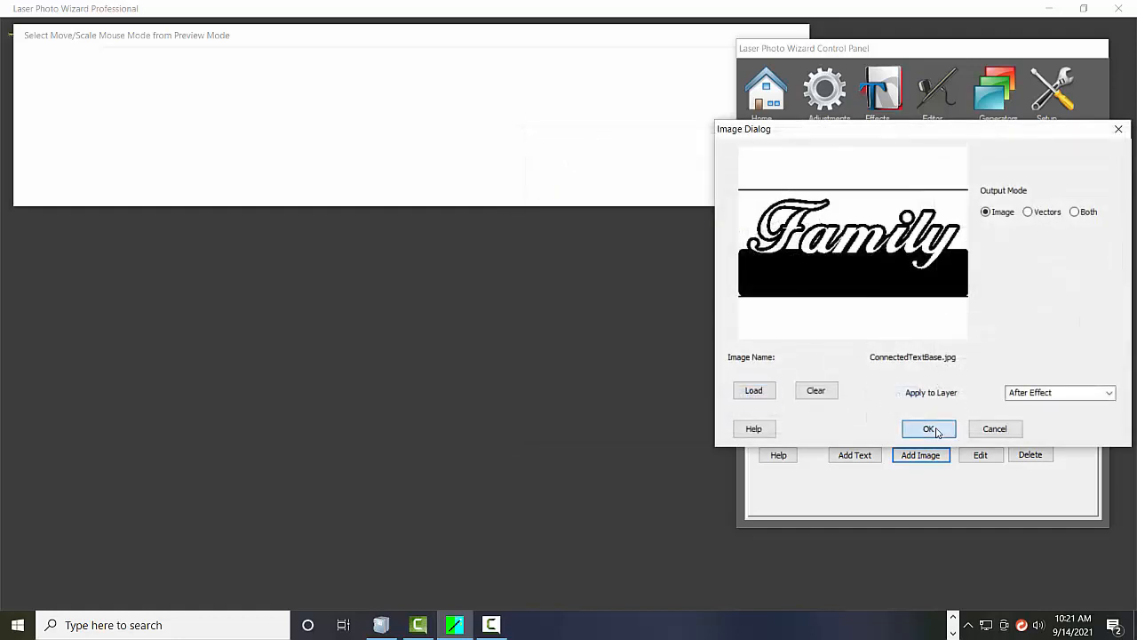
pyautogui.click(928, 428)
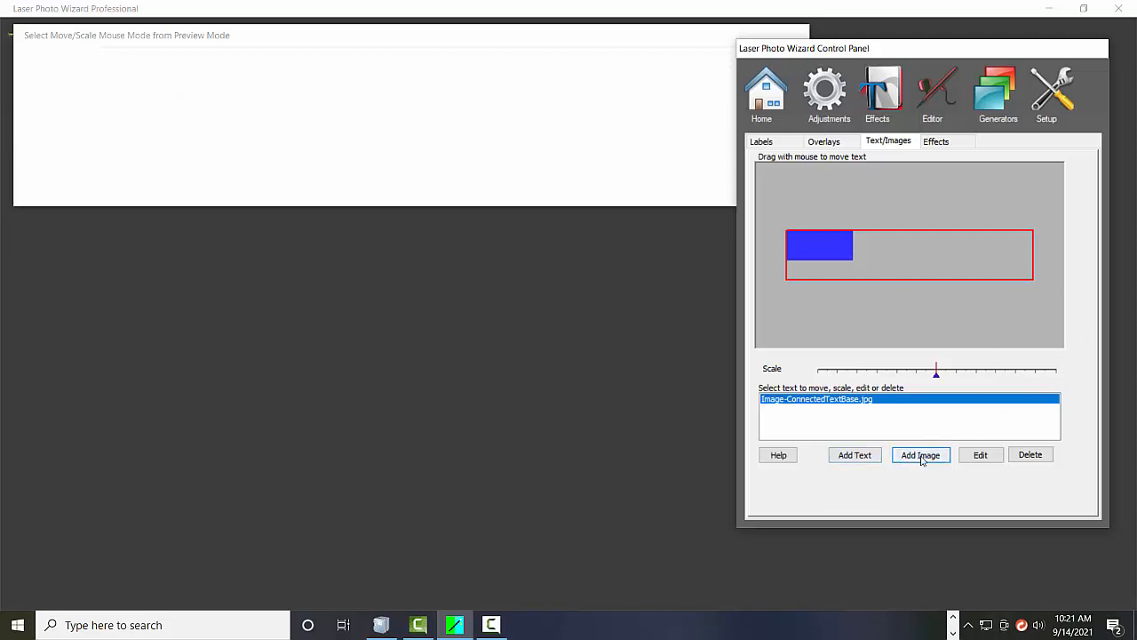
# Add ConnectedTextOutline.jpg as a second image with Output Mode set to Vectors
pyautogui.click(920, 455)
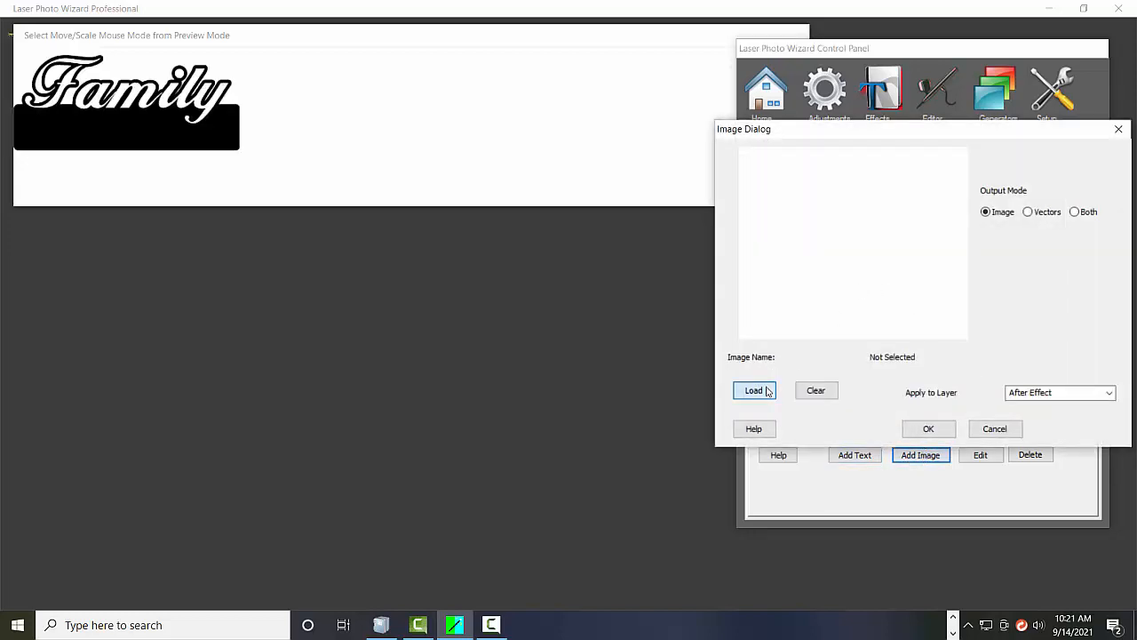
pyautogui.click(754, 390)
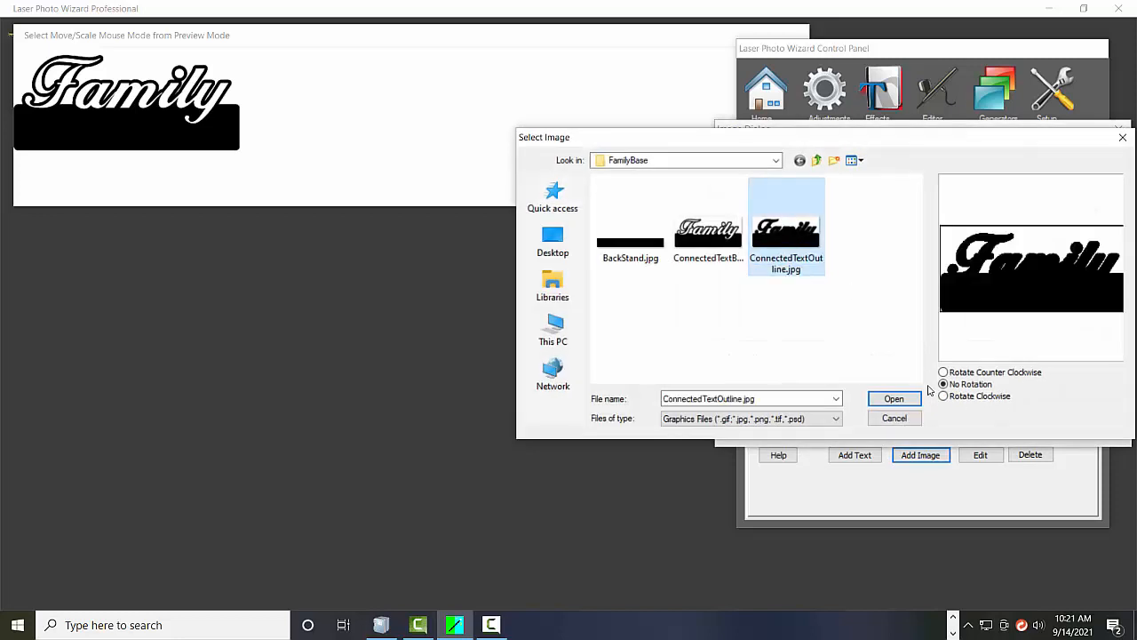
pyautogui.click(894, 399)
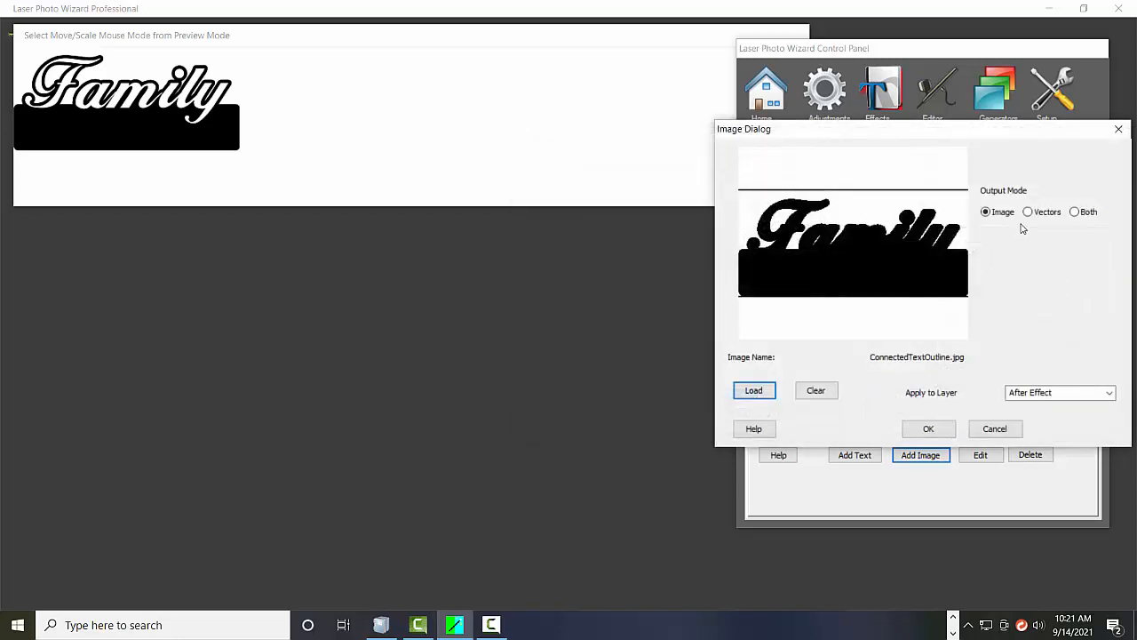
pyautogui.click(1027, 211)
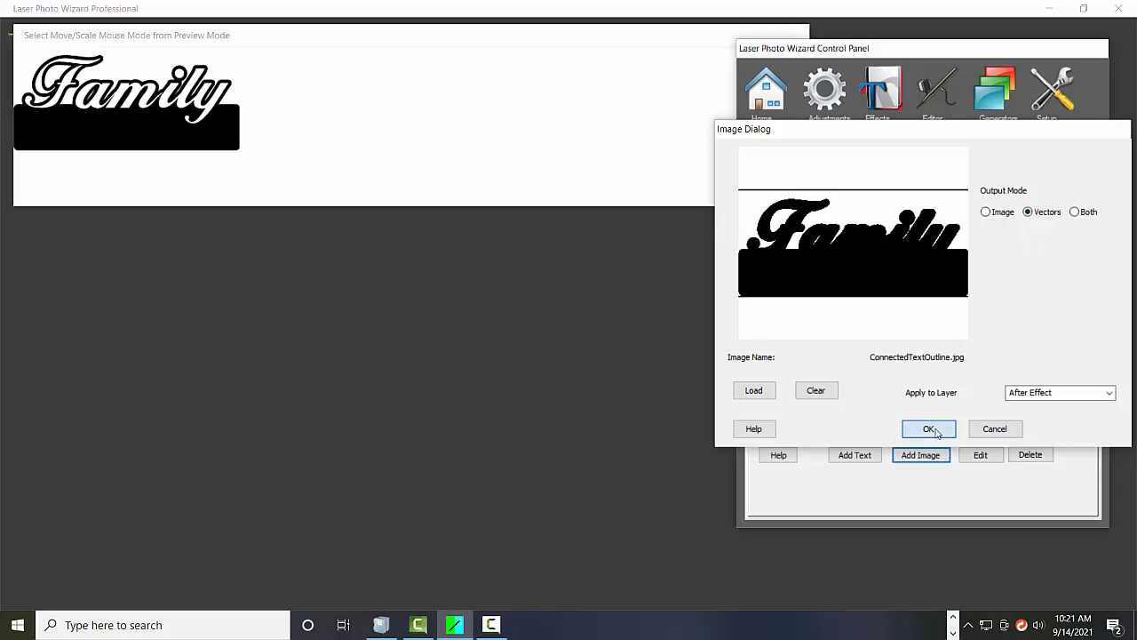
pyautogui.click(928, 428)
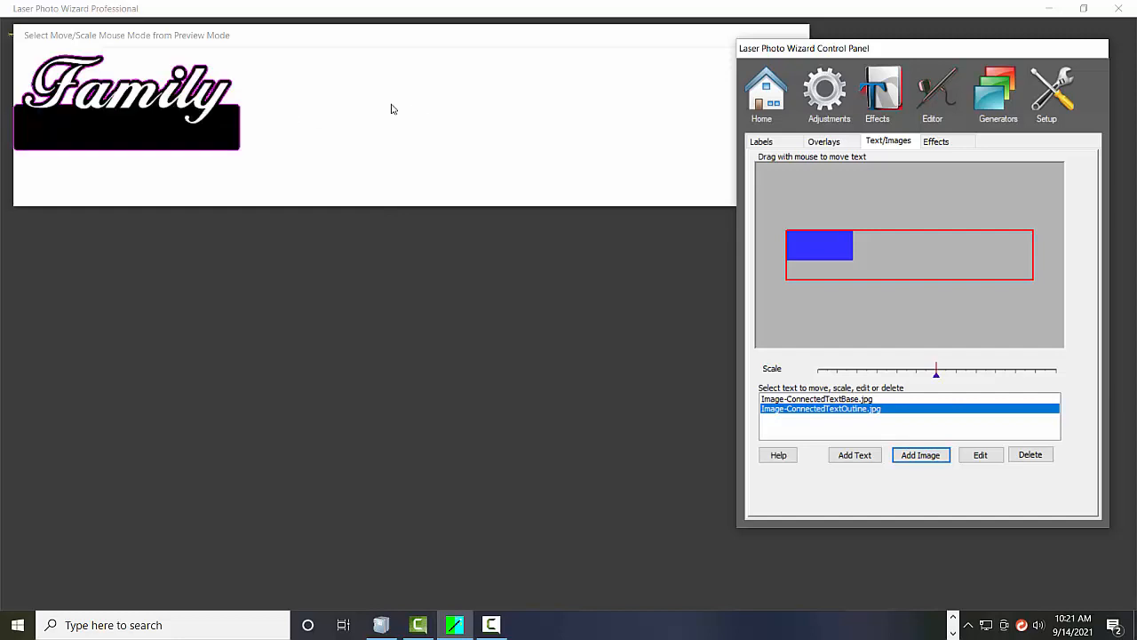
pyautogui.moveTo(178, 73)
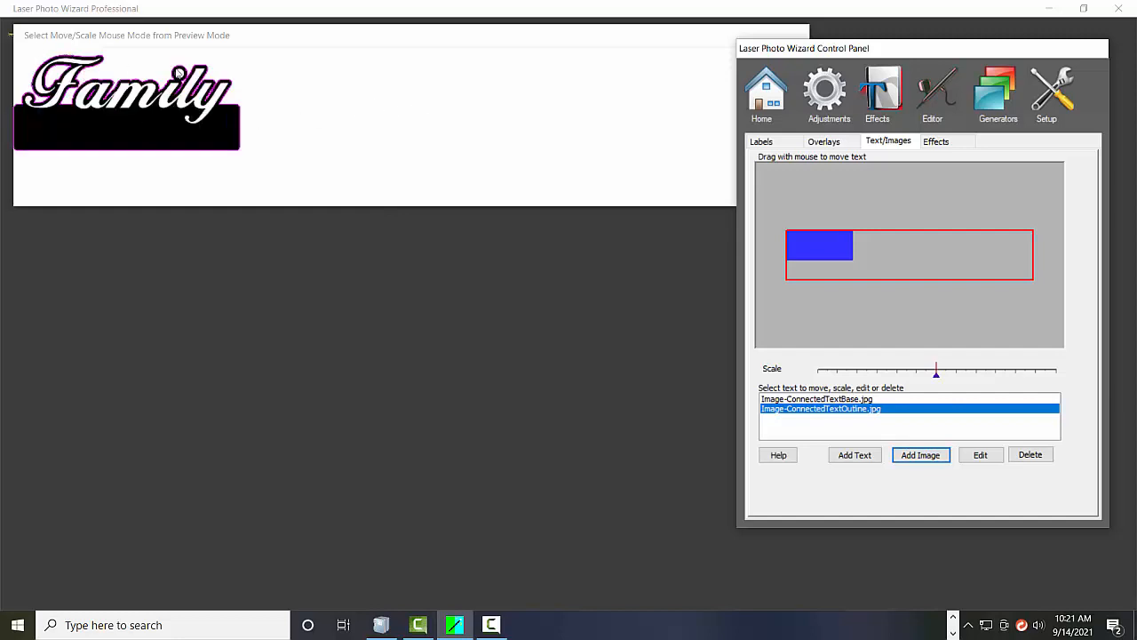
pyautogui.moveTo(110, 133)
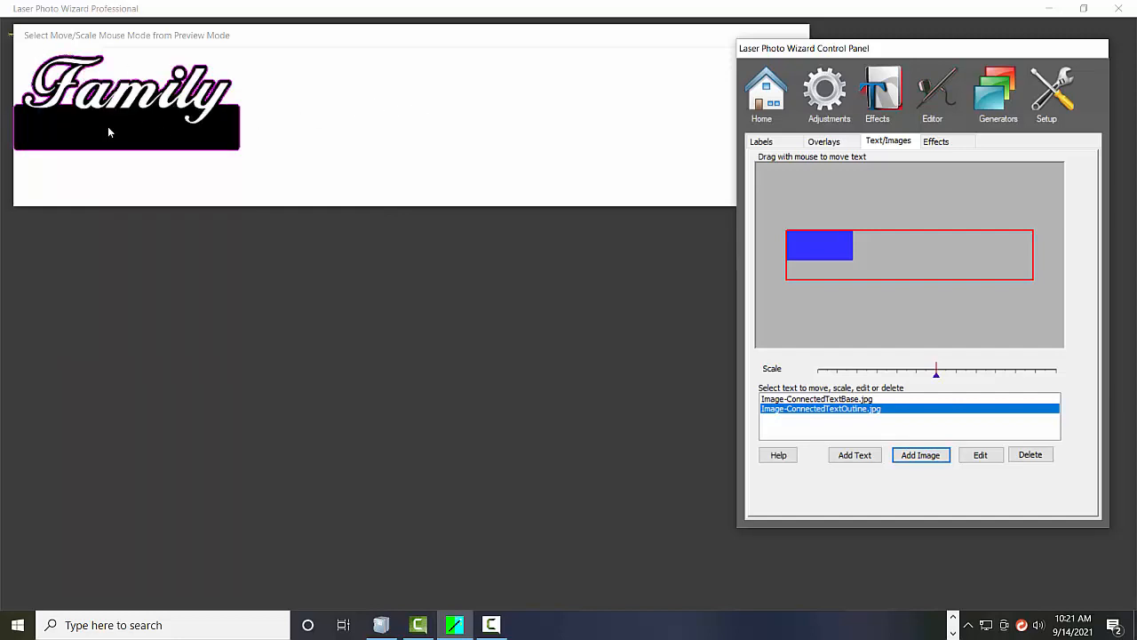
pyautogui.moveTo(329, 104)
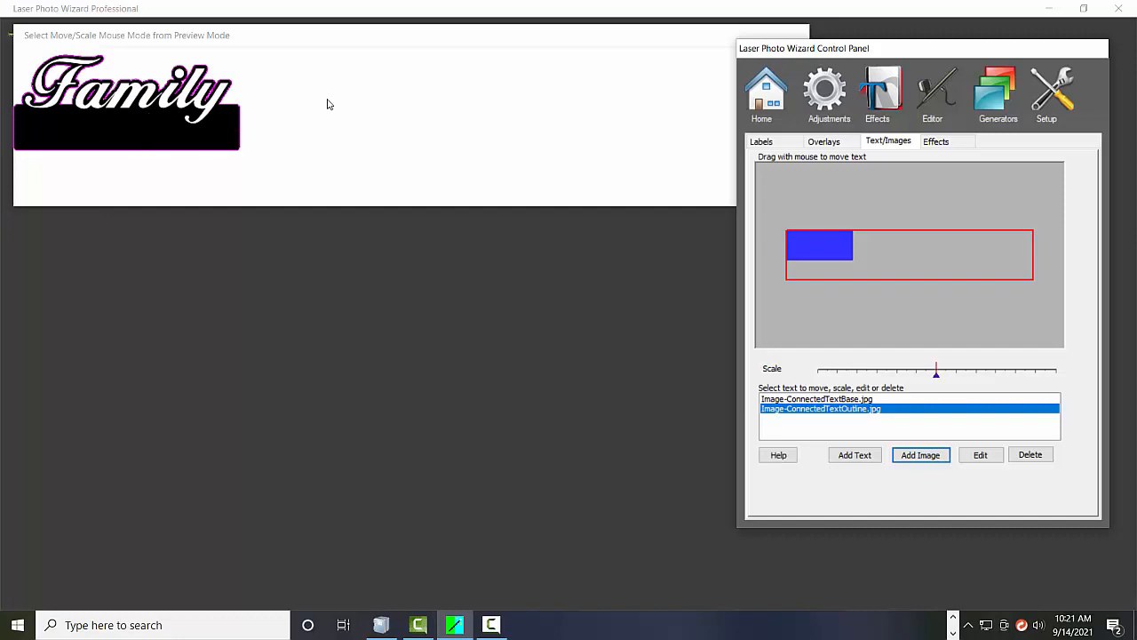
pyautogui.moveTo(342, 92)
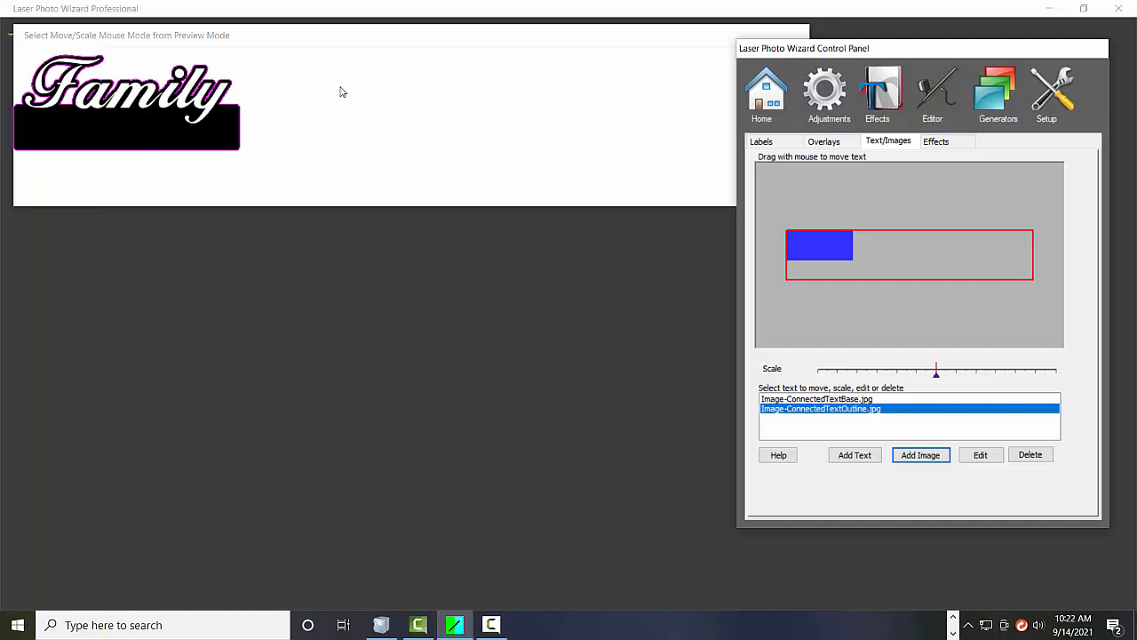
pyautogui.moveTo(309, 117)
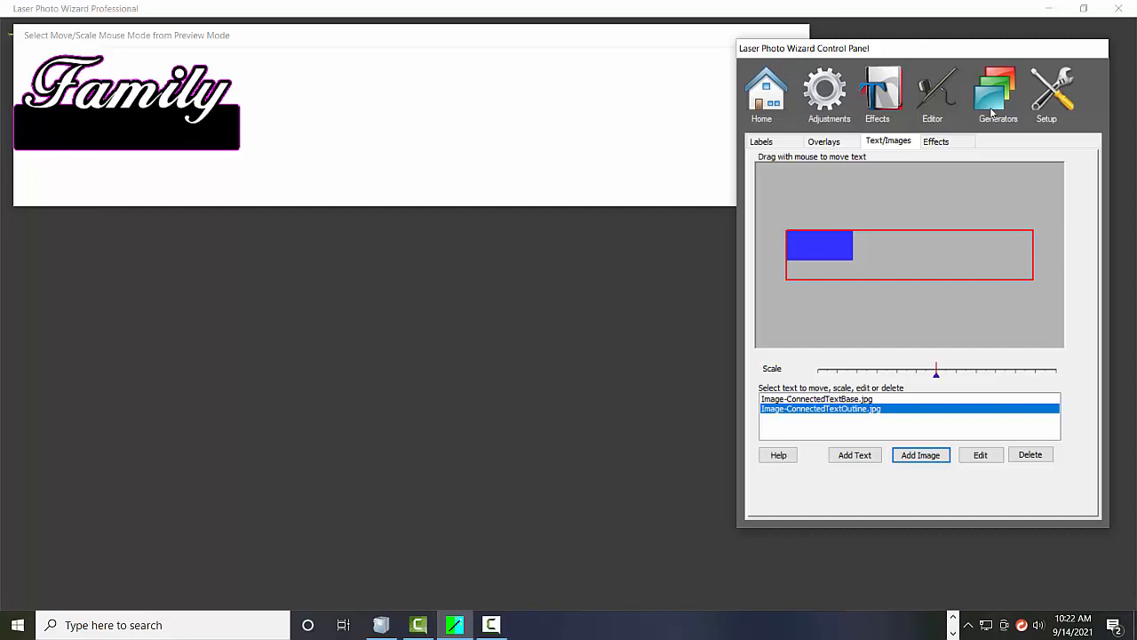
pyautogui.moveTo(893, 110)
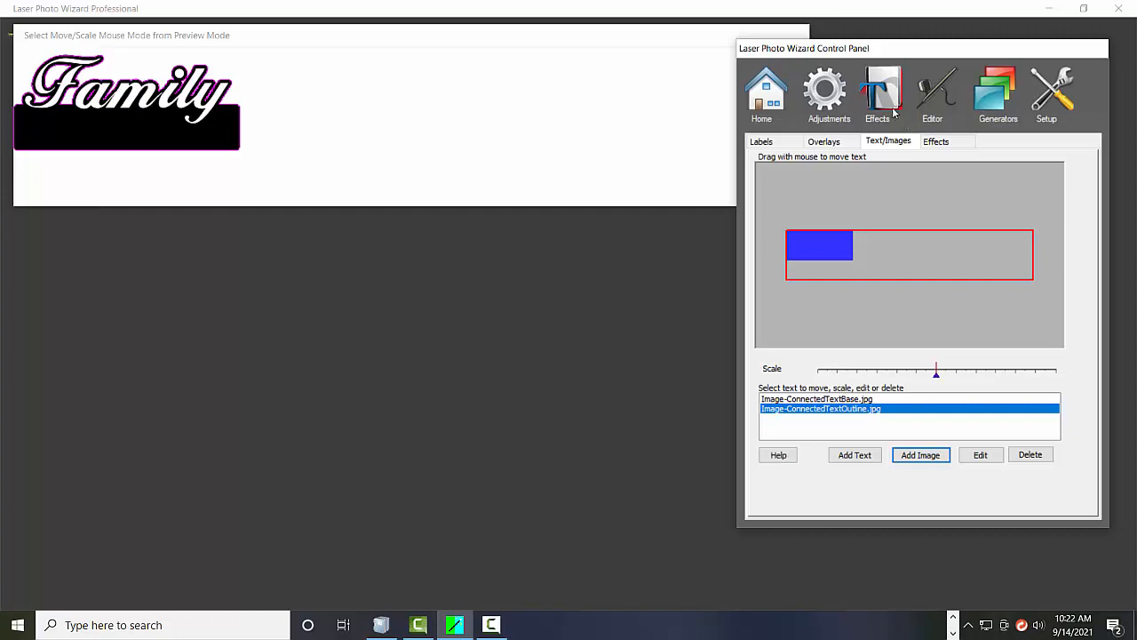
pyautogui.moveTo(76, 148)
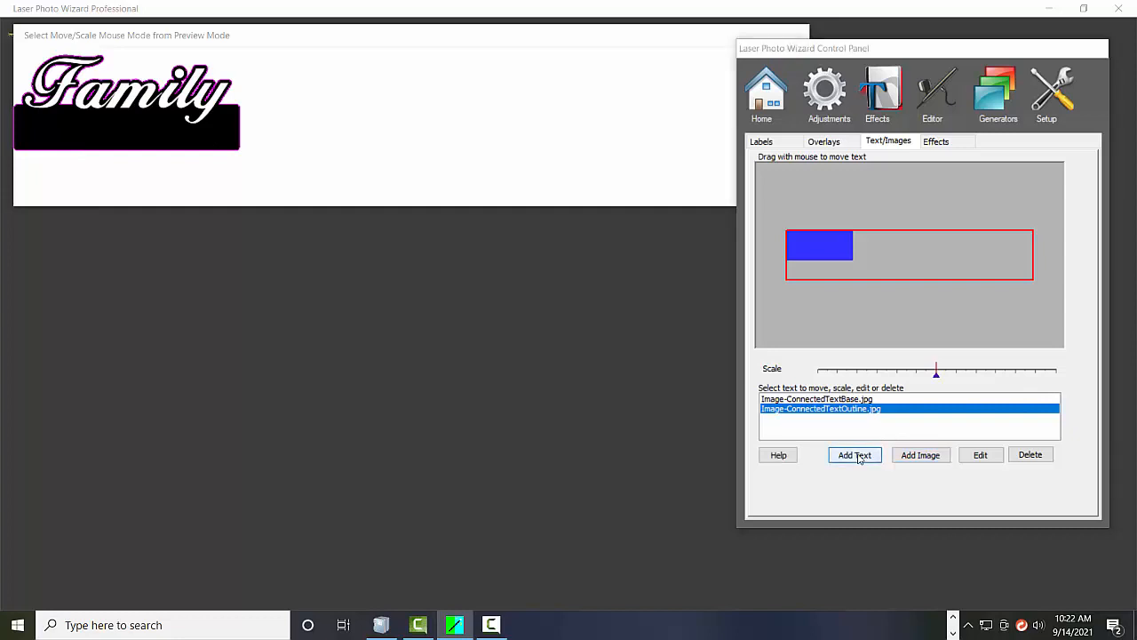
# Start a new text entry reading 'Ken, Linda, Seth and Paige'
pyautogui.click(855, 454)
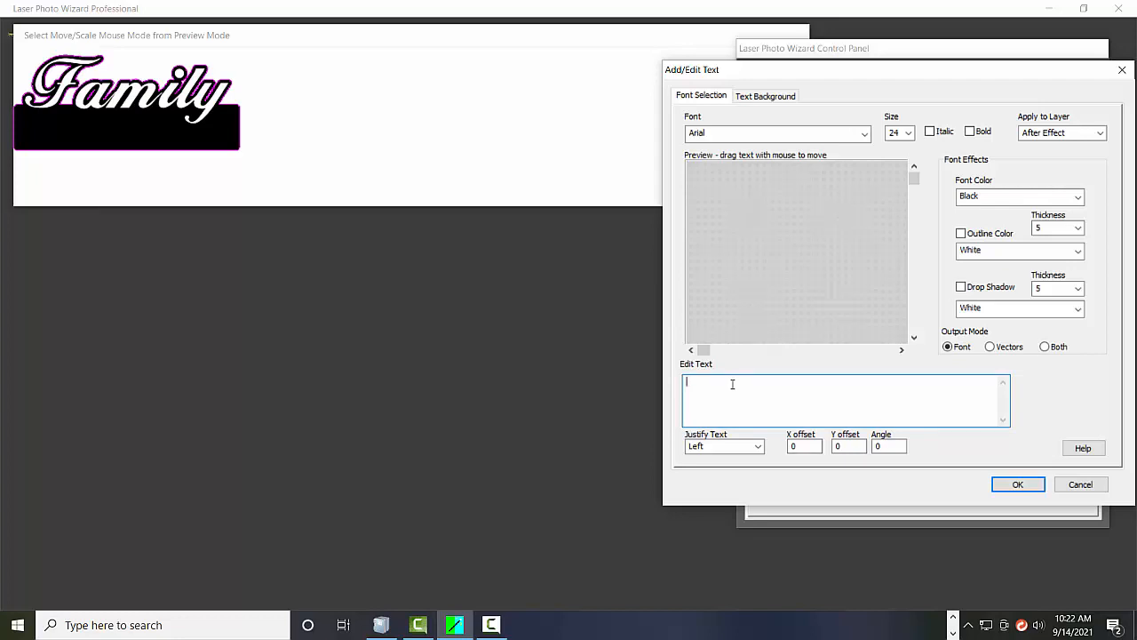
pyautogui.write('Ken,')
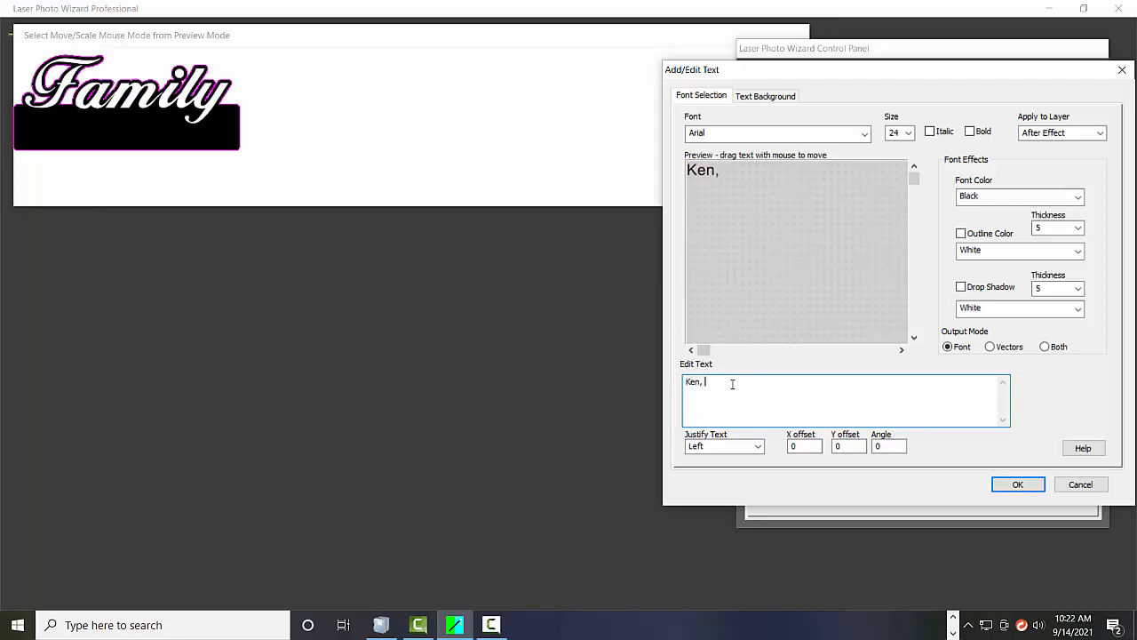
pyautogui.write('Linda')
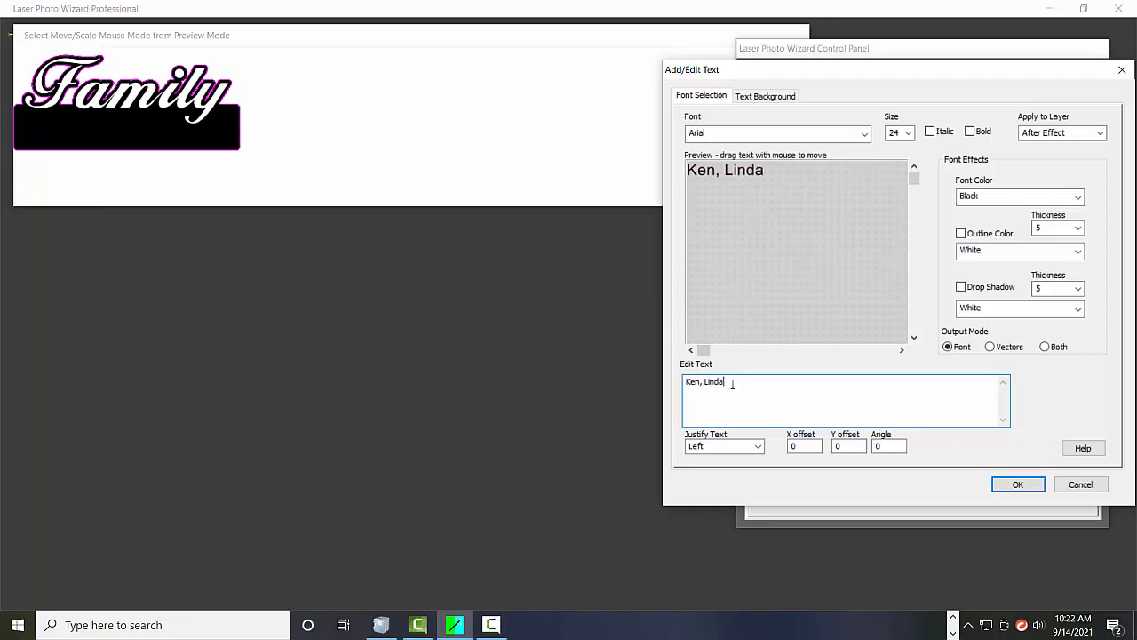
pyautogui.write(', Se')
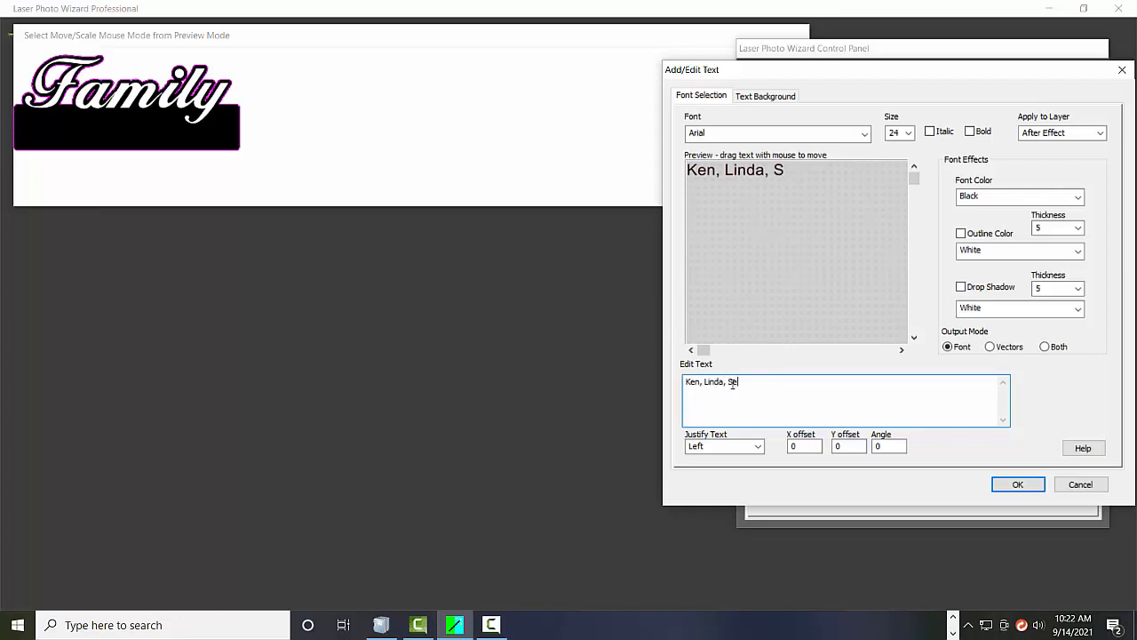
pyautogui.write('th and Paige')
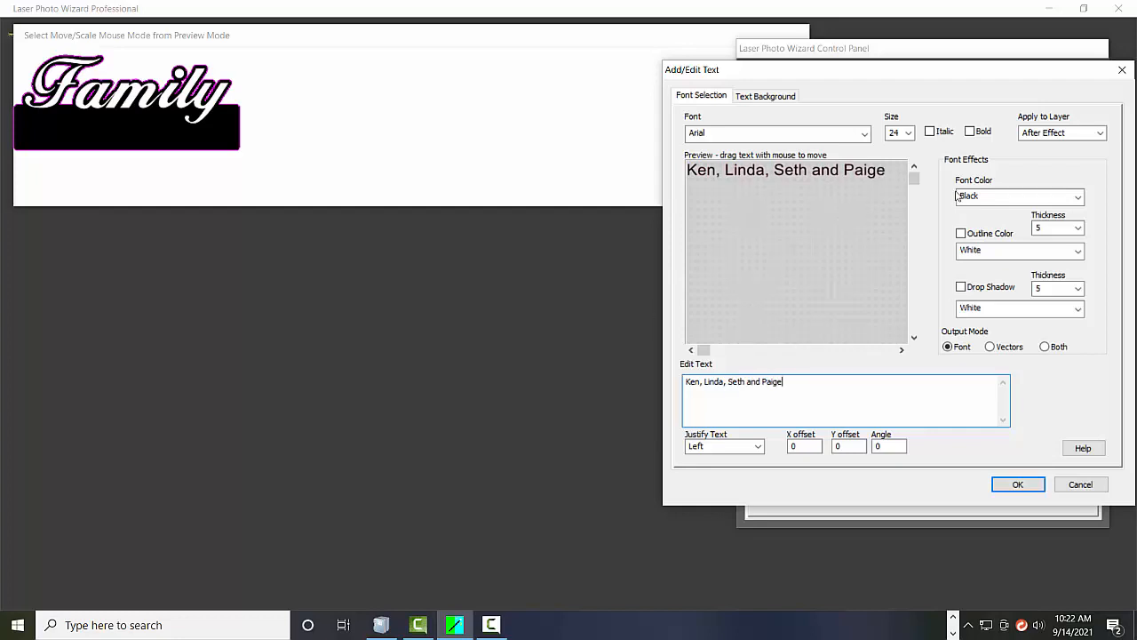
# Format the names text as size 36, bold, italic and white, and add it
pyautogui.click(909, 132)
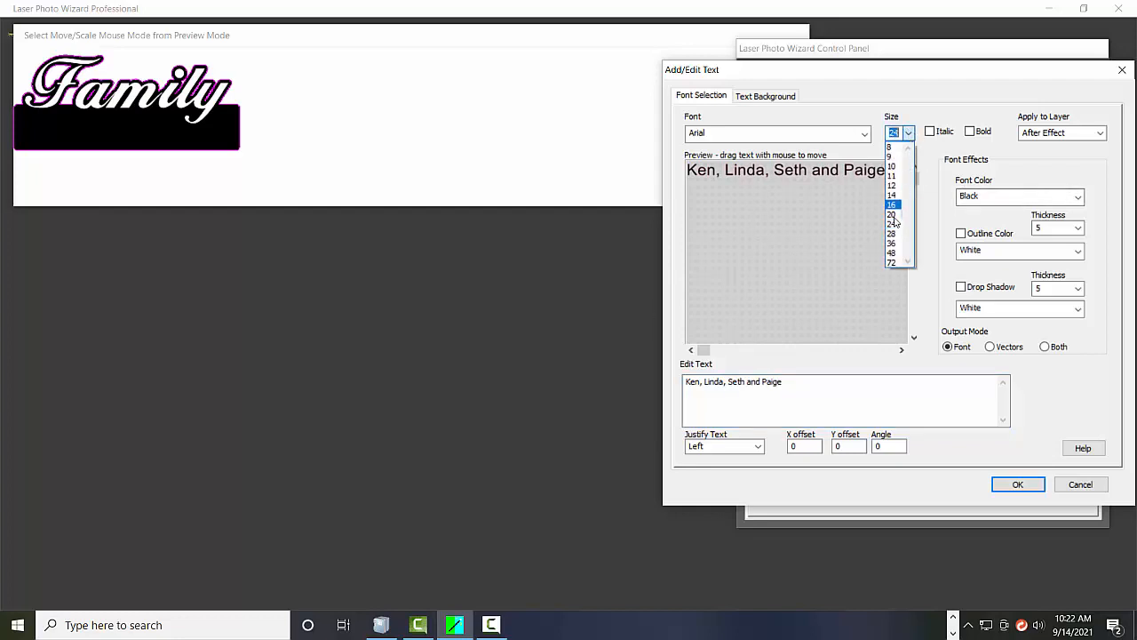
pyautogui.click(893, 214)
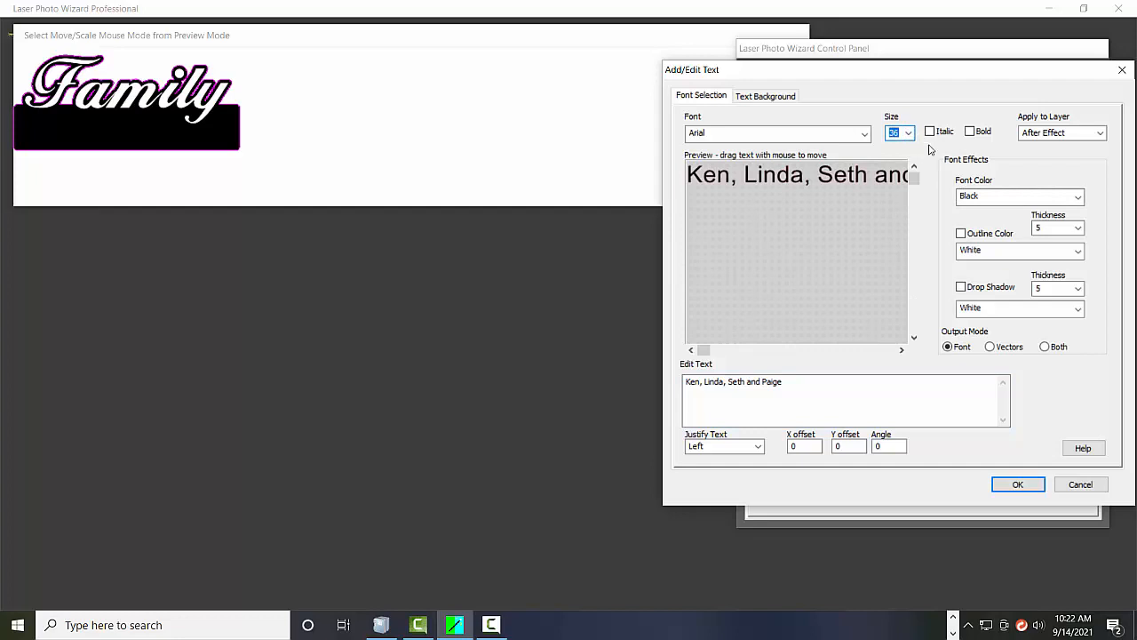
pyautogui.click(970, 132)
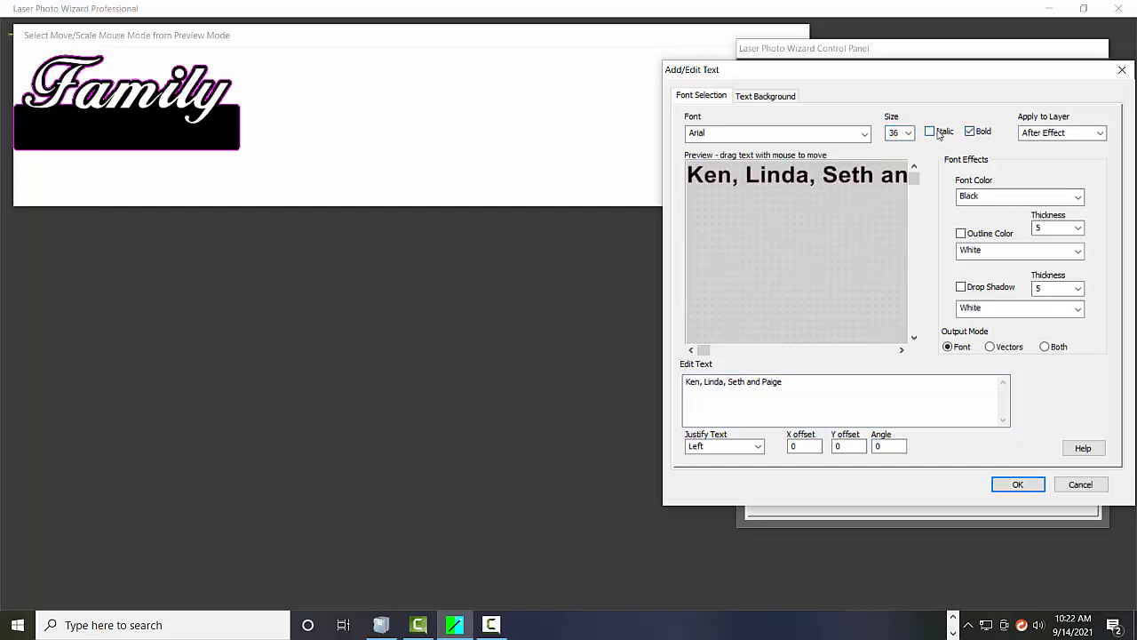
pyautogui.click(930, 131)
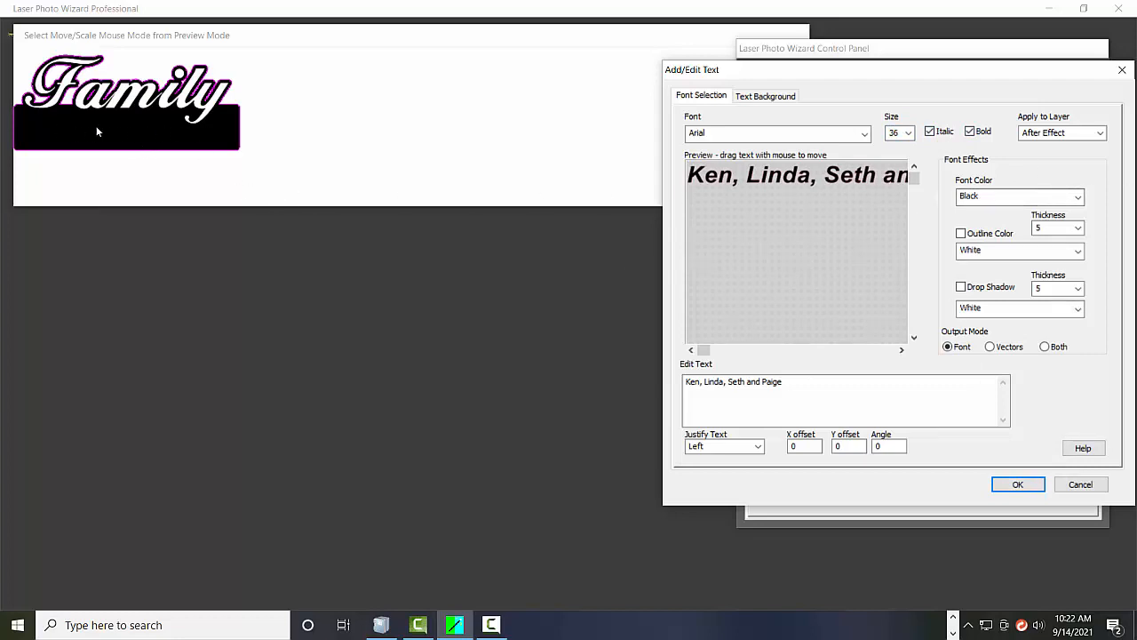
pyautogui.click(1077, 196)
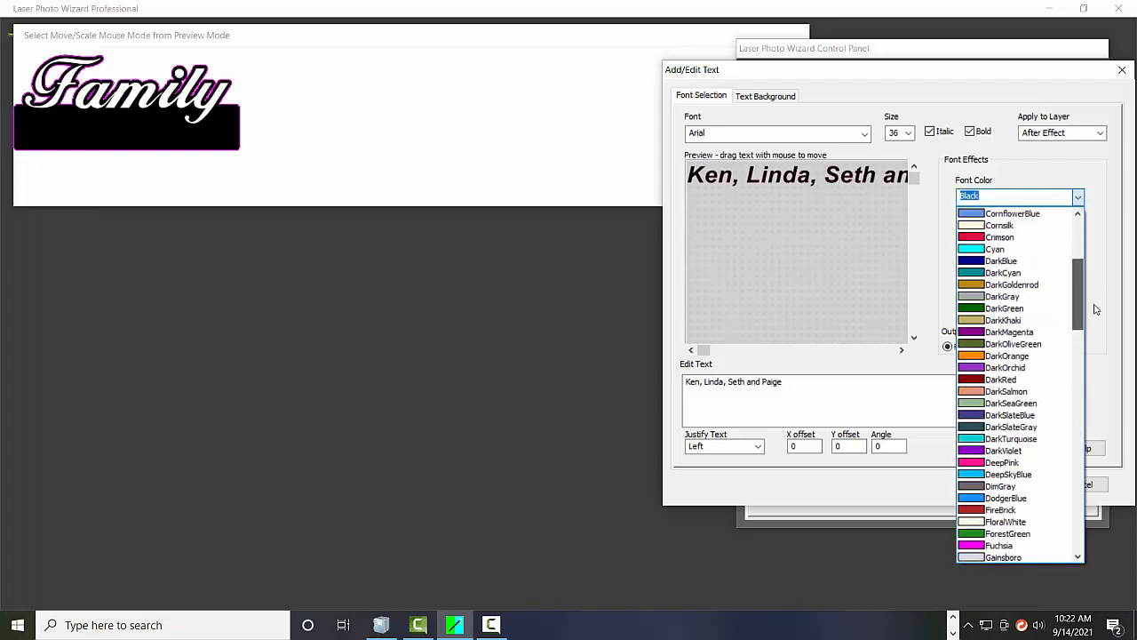
pyautogui.scroll(-3)
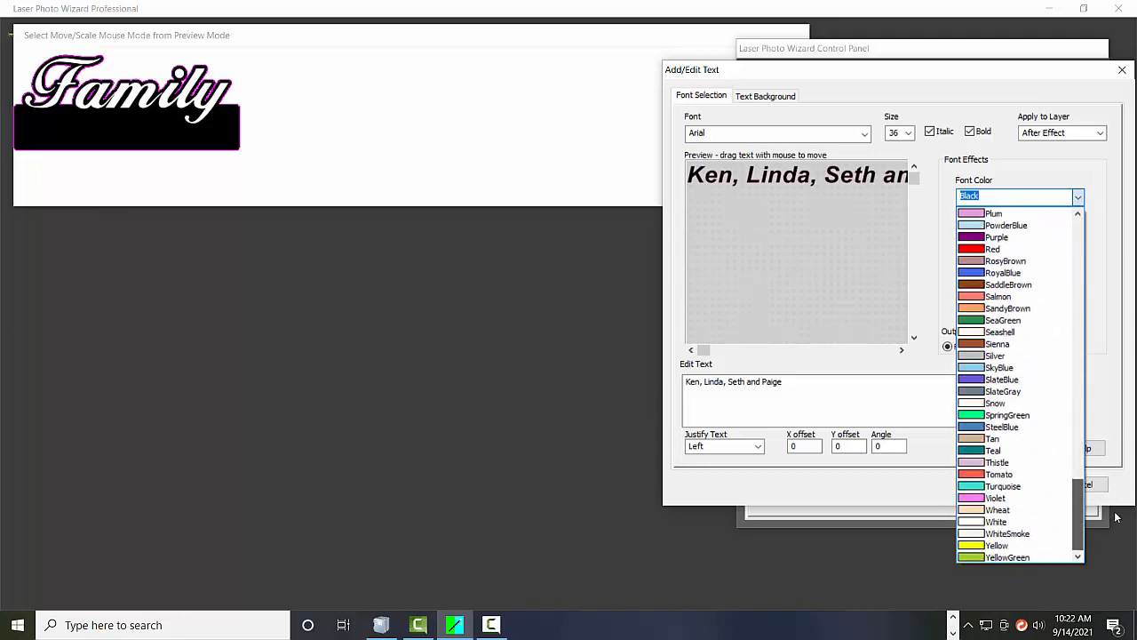
pyautogui.click(996, 521)
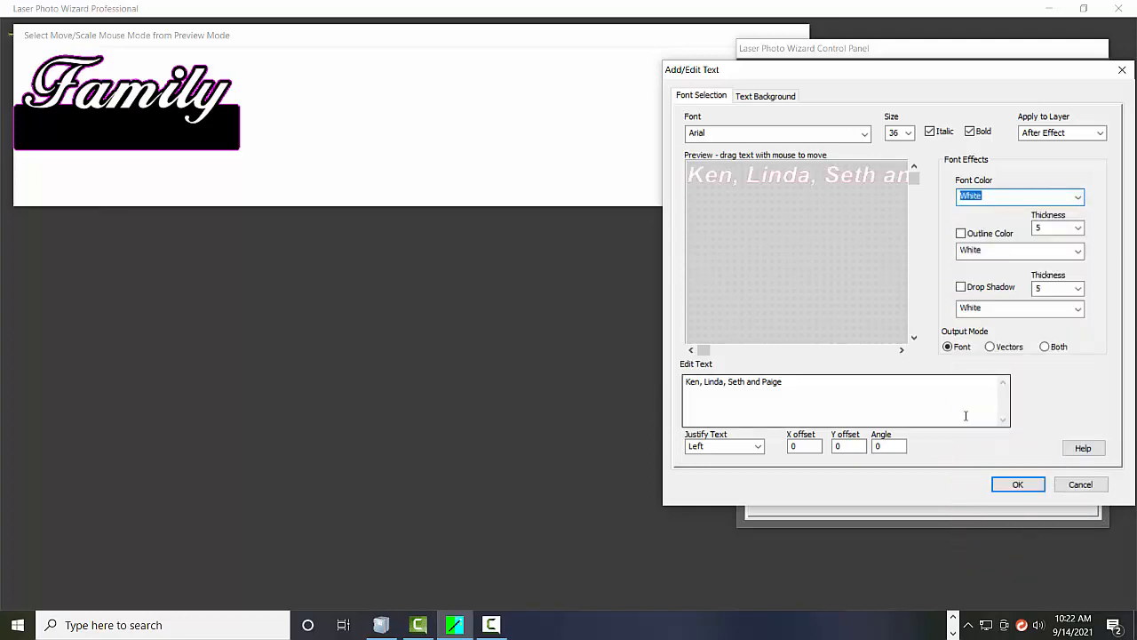
pyautogui.click(1017, 484)
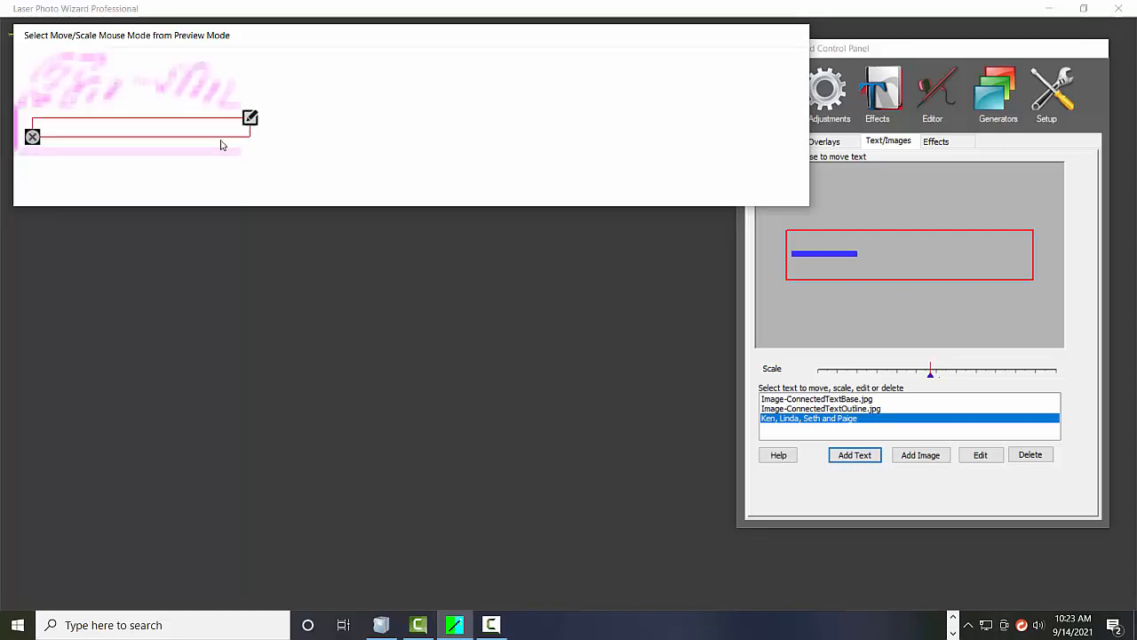
# Drag the white names text onto the black base beneath Family
pyautogui.moveTo(930, 371); pyautogui.dragTo(909, 371)
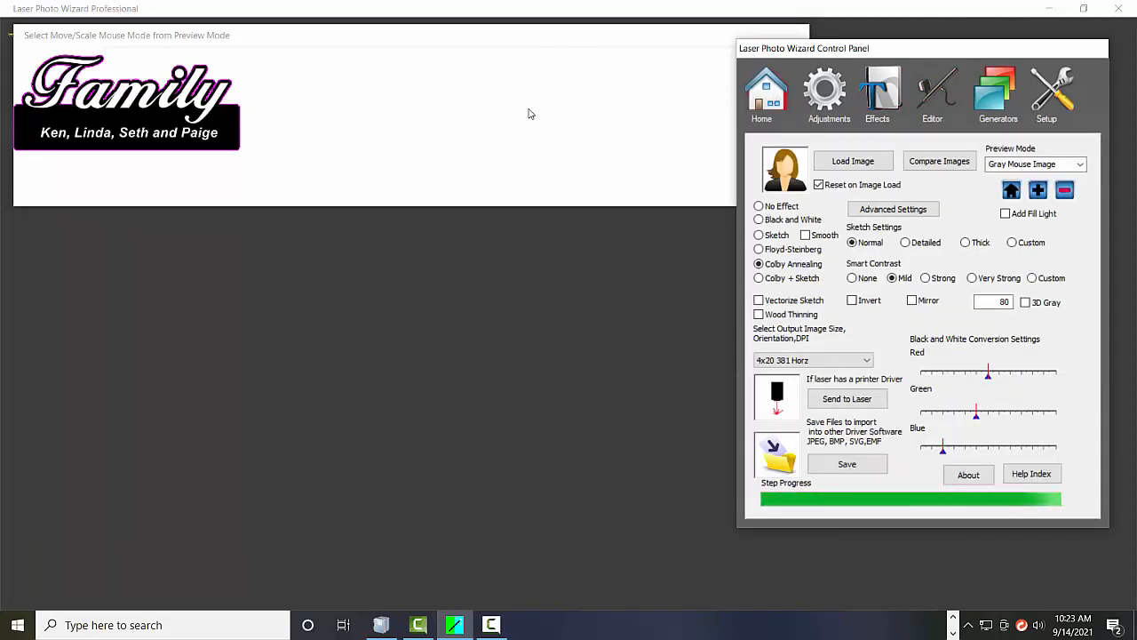
pyautogui.moveTo(458, 92)
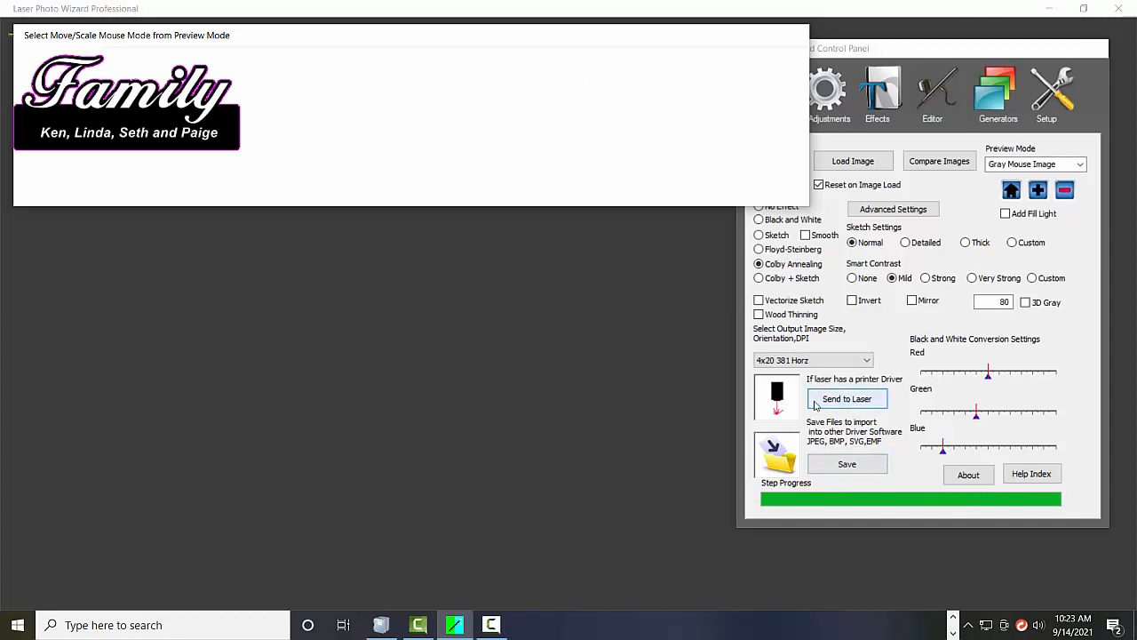
pyautogui.moveTo(555, 355)
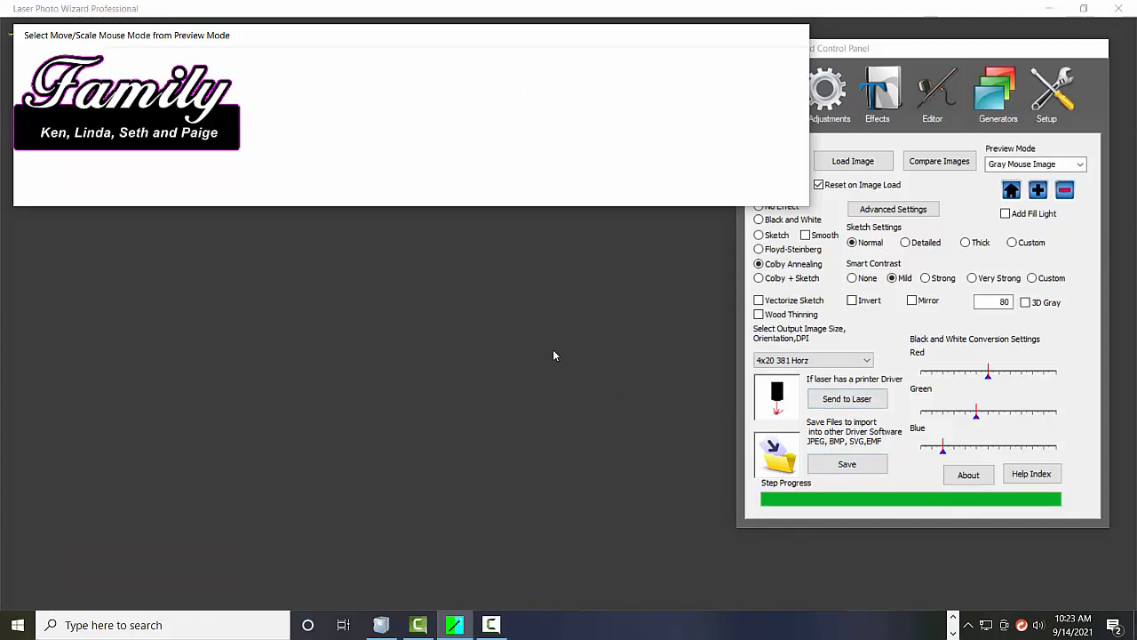
pyautogui.moveTo(870, 407)
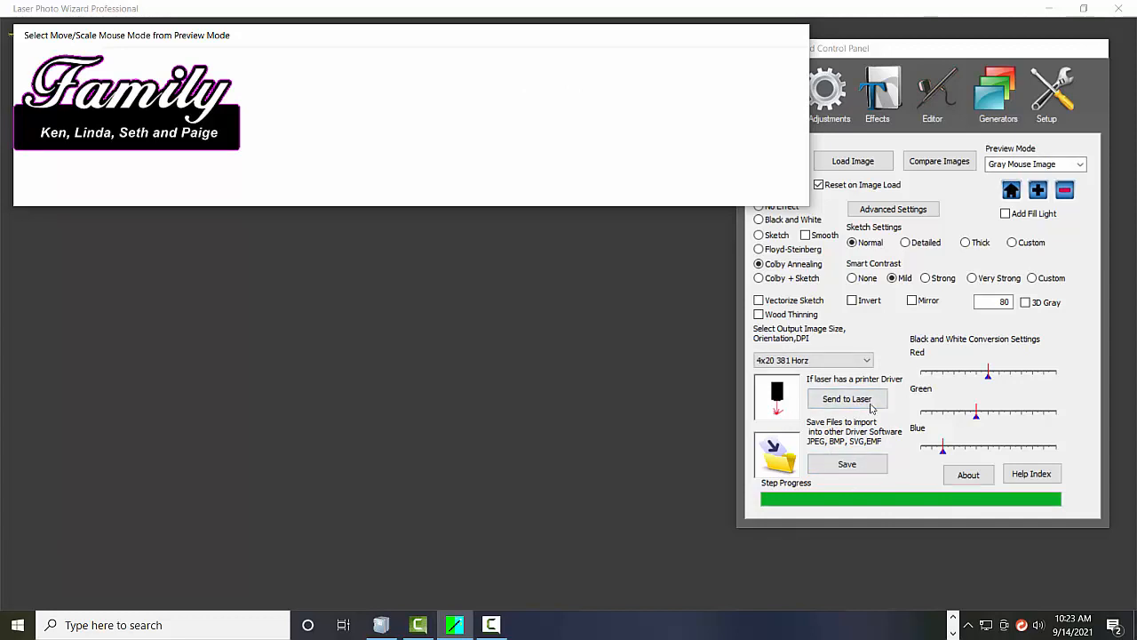